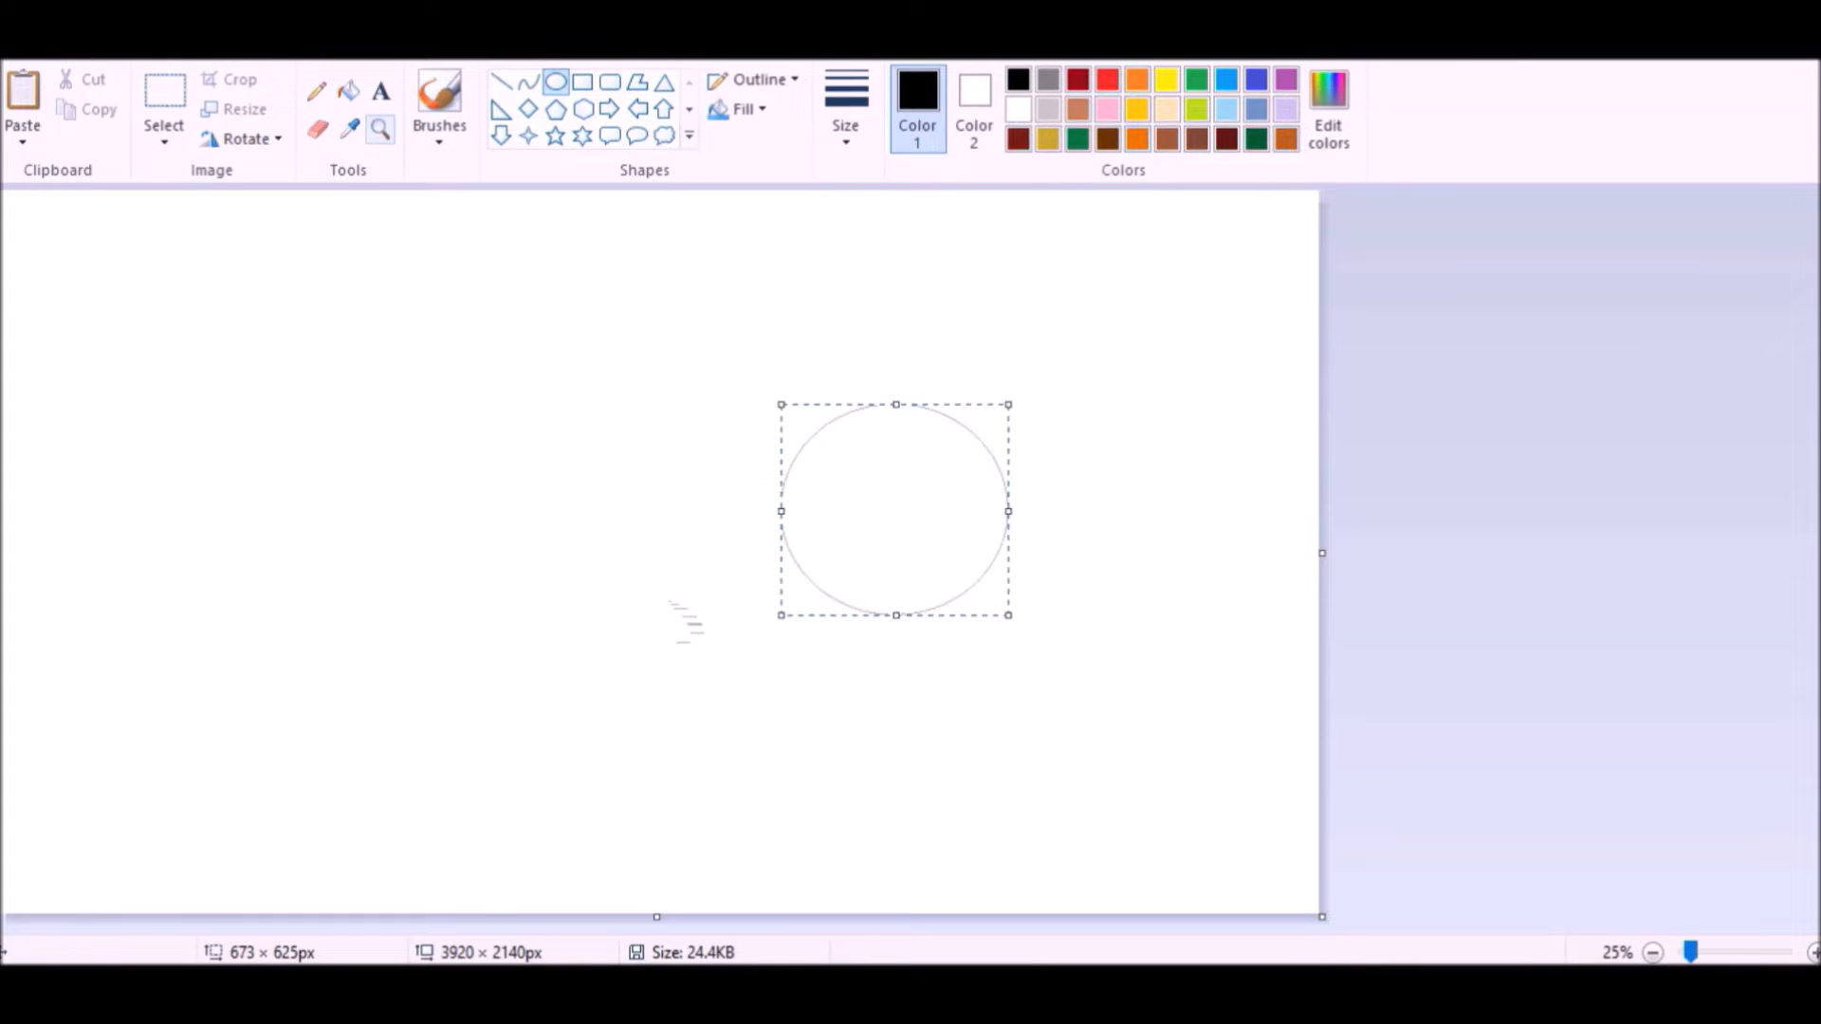
Step: Sketch the round head with sweeping curves, then outline the nose and long mouth in black
{"action": "left_click", "coordinate": [1735, 952]}
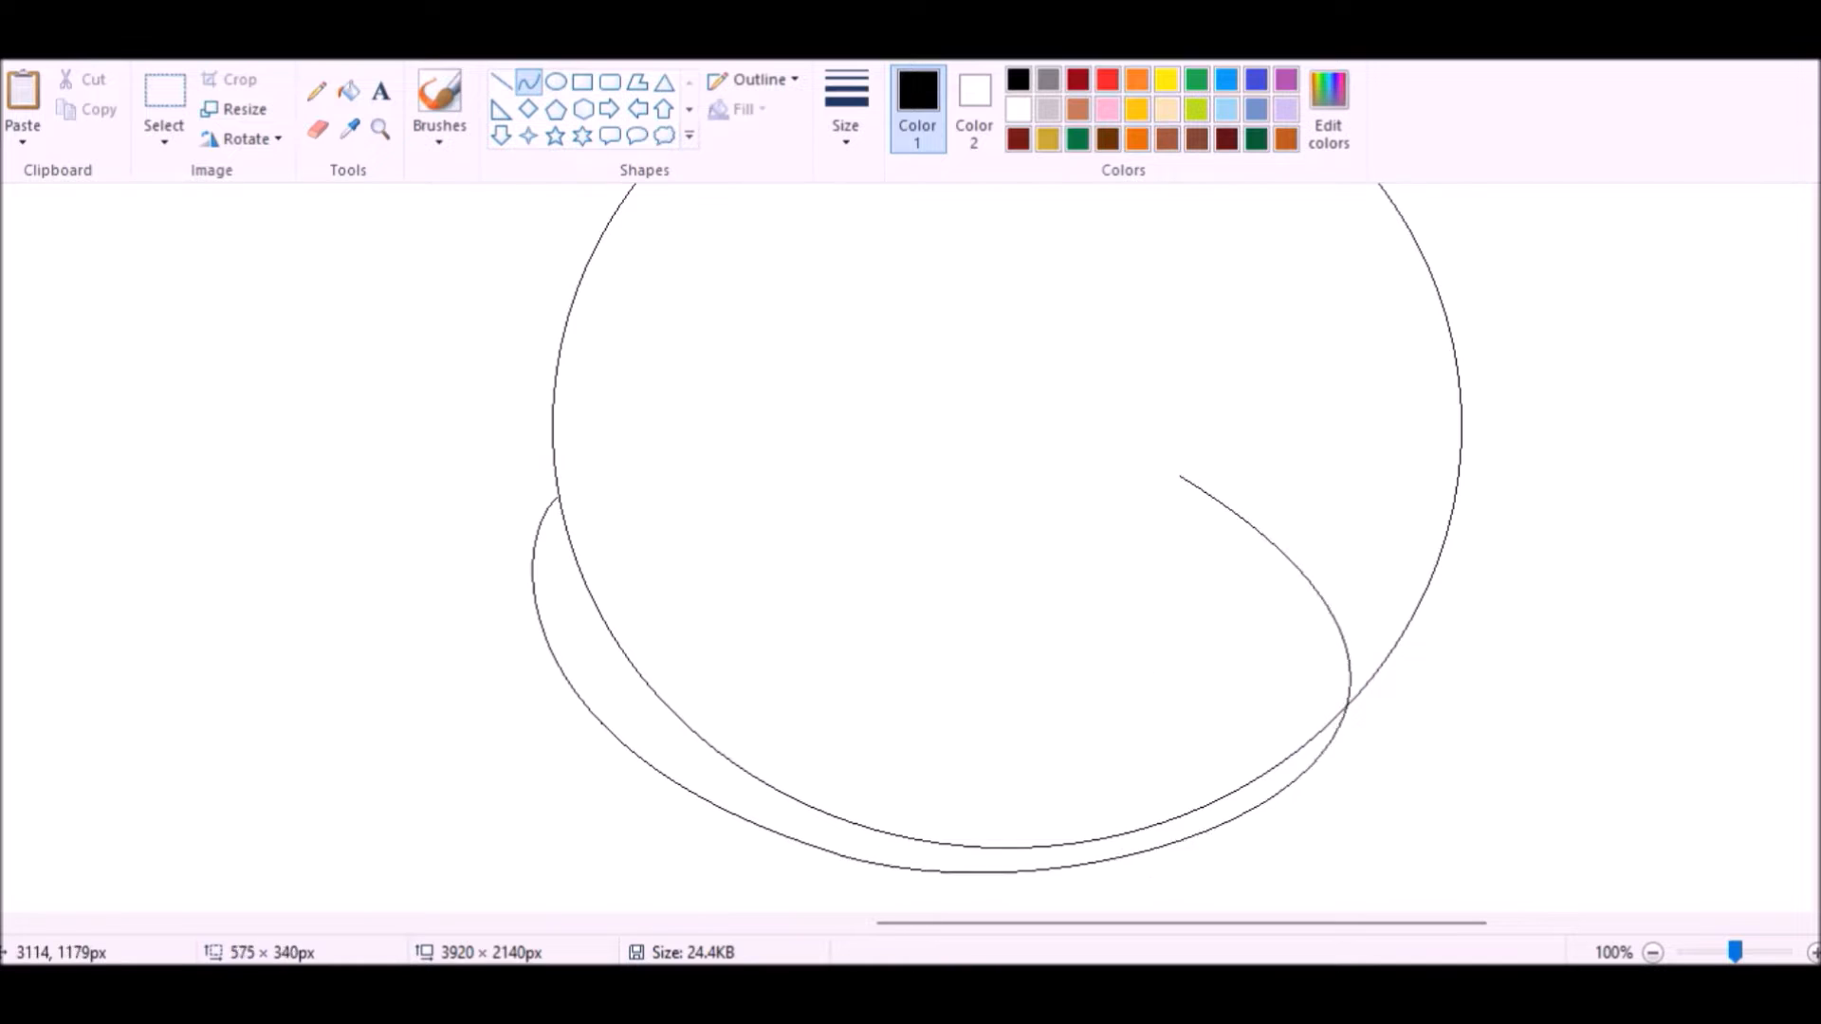
{"action": "left_click_drag", "start_coordinate": [1185, 477], "coordinate": [941, 570]}
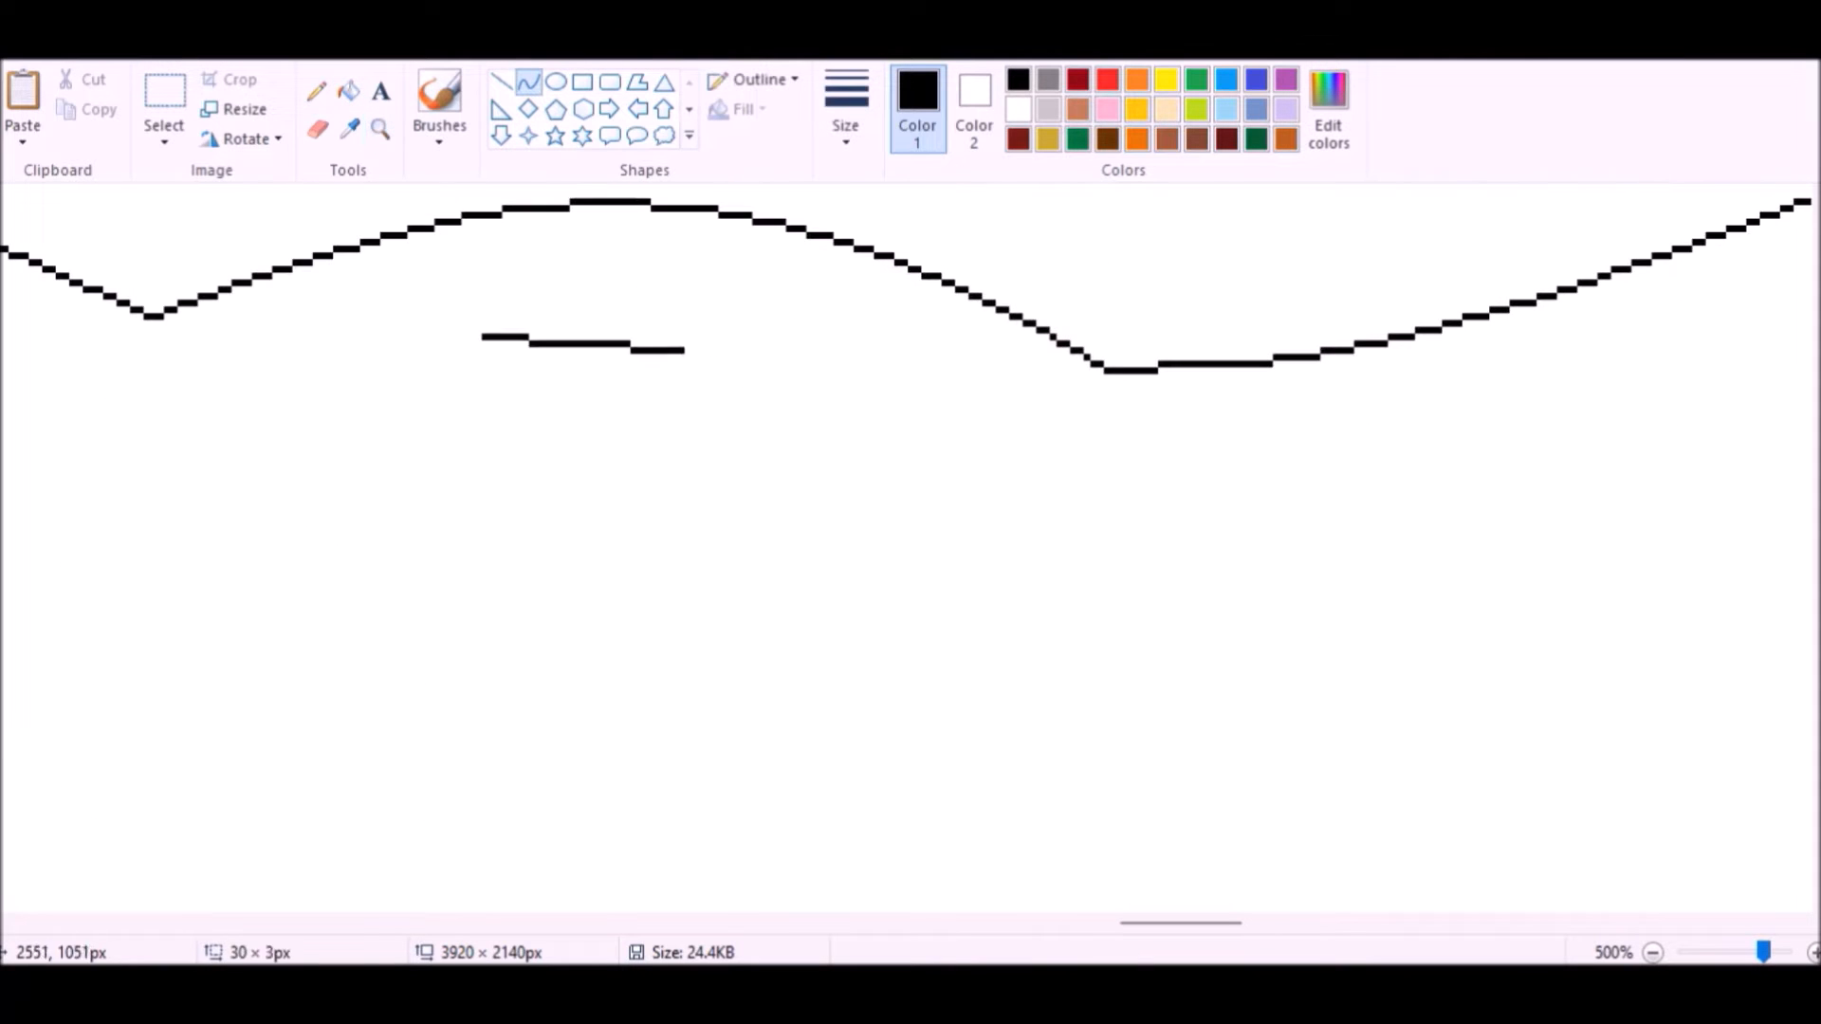
{"action": "left_click_drag", "start_coordinate": [485, 338], "coordinate": [569, 435]}
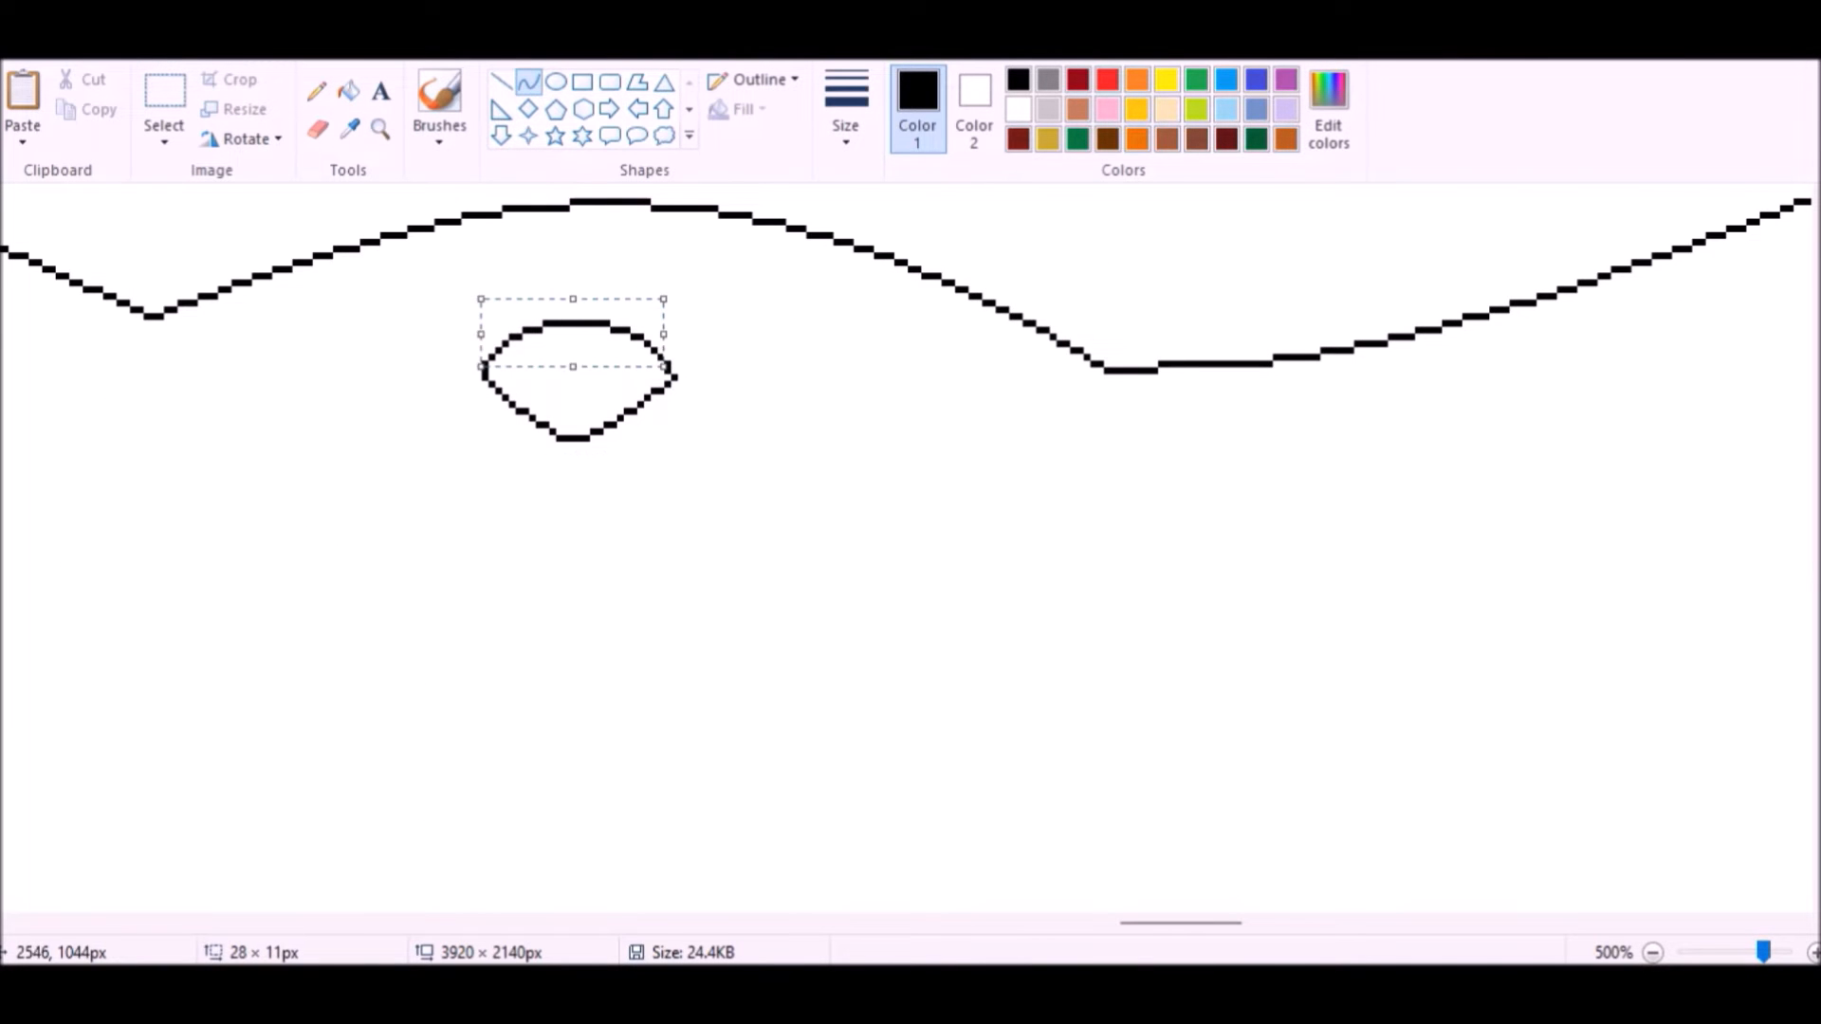
{"action": "right_click", "coordinate": [569, 348]}
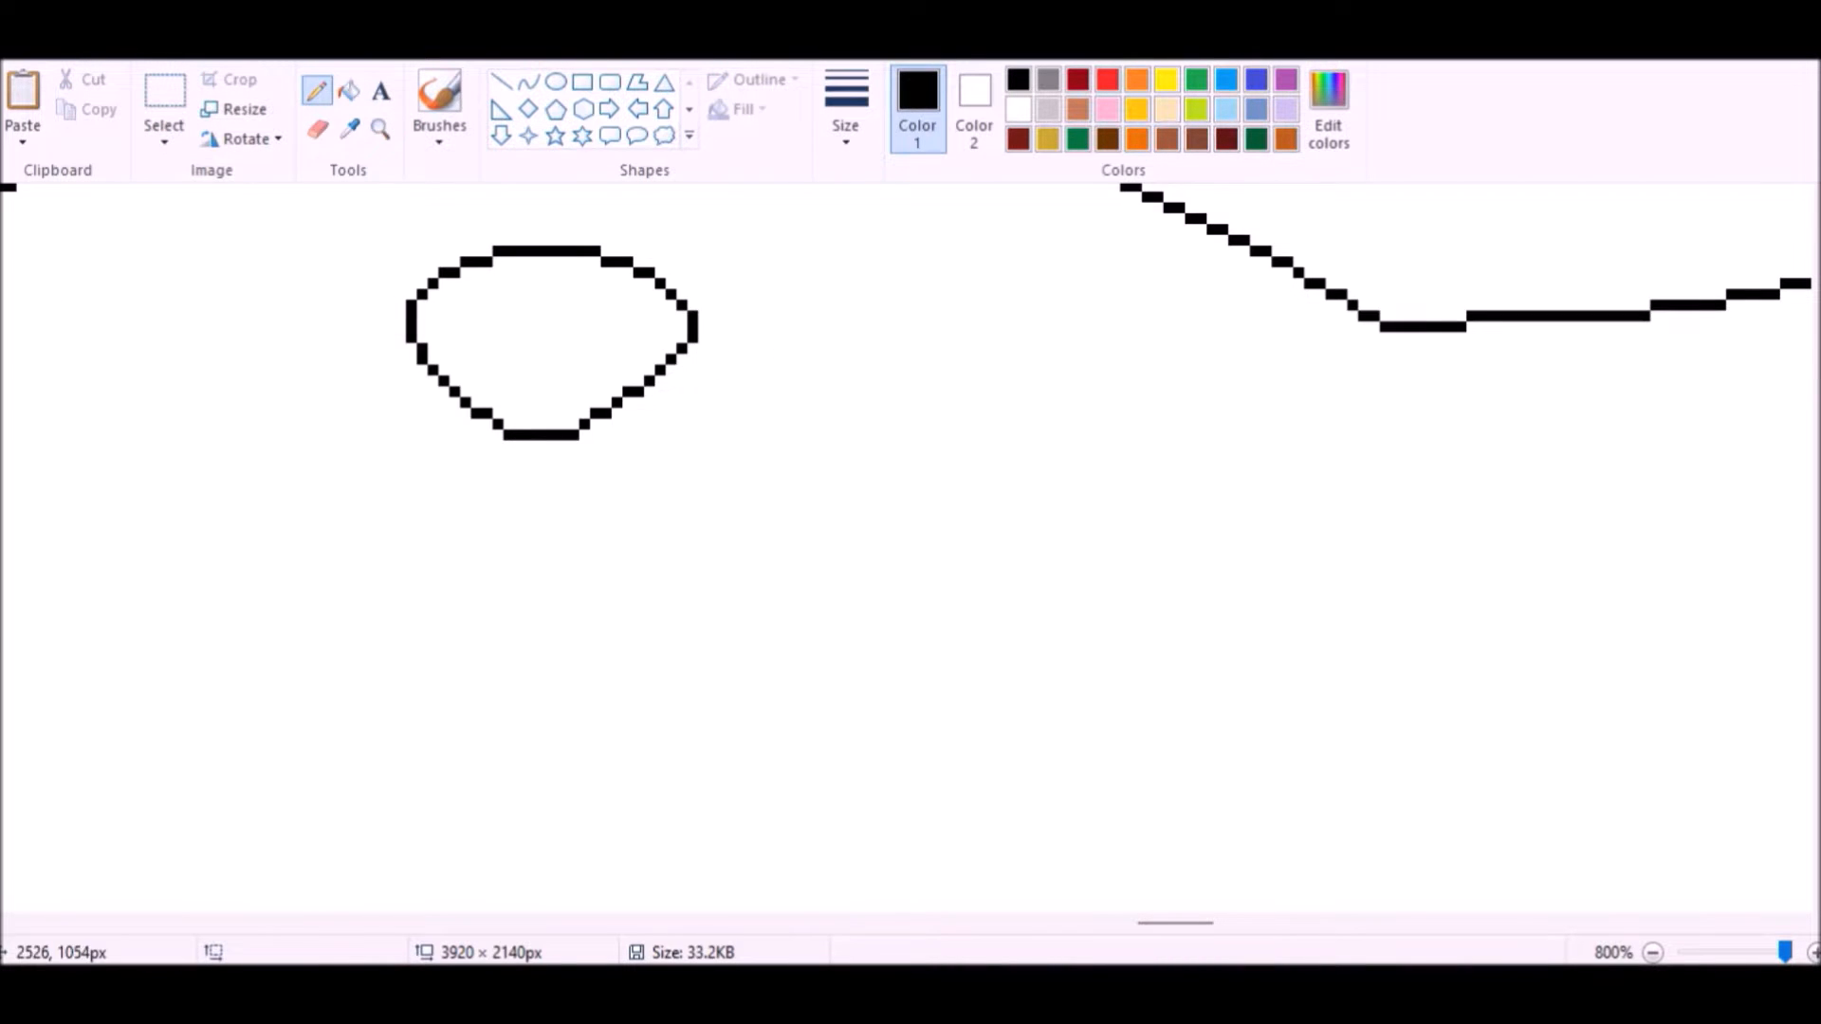
{"action": "left_click", "coordinate": [1651, 952]}
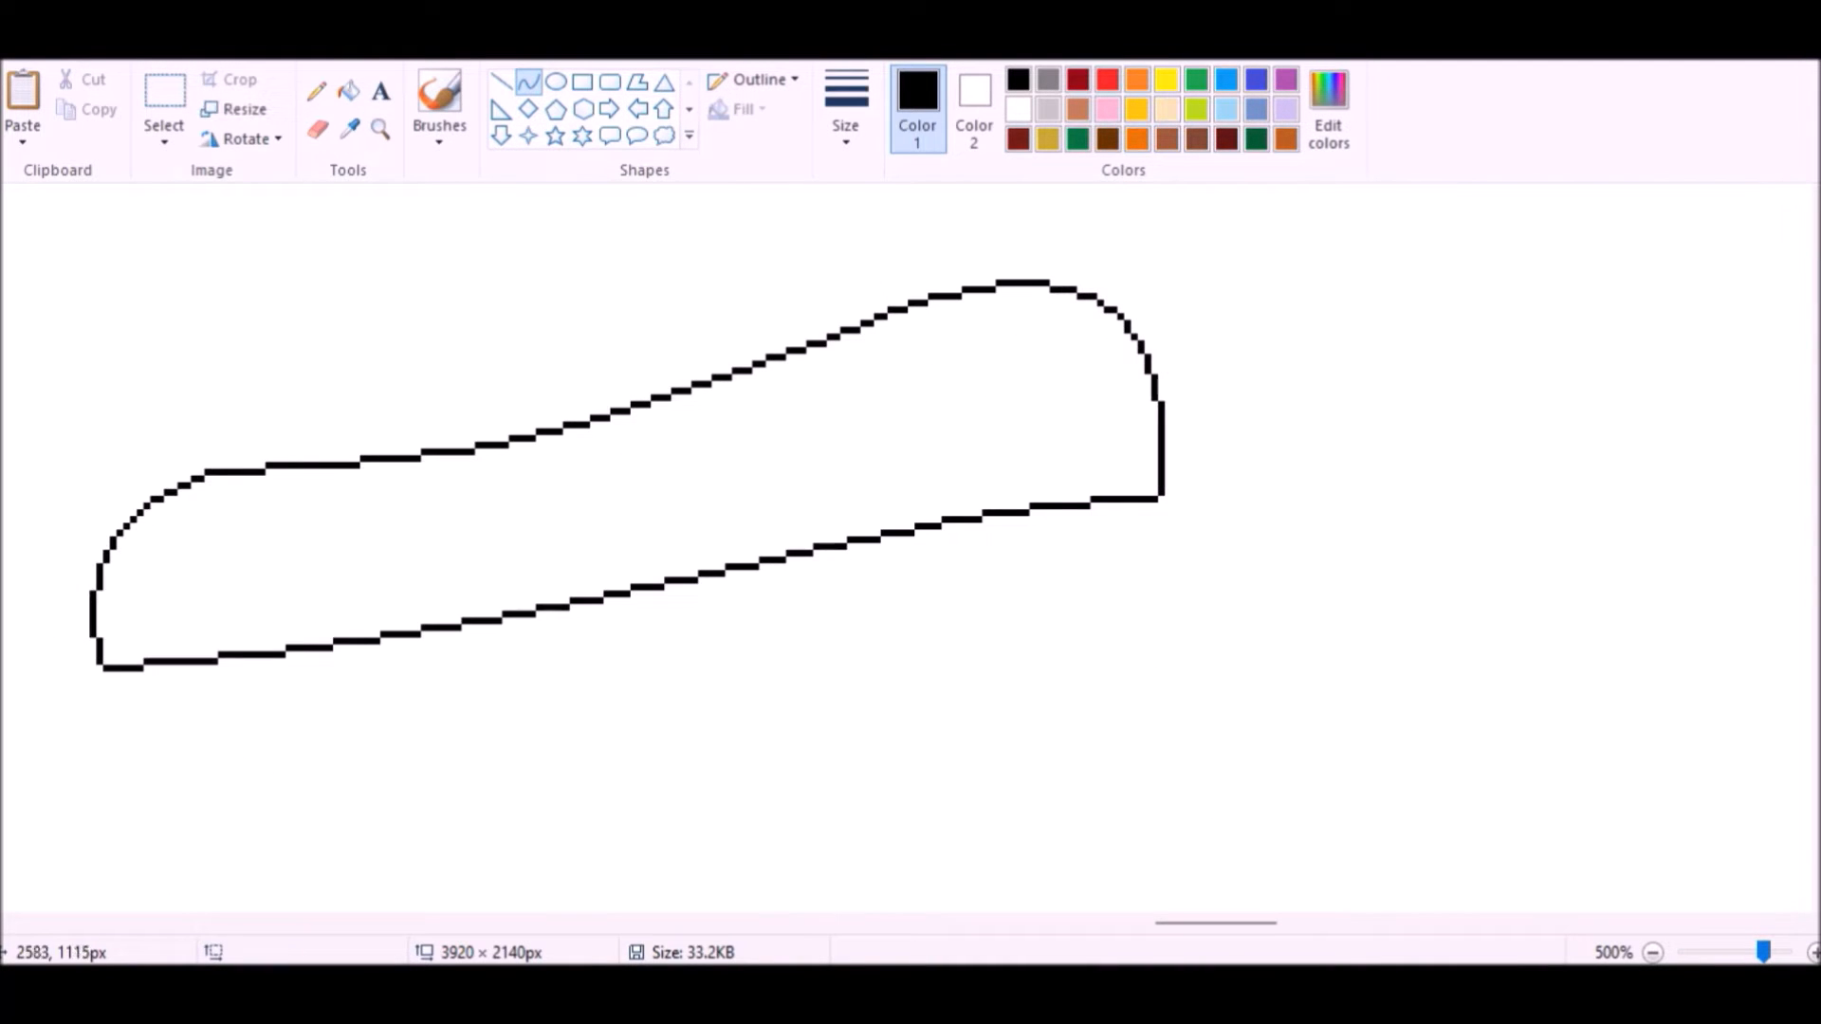
Step: Mix dark grey to fill and shade the nose, then draw the oval eye and forehead creases
{"action": "left_click", "coordinate": [1328, 105]}
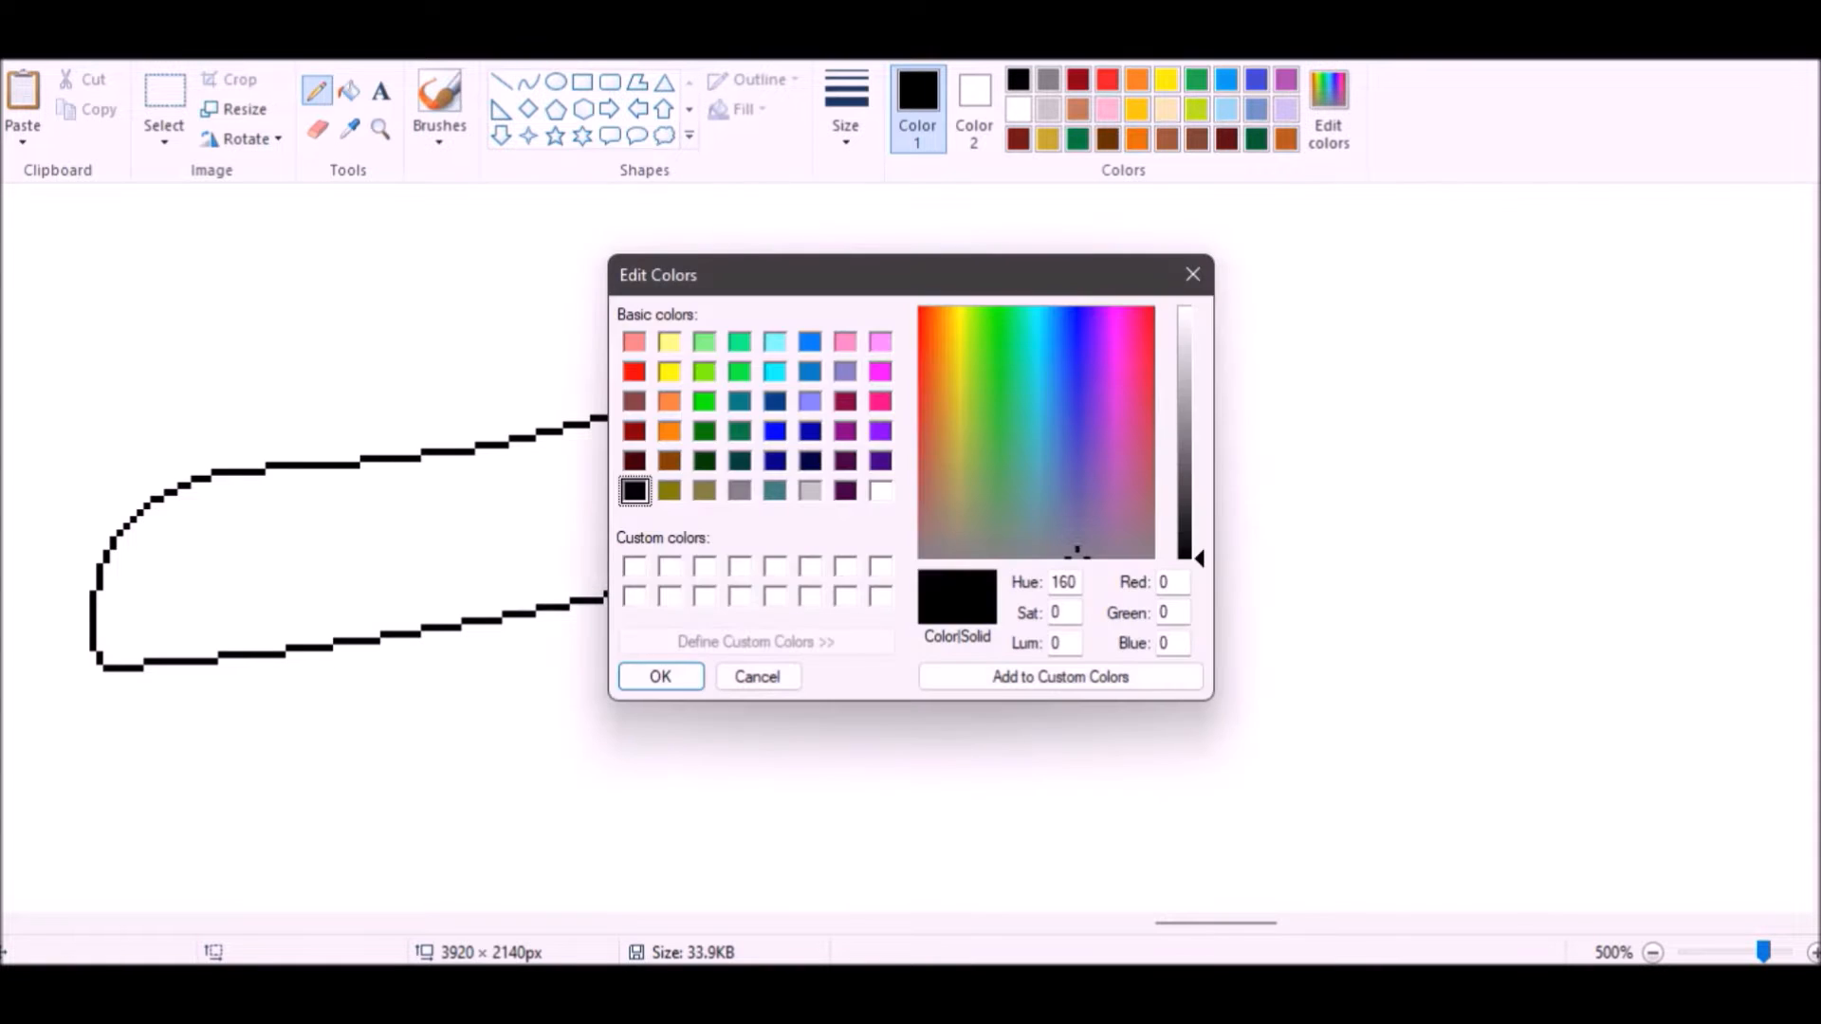
{"action": "left_click", "coordinate": [660, 677]}
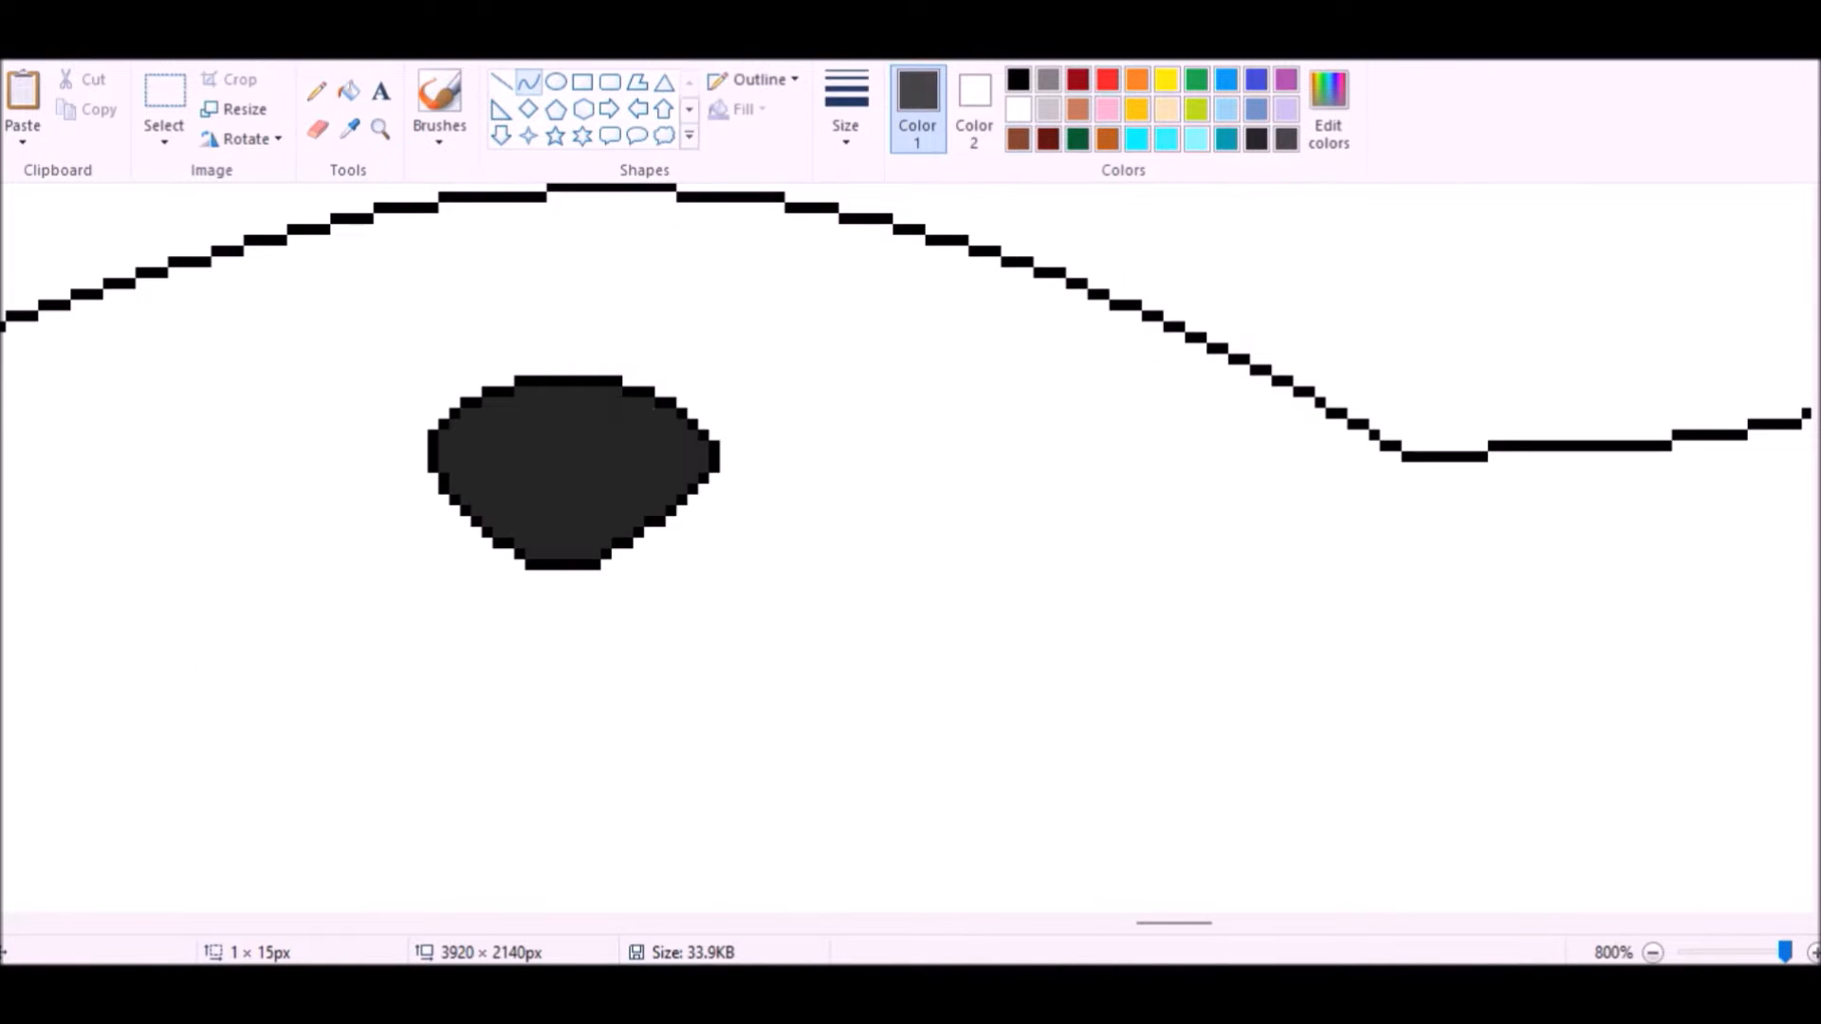
{"action": "left_click", "coordinate": [739, 108]}
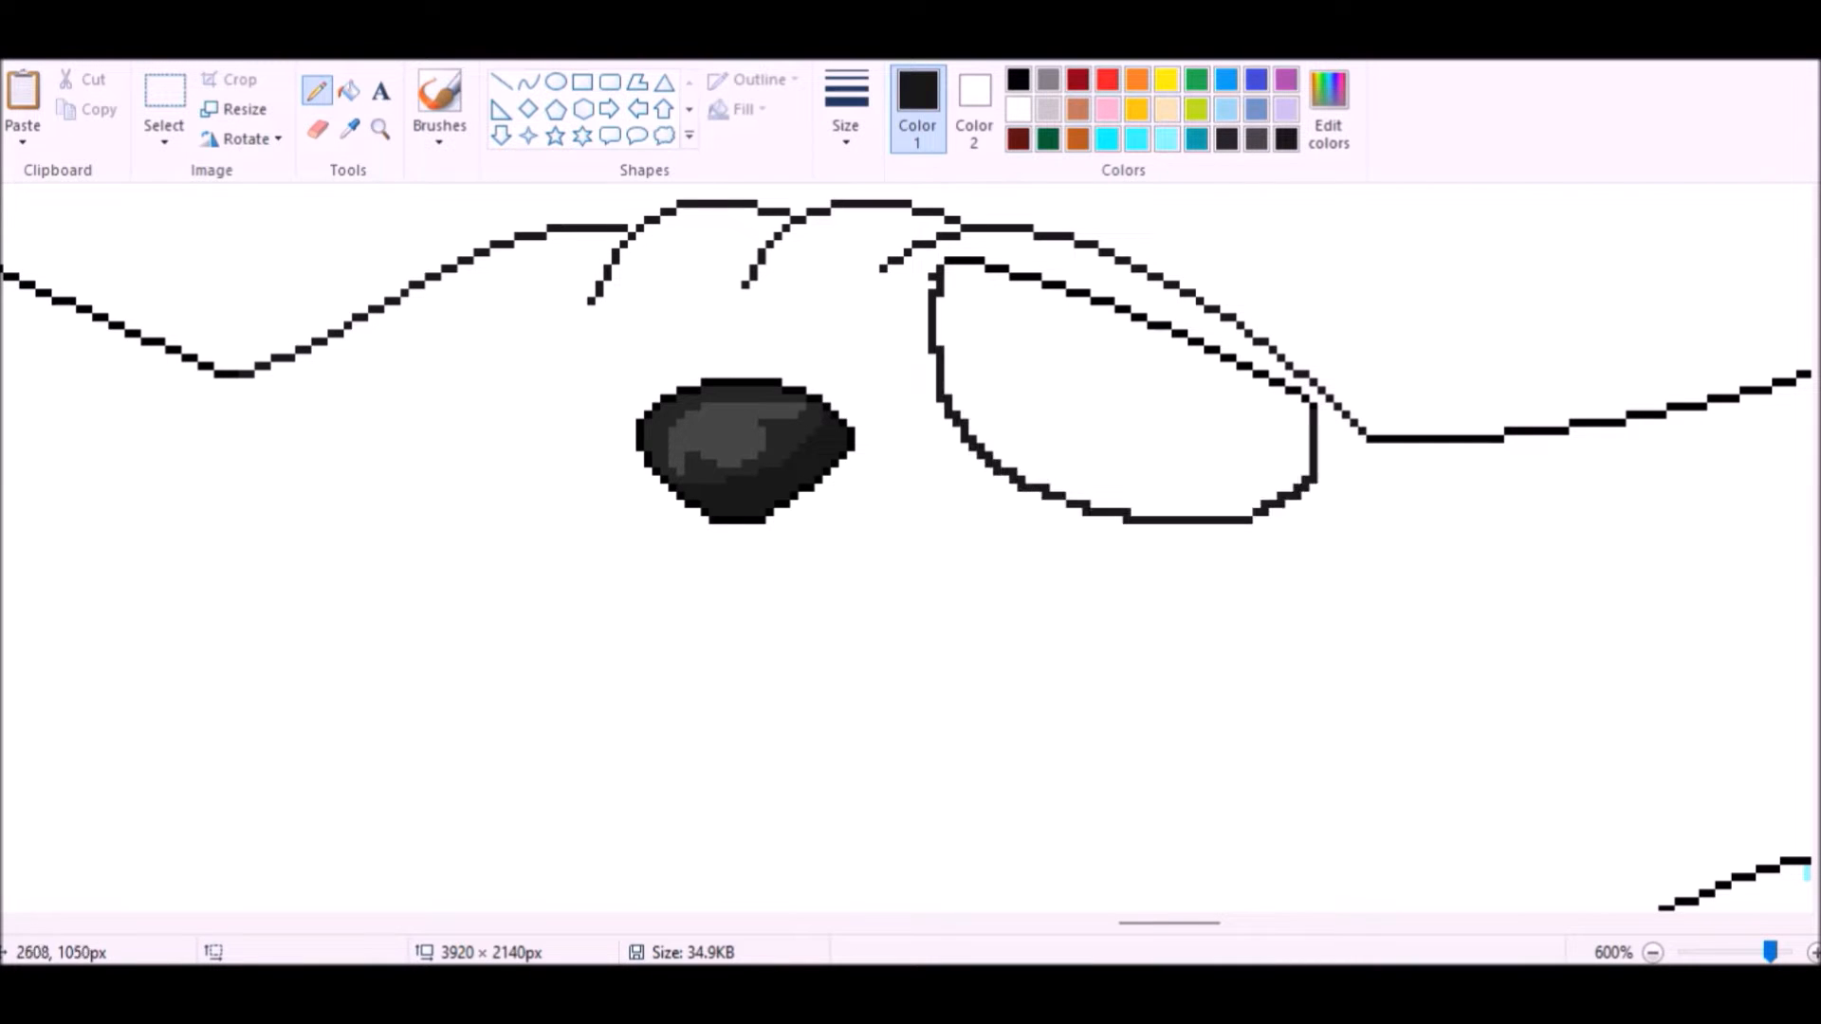
Step: Fill the mouth with pale cyan teeth, add a light blue band and new black arcs
{"action": "left_click", "coordinate": [1651, 953]}
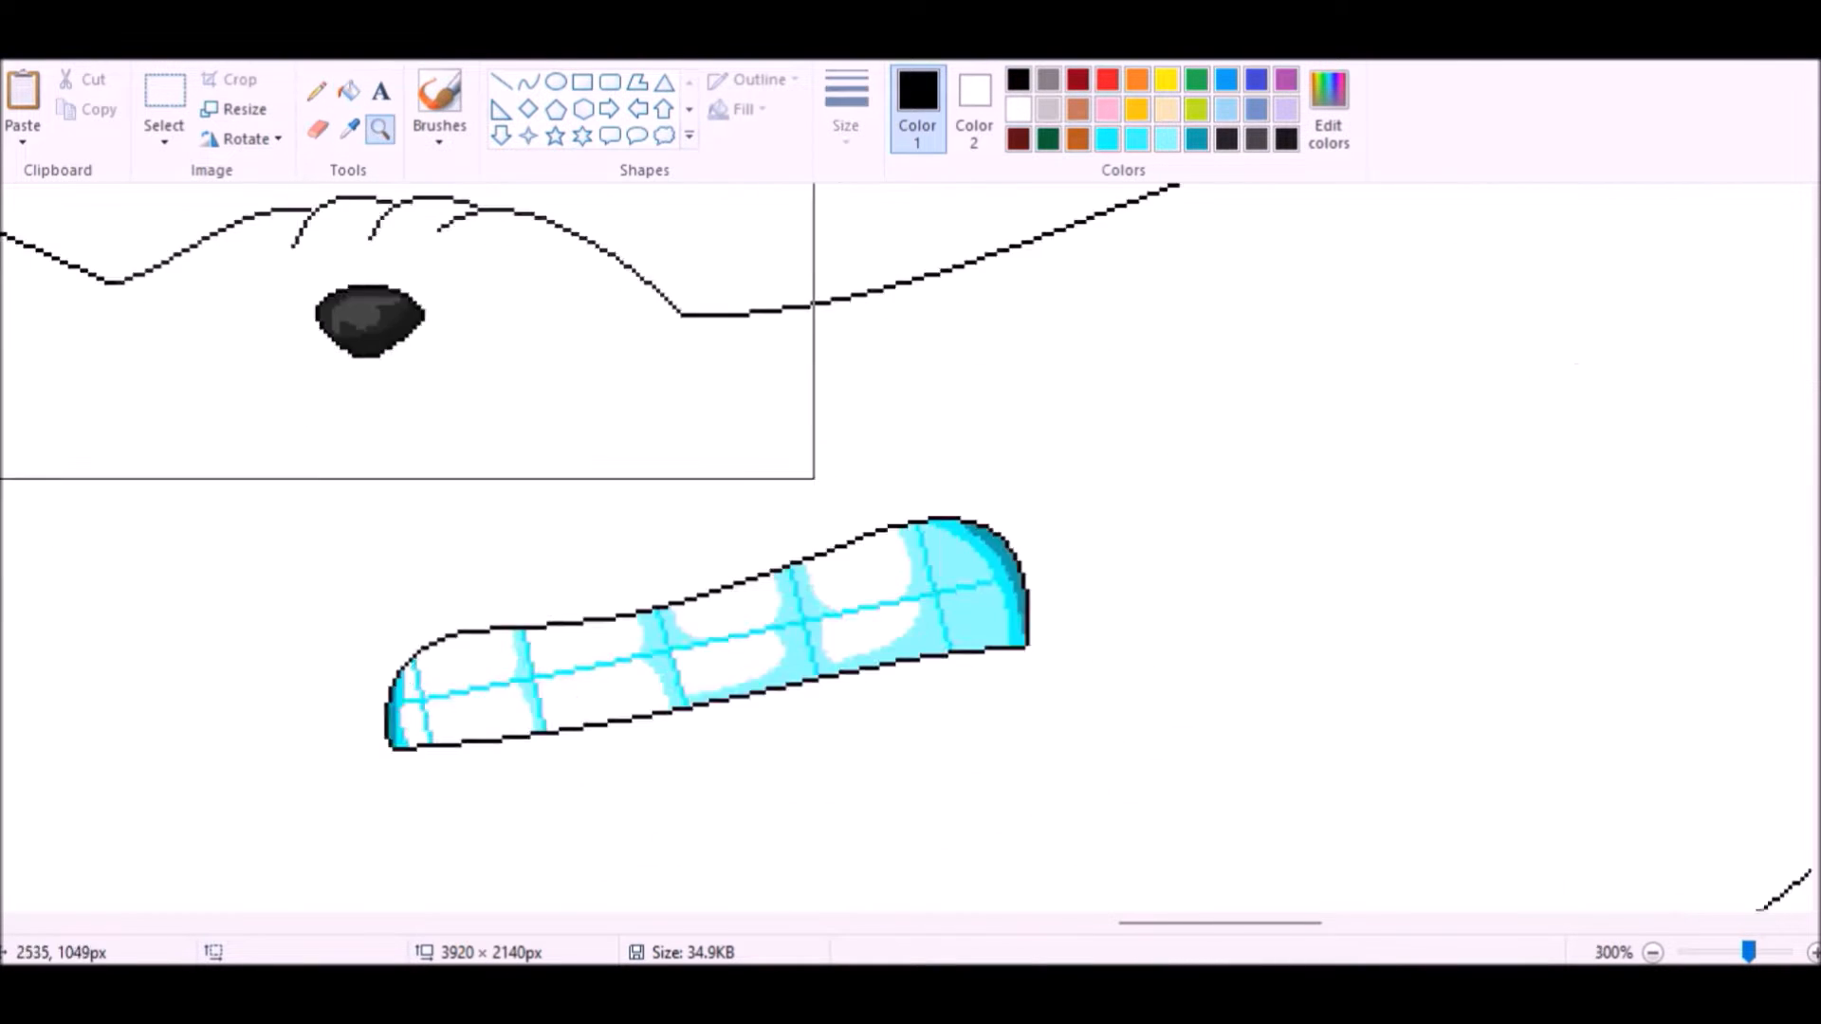
{"action": "right_click", "coordinate": [854, 500]}
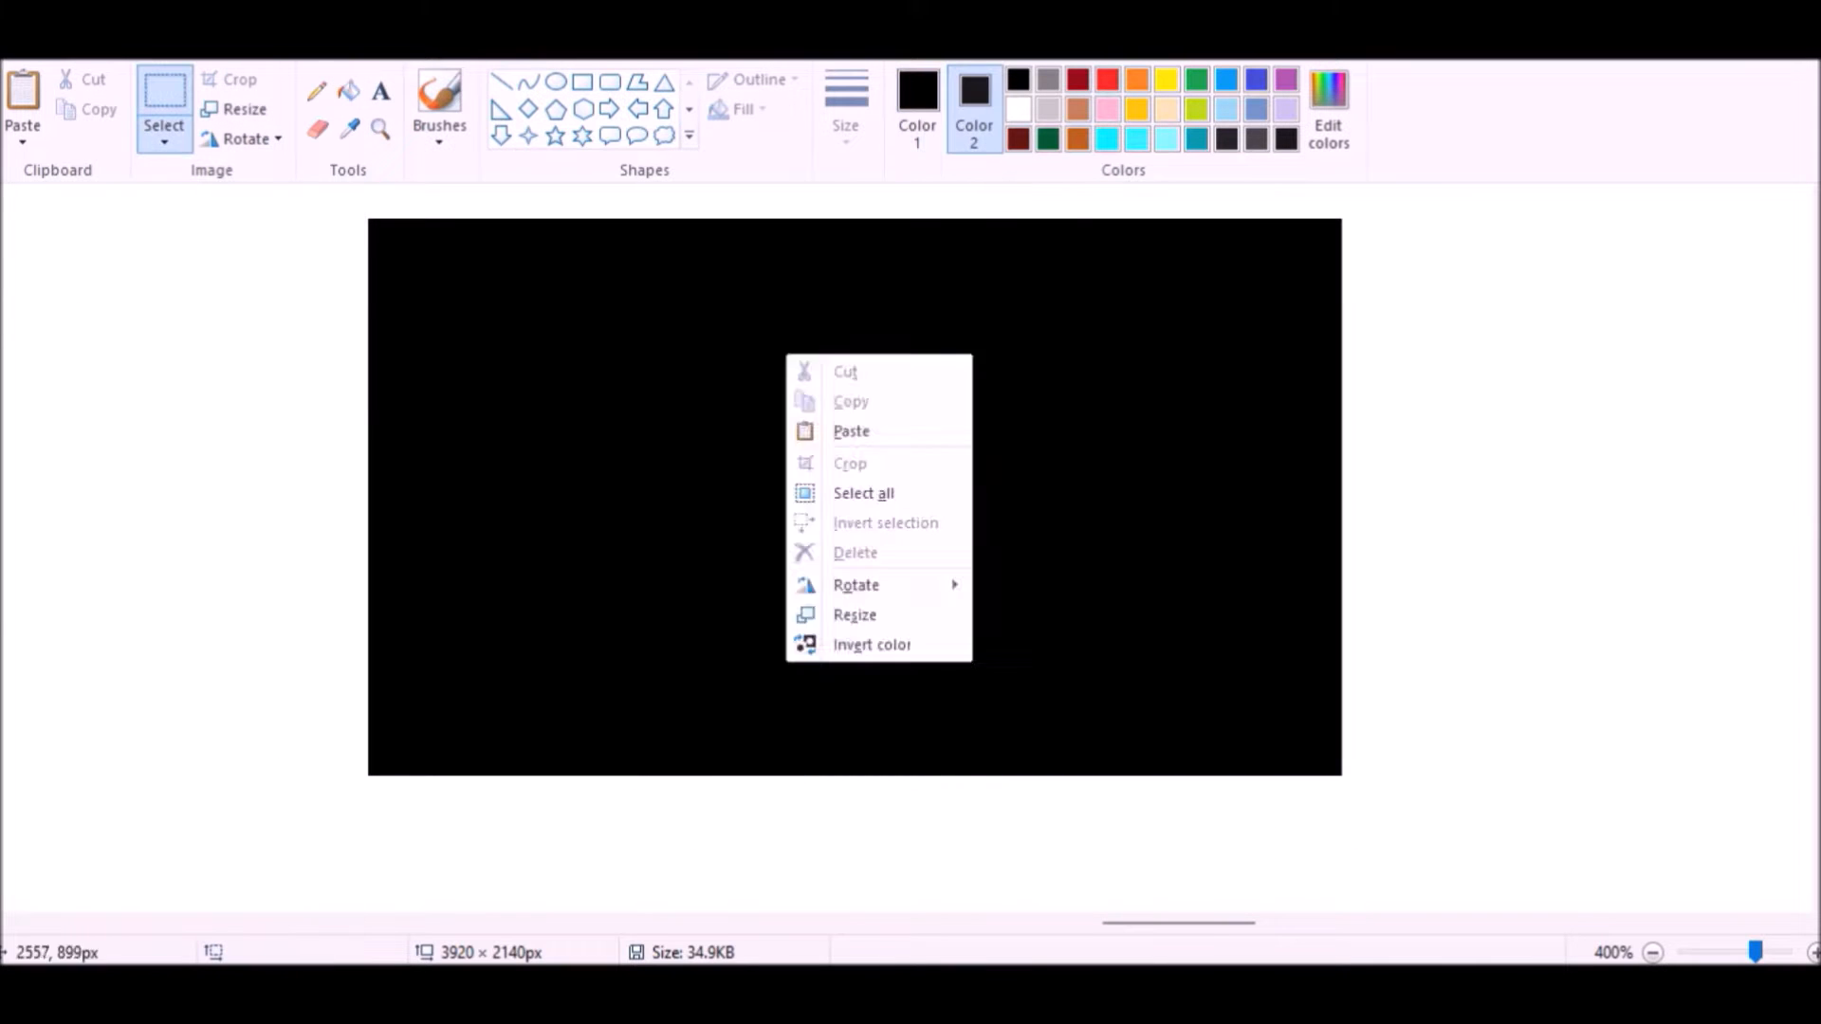
{"action": "left_click", "coordinate": [871, 645]}
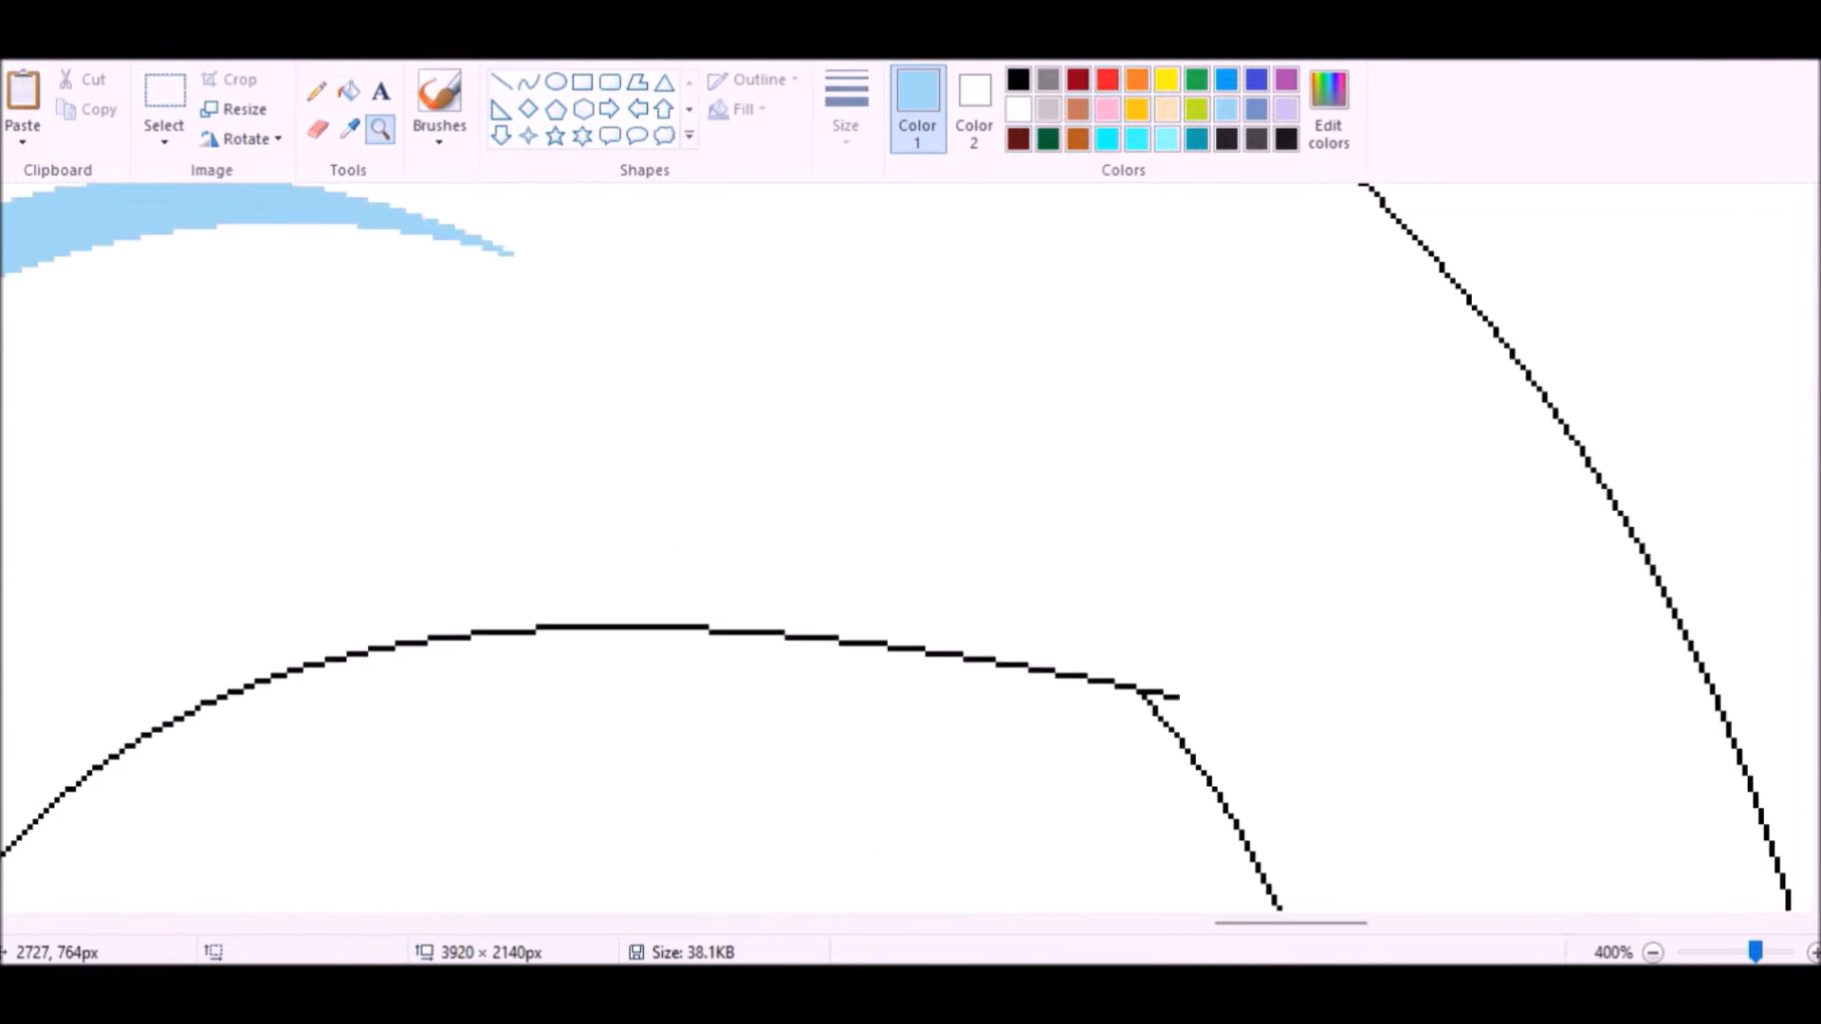
Step: Draw a white highlight curve in the light blue area and fill the muzzle with tan
{"action": "left_click", "coordinate": [1653, 952]}
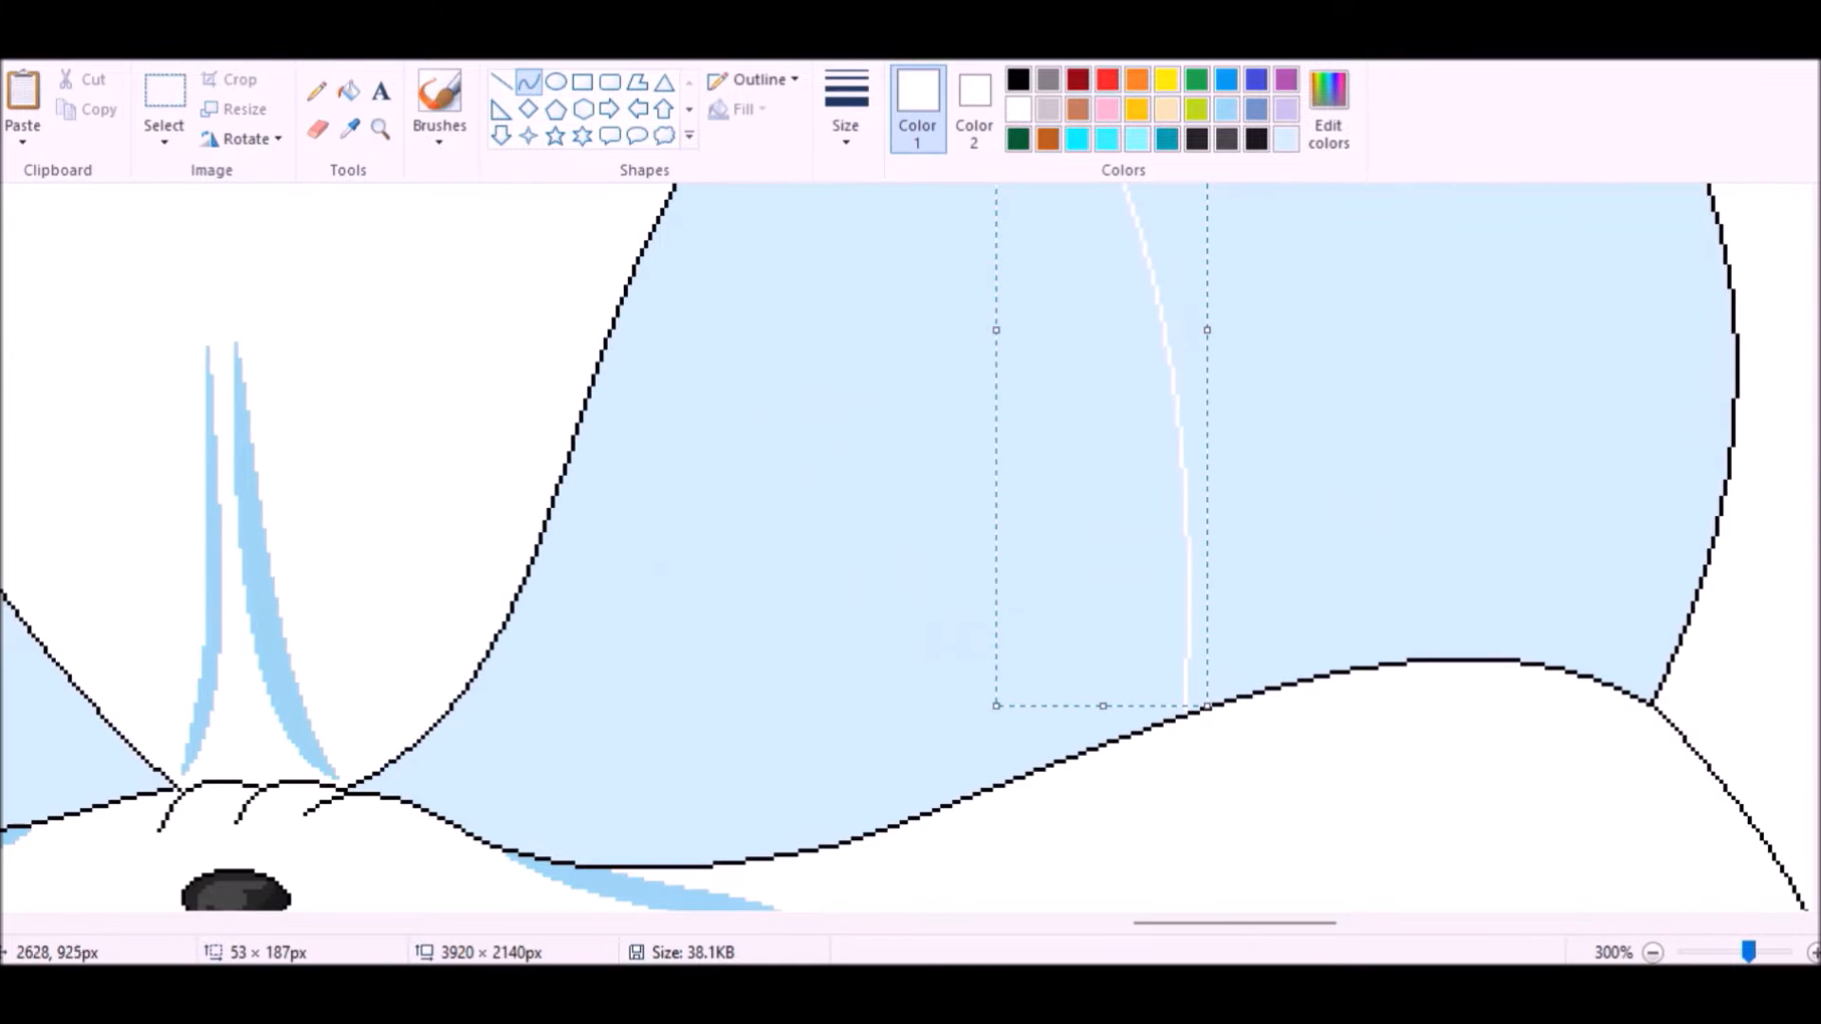
{"action": "left_click", "coordinate": [1328, 110]}
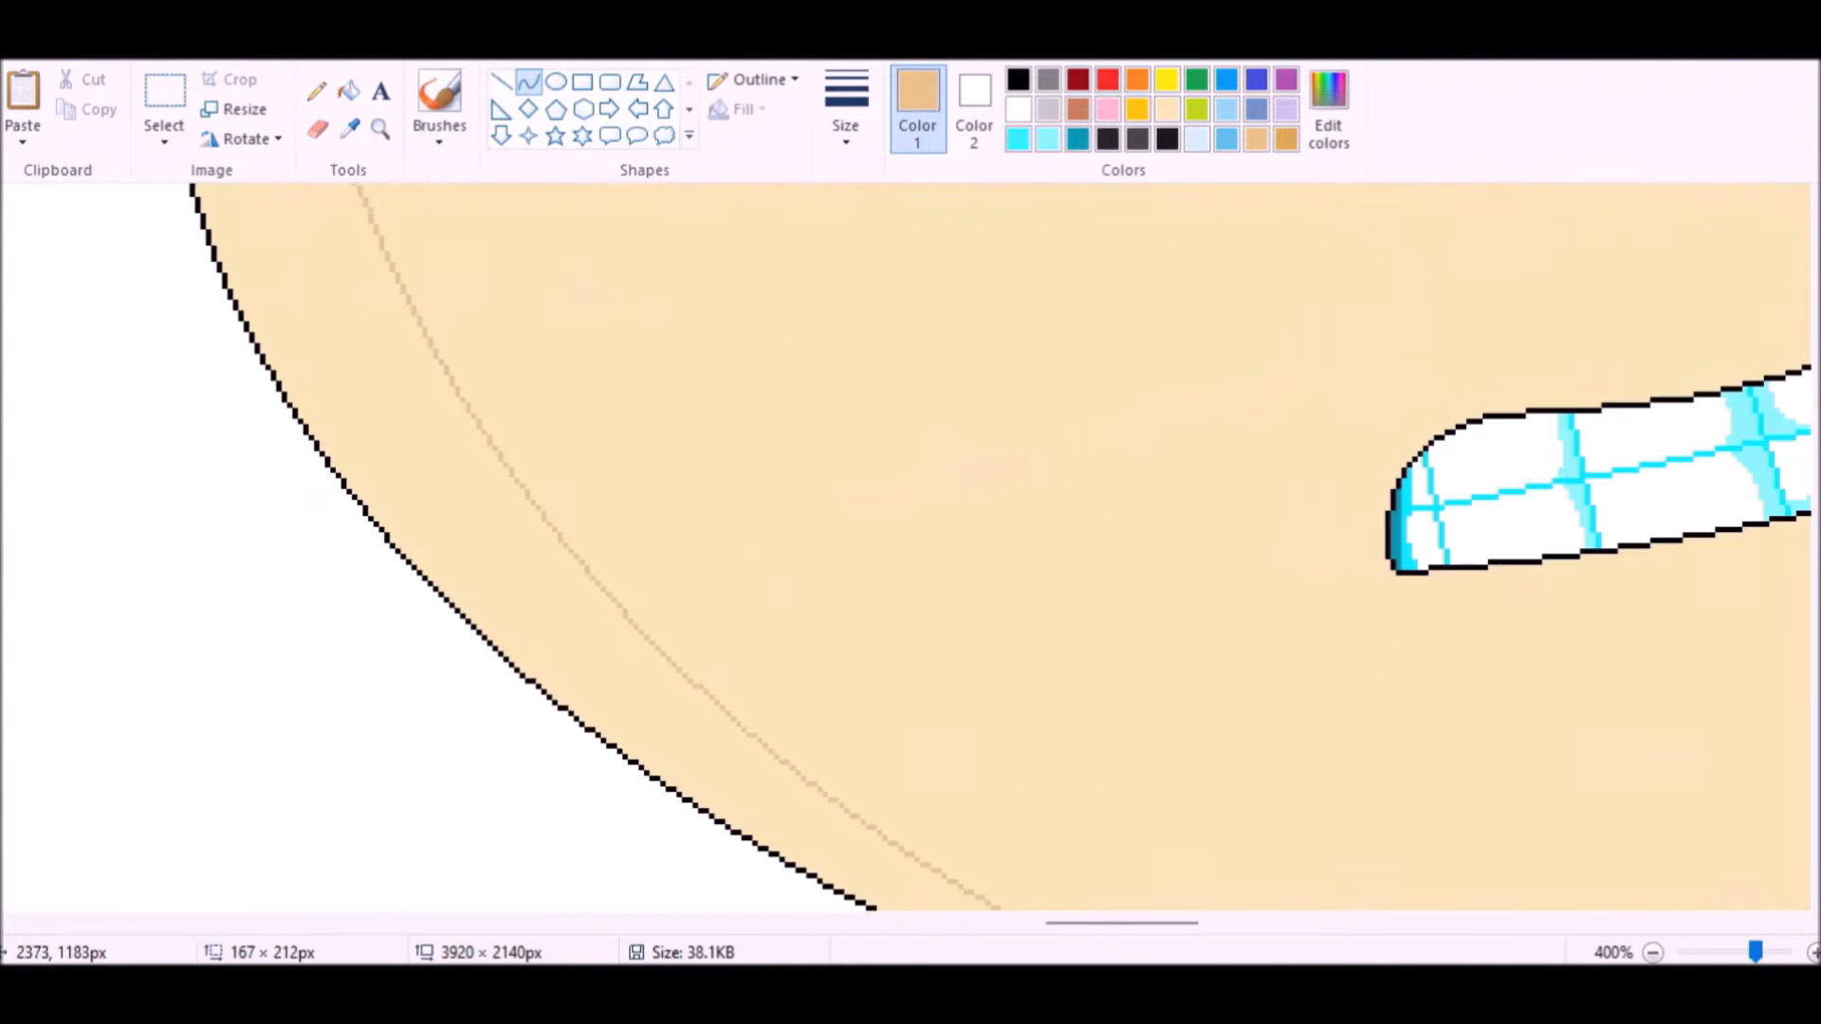
Step: Edge the teeth with darker tan shading and paint deeper red bands on the red areas
{"action": "left_click", "coordinate": [1655, 953]}
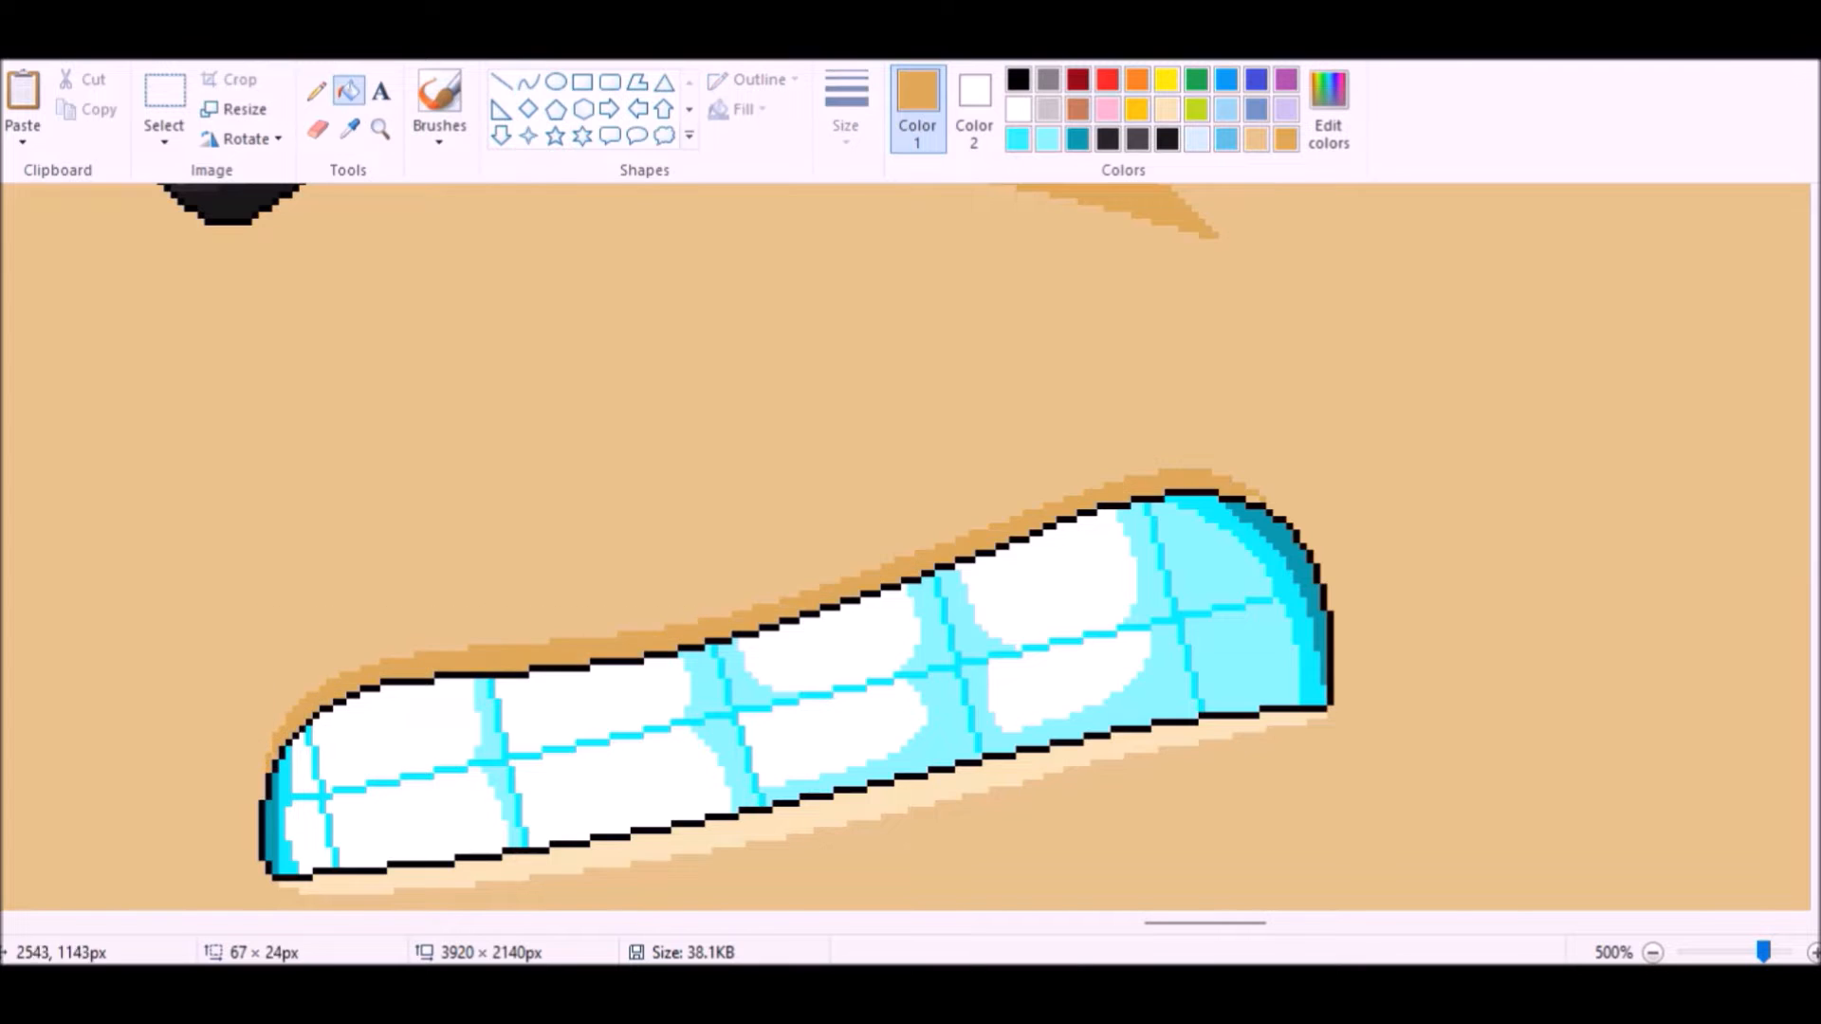
{"action": "left_click", "coordinate": [1651, 952]}
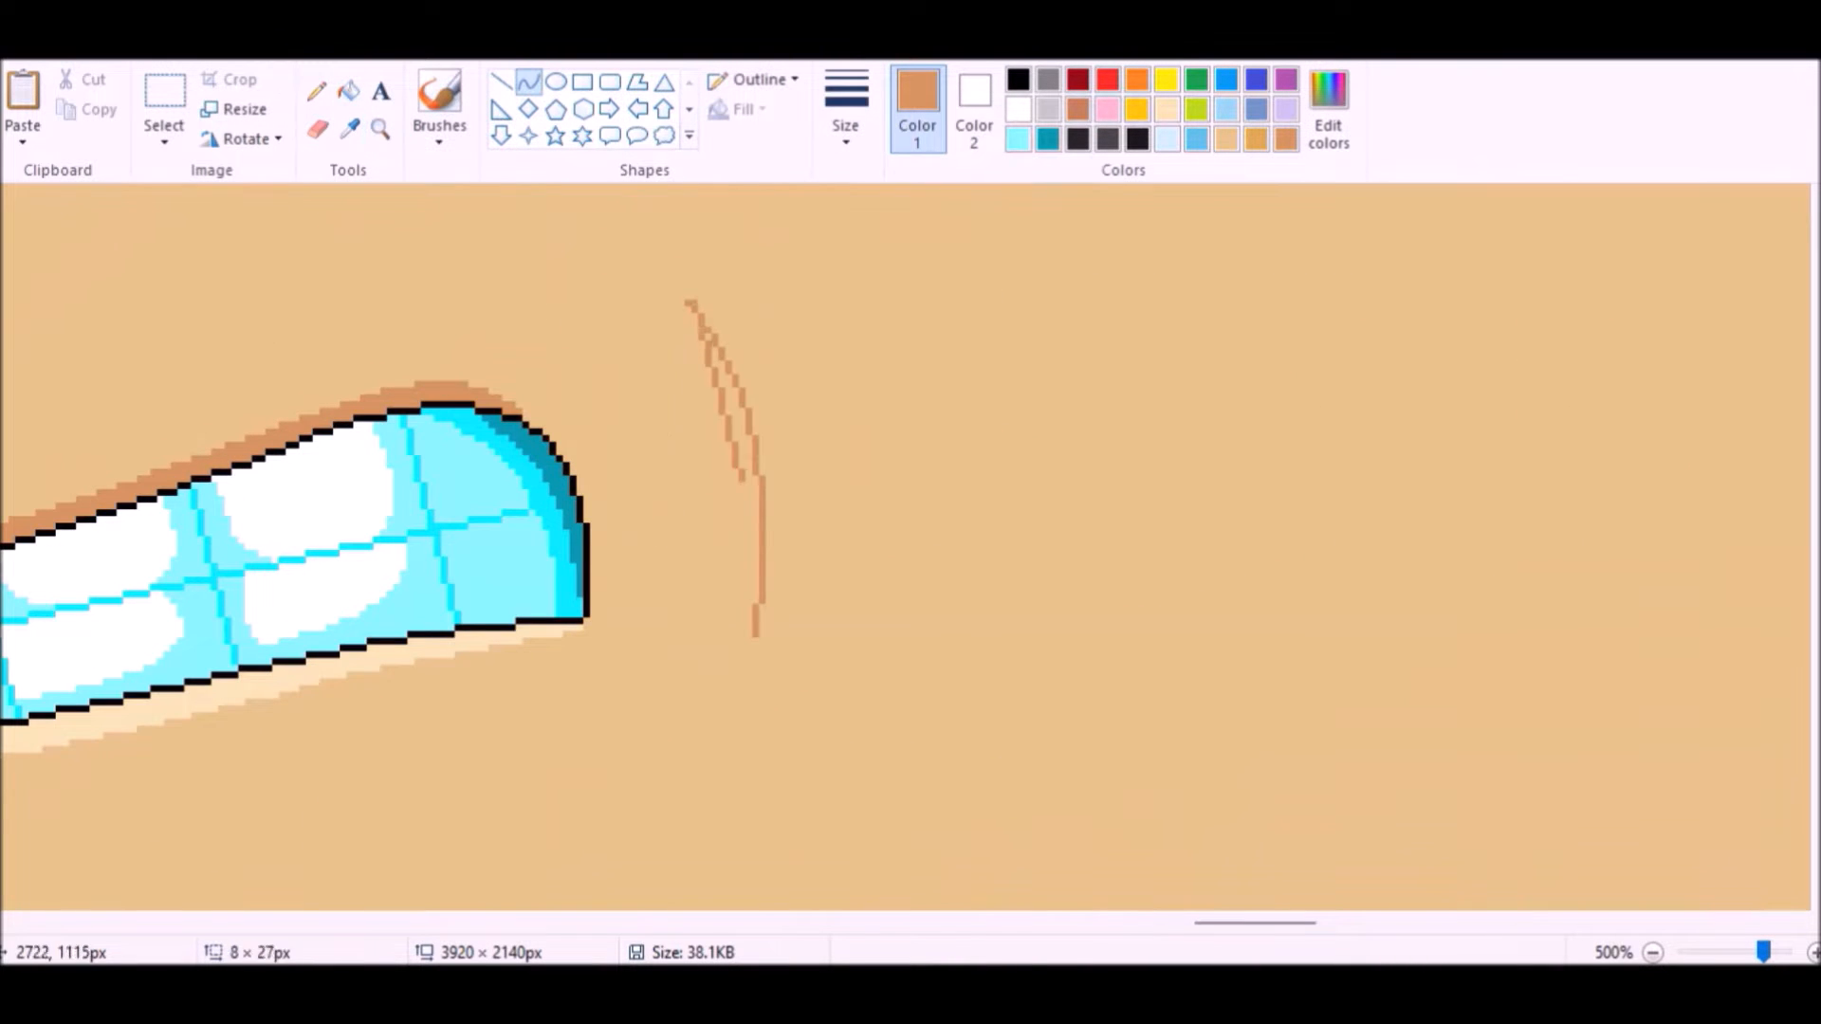
{"action": "left_click", "coordinate": [1651, 952]}
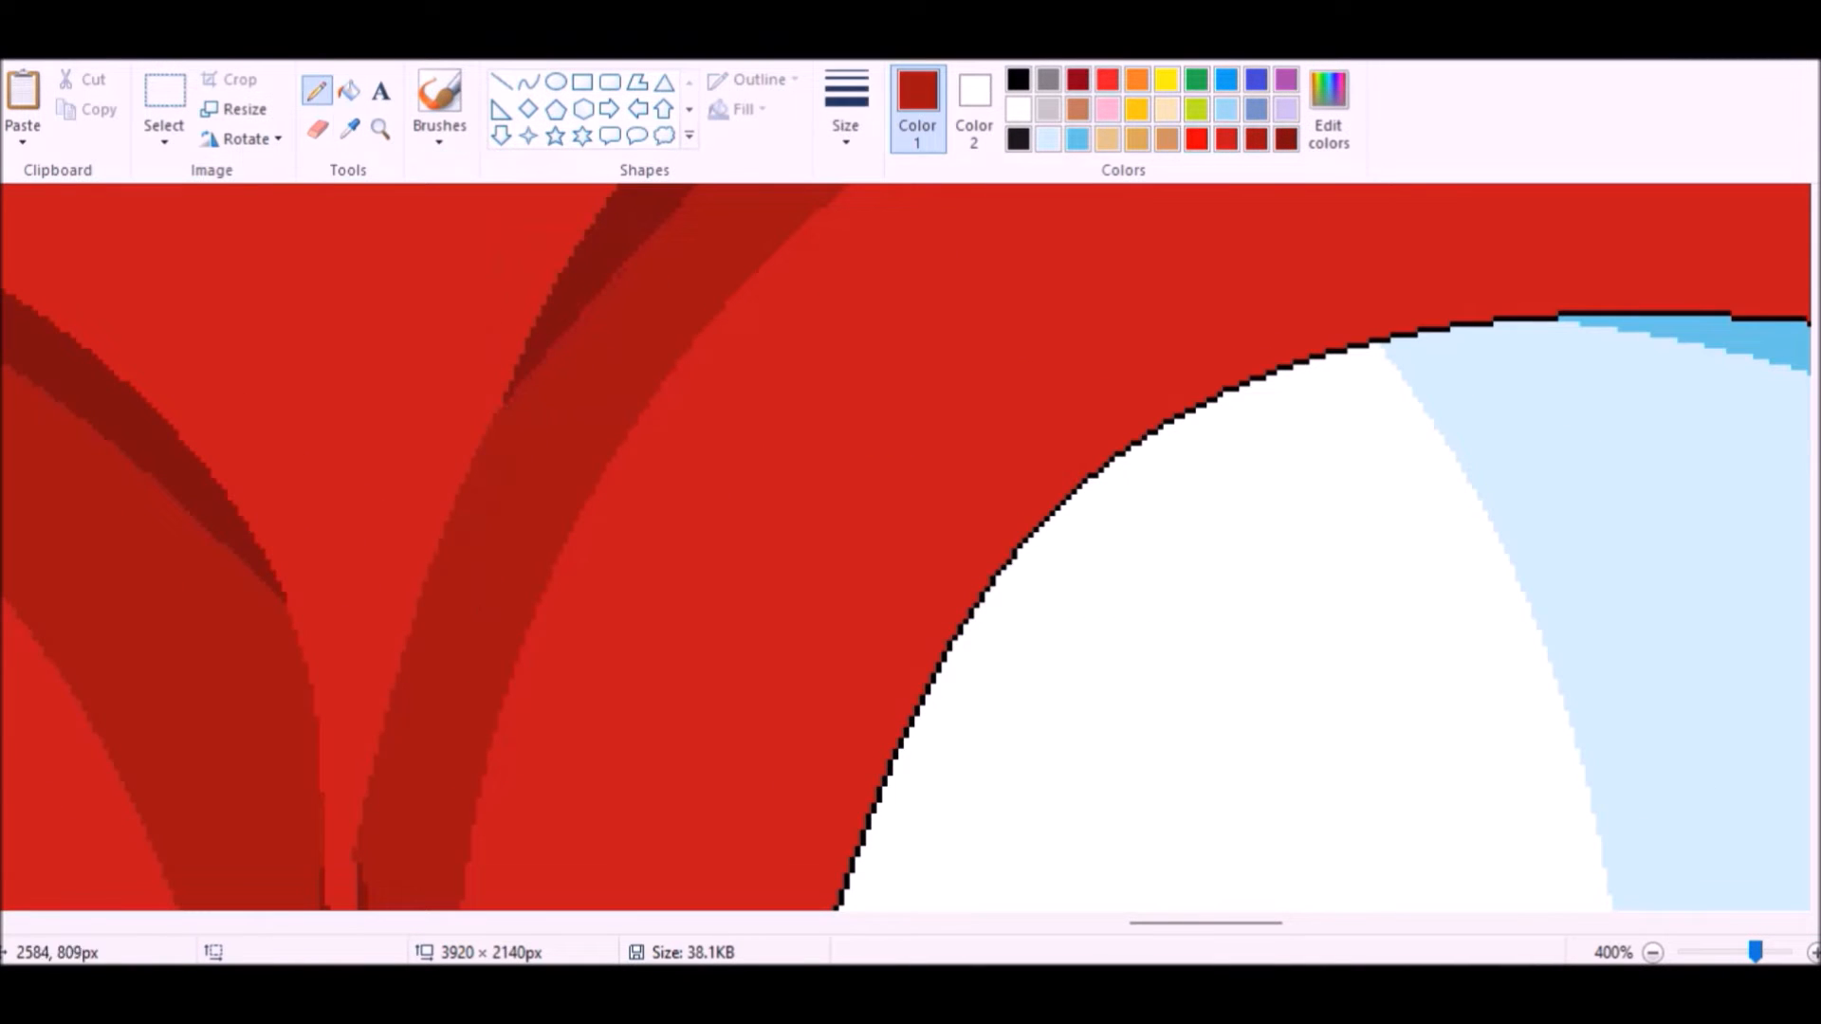
Step: Shade the muzzle edge in darker tan and pencil a wavy black curve and vertical line below
{"action": "left_click", "coordinate": [1651, 952]}
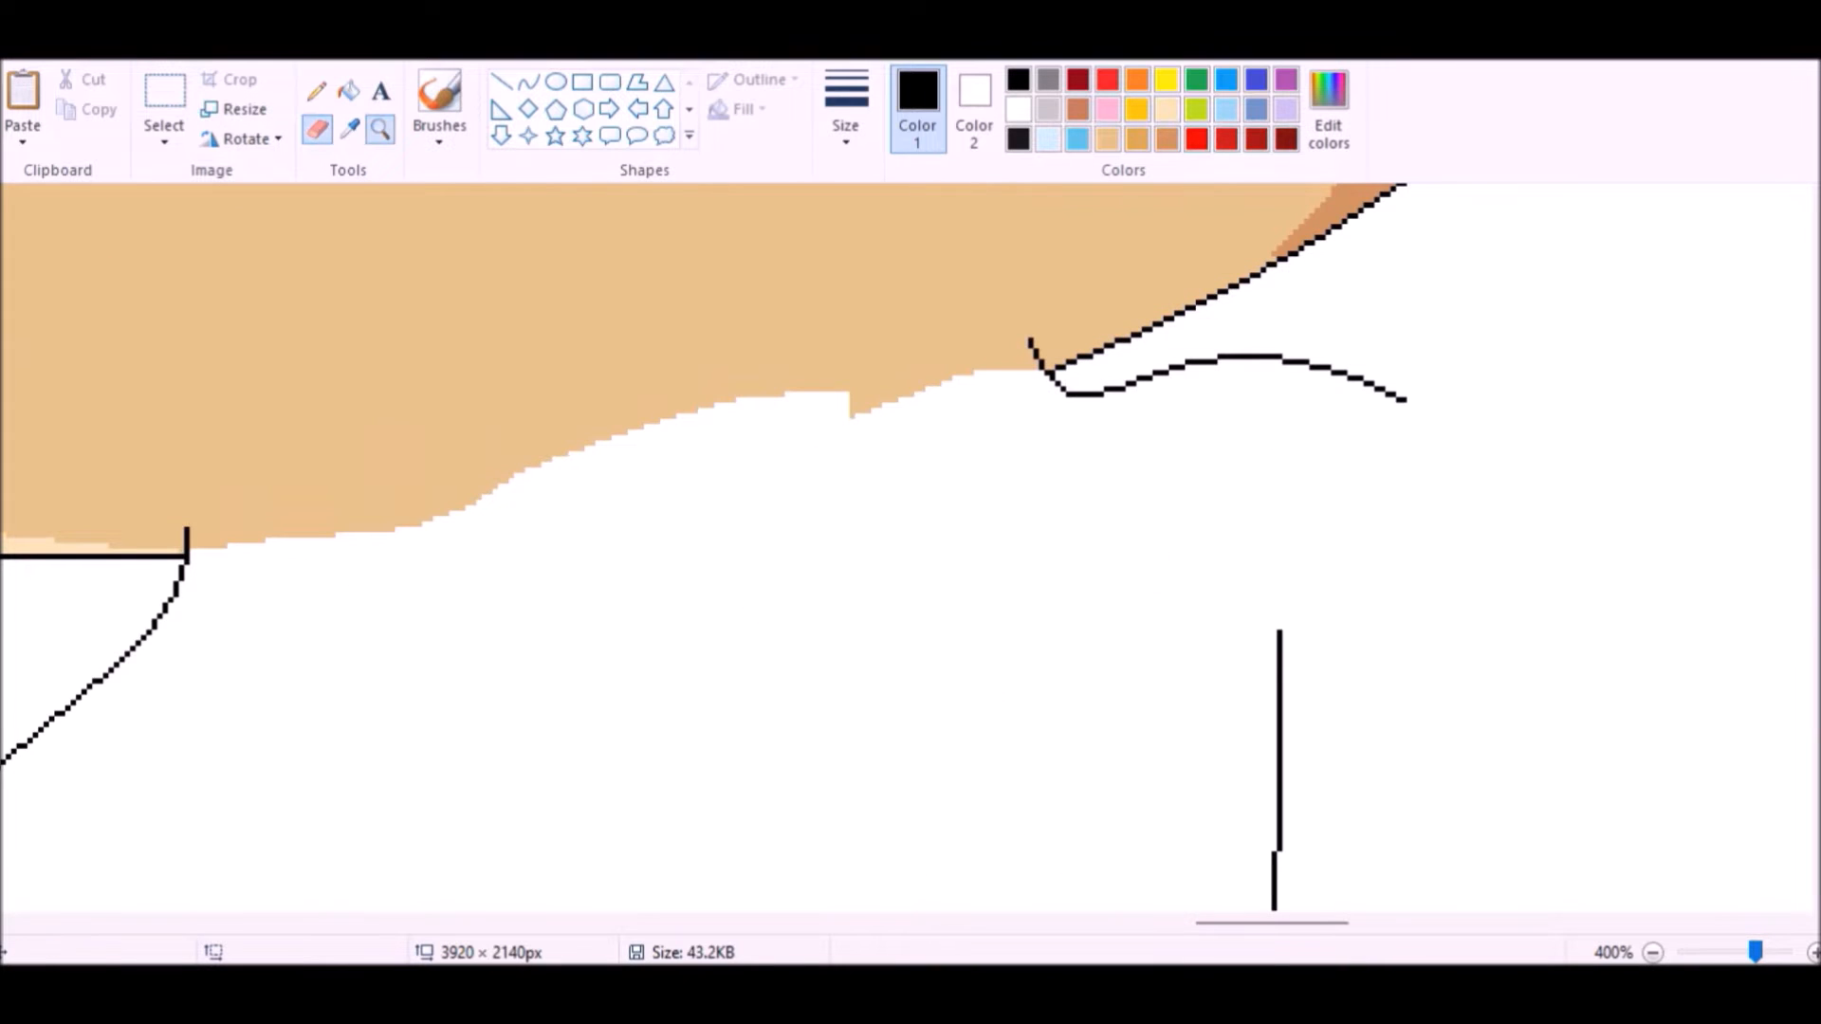
Step: Curve the neck, shoulder and arm outlines, then fill the torso with solid red
{"action": "left_click", "coordinate": [1652, 953]}
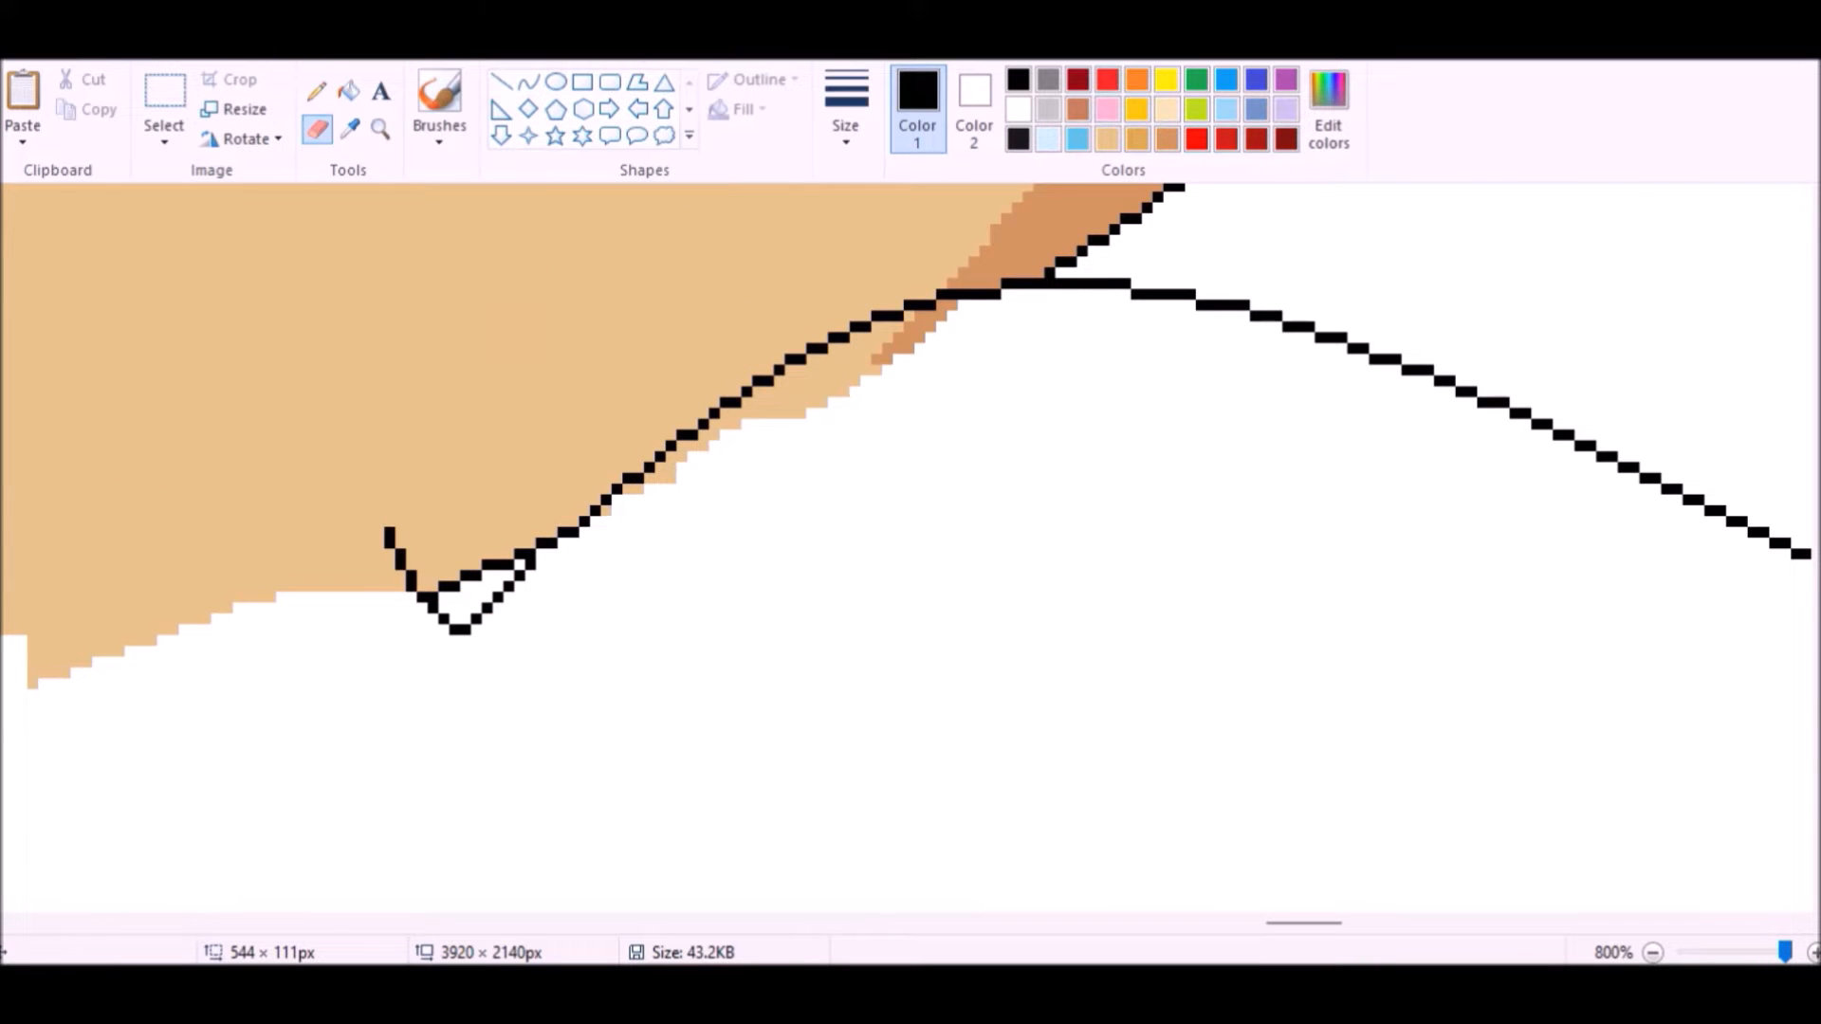
{"action": "left_click", "coordinate": [1652, 952]}
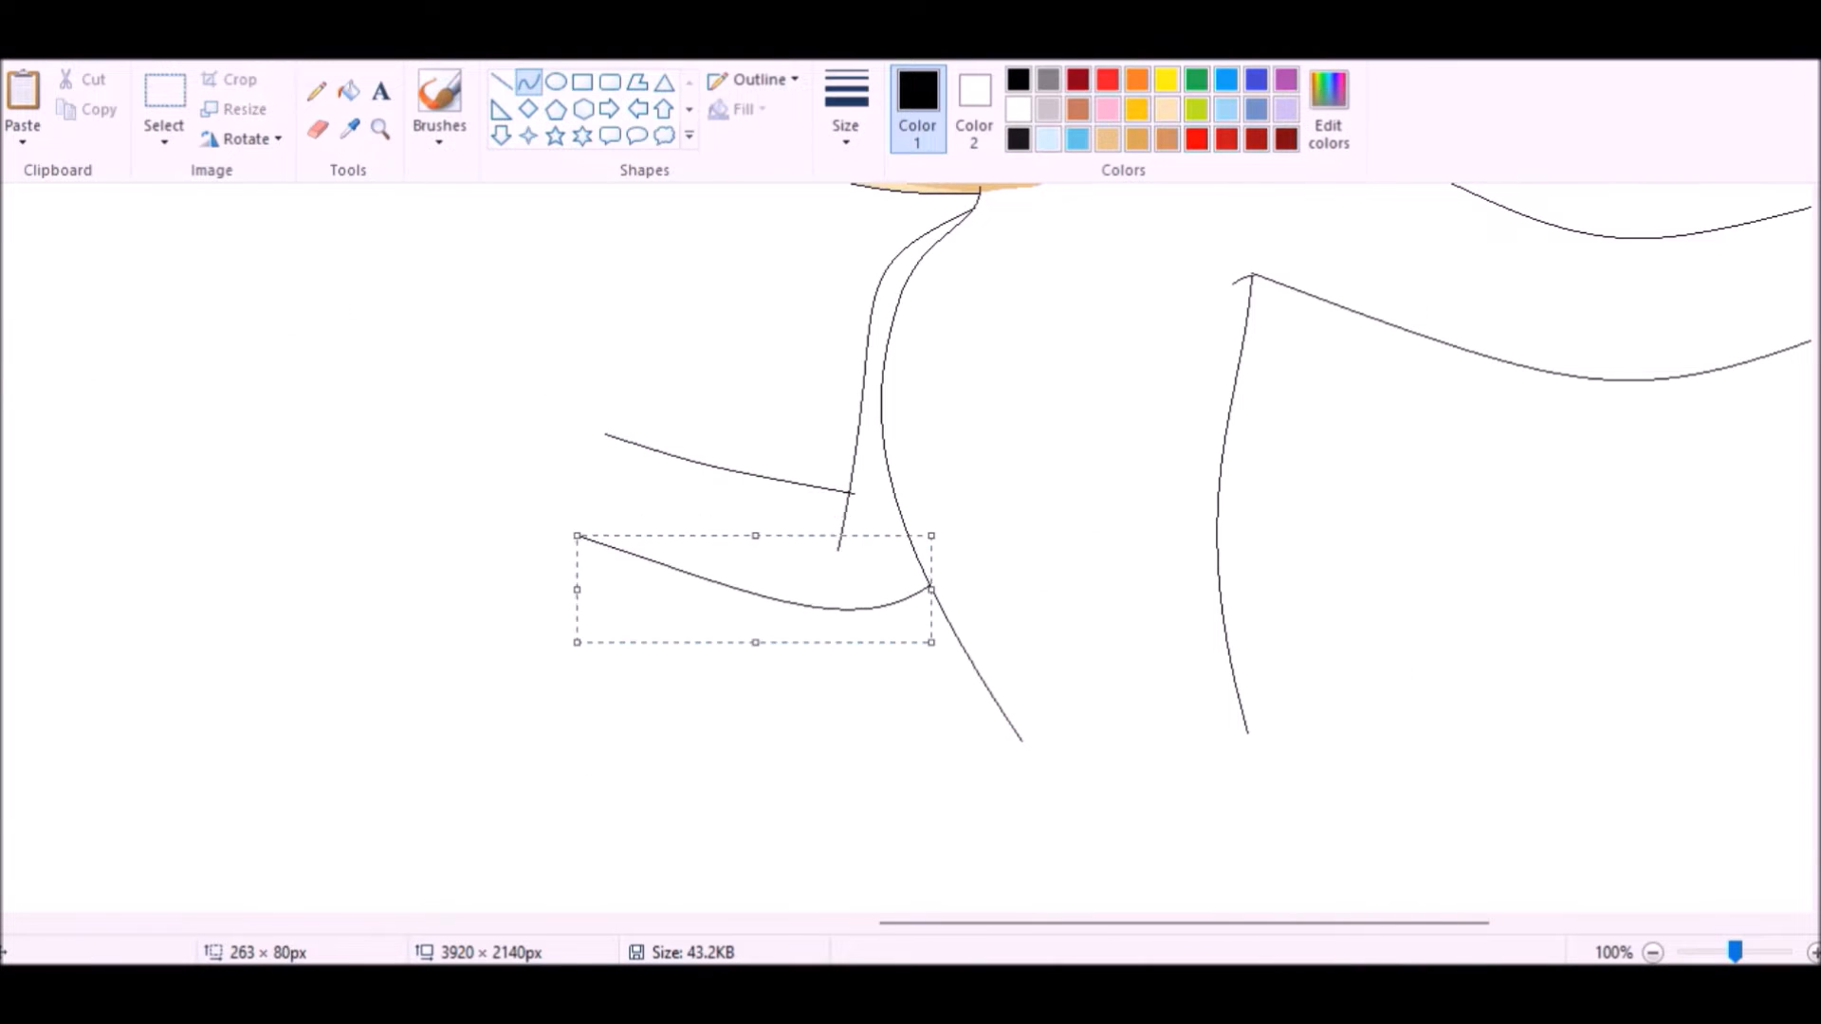
{"action": "left_click", "coordinate": [164, 104]}
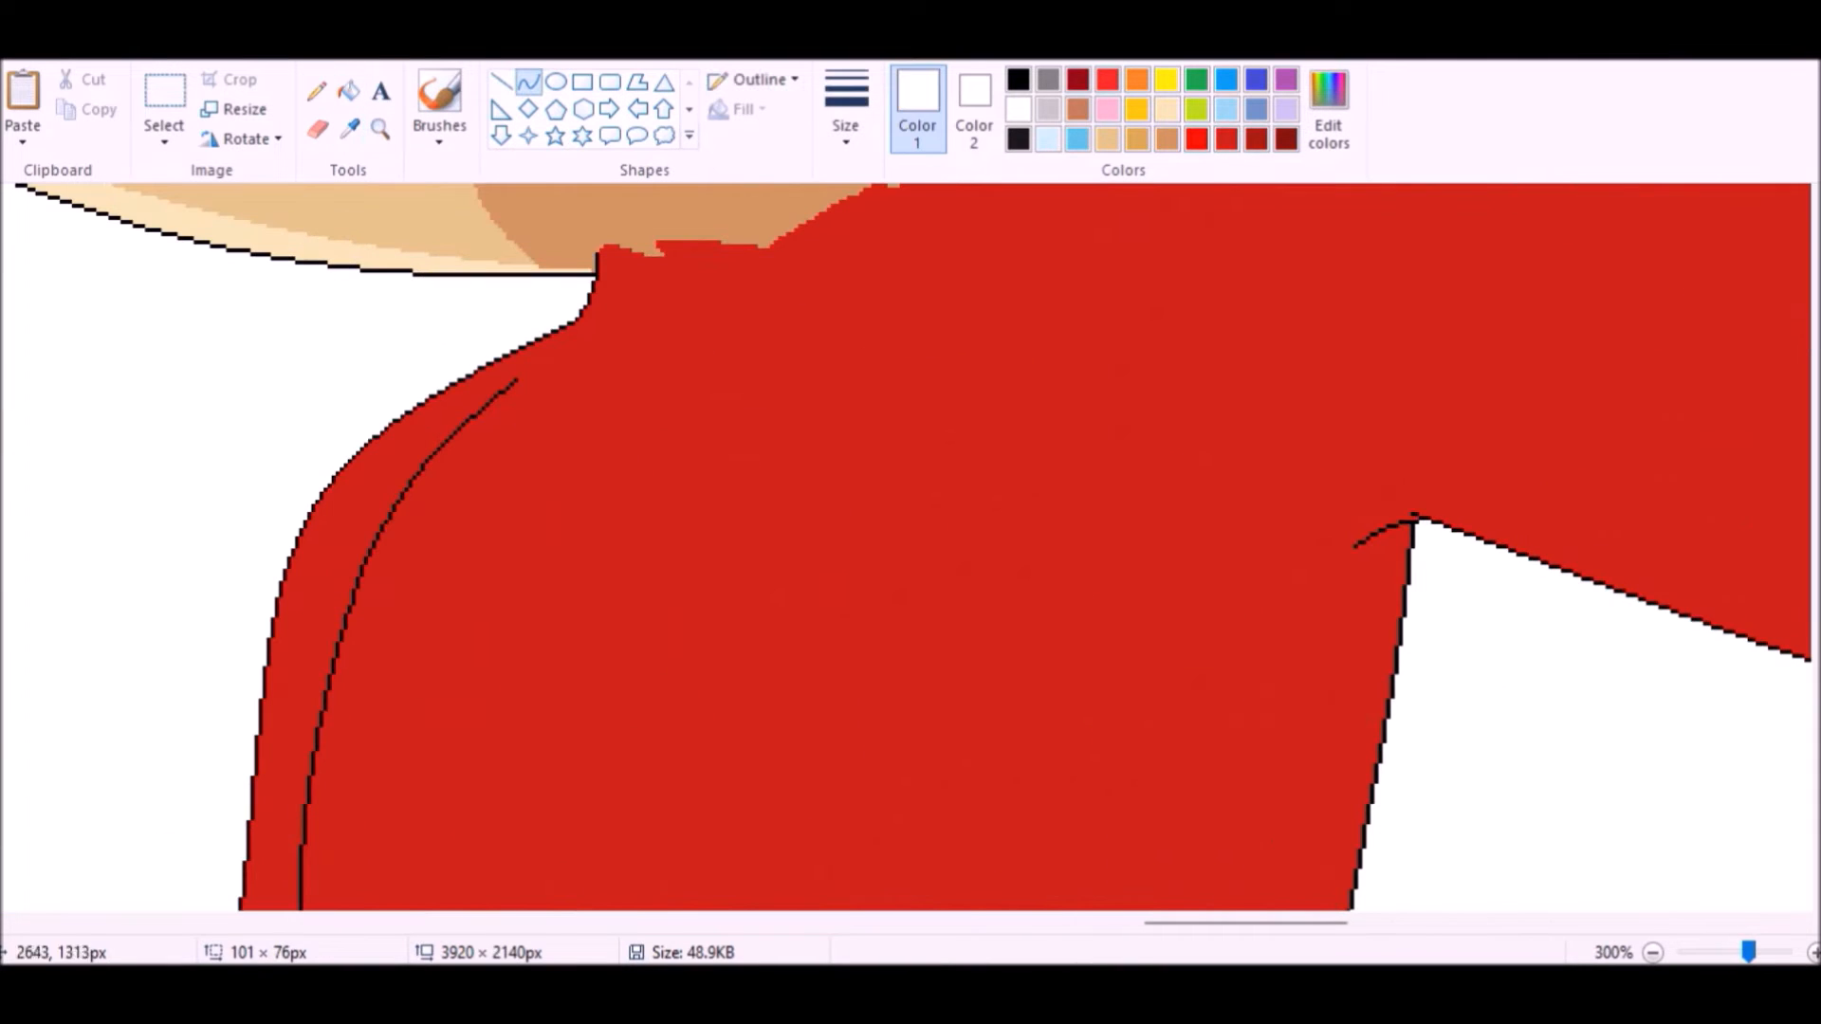
Step: Paint darker red shading across the body and arms
{"action": "left_click_drag", "start_coordinate": [499, 433], "coordinate": [1069, 247]}
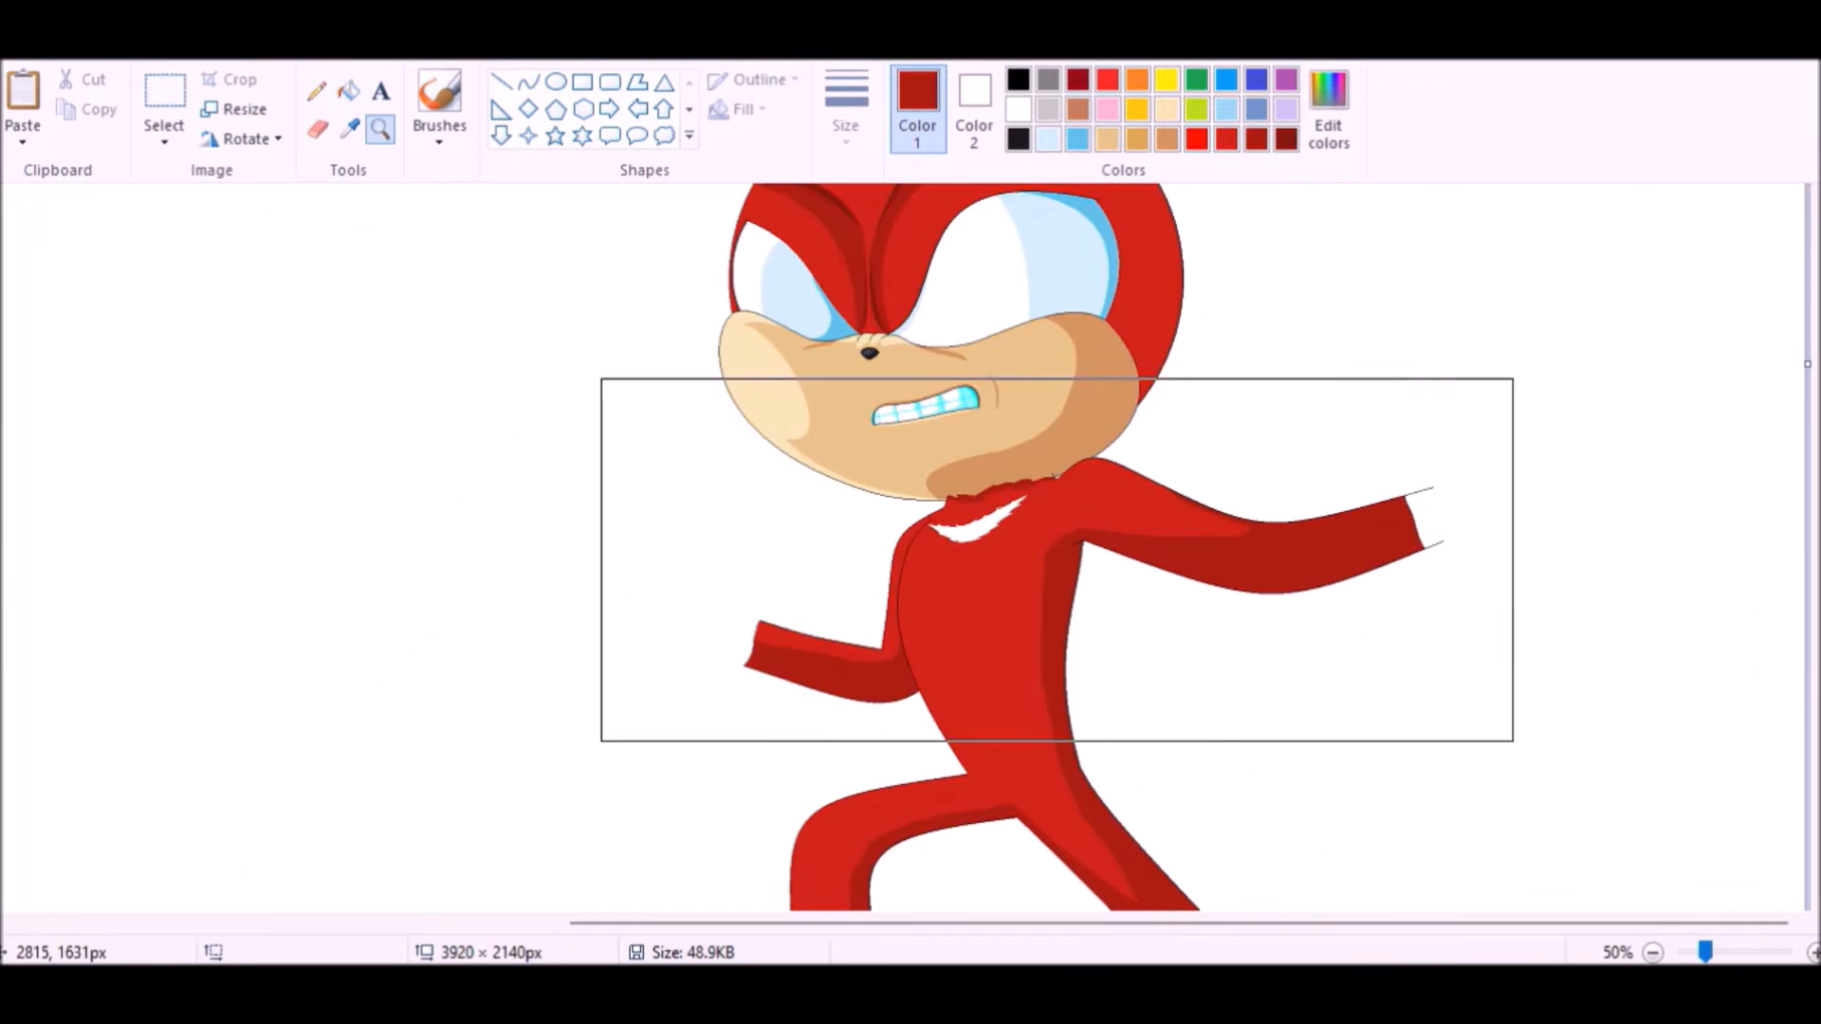
Step: Zoom to 700% and pencil jagged spiky edges onto the white chest crescent
{"action": "left_click", "coordinate": [1752, 952]}
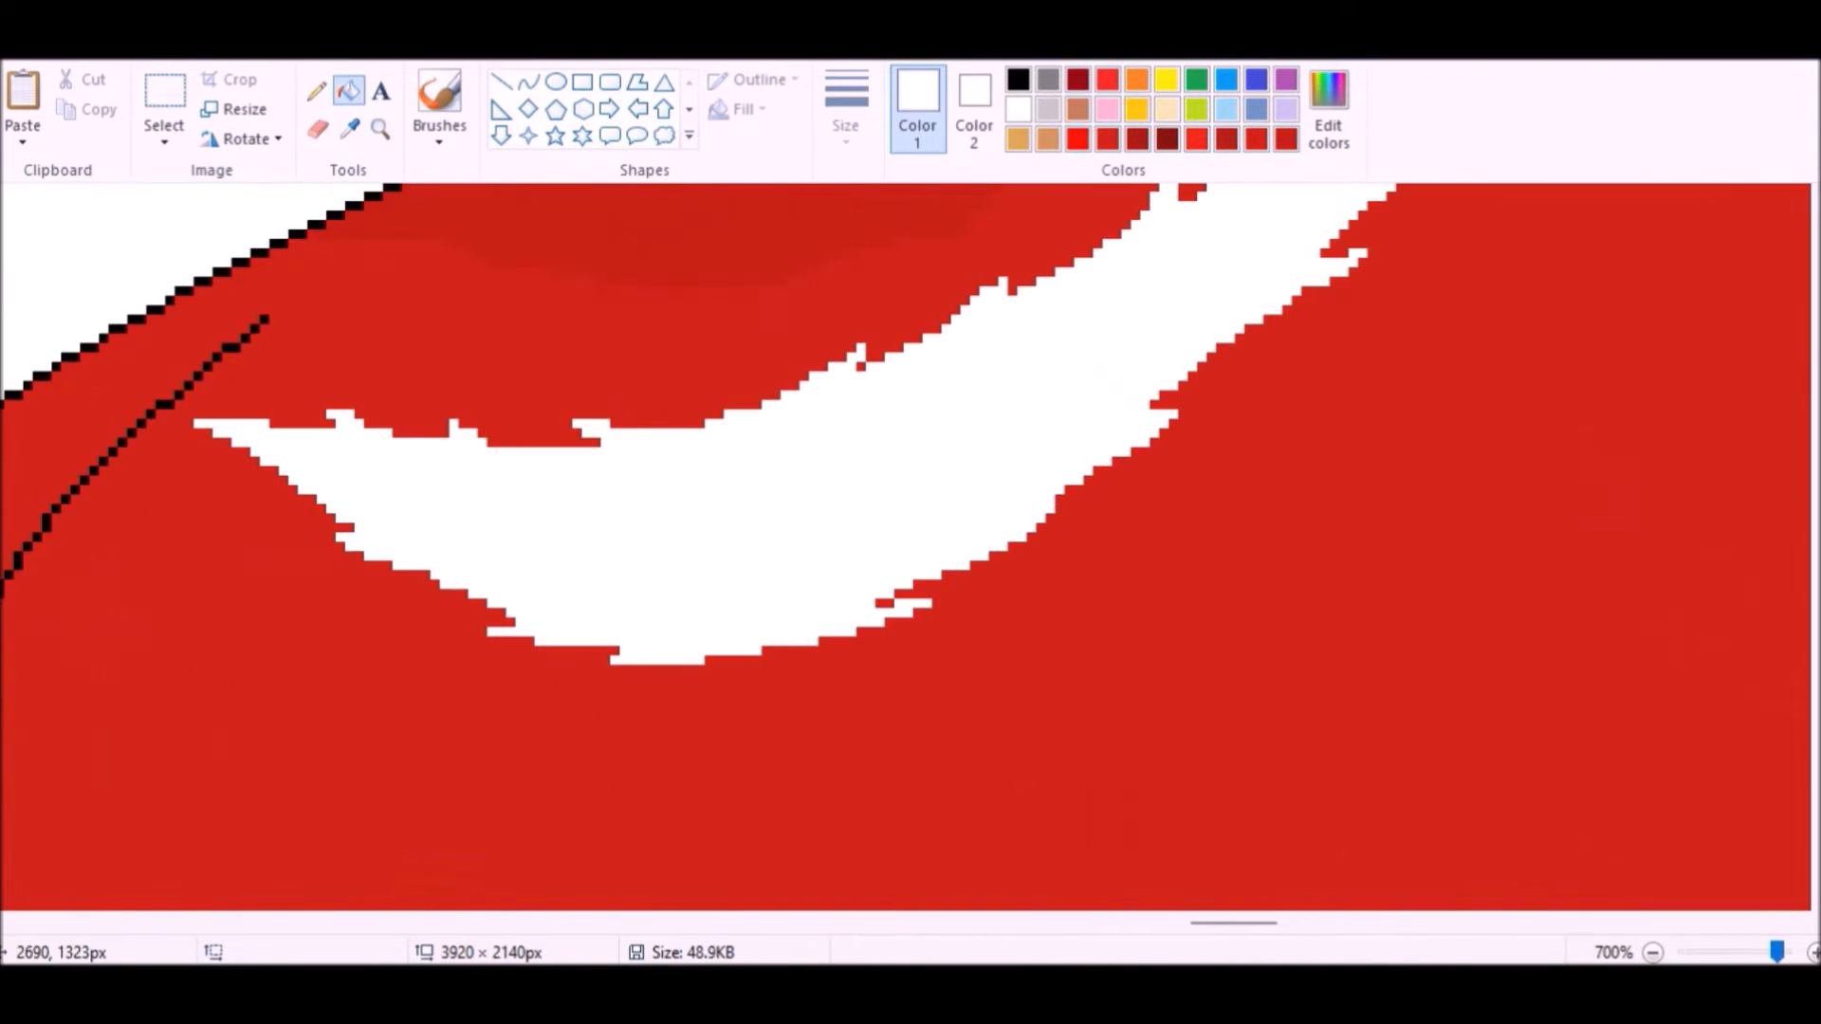
{"action": "left_click_drag", "start_coordinate": [860, 604], "coordinate": [1184, 418]}
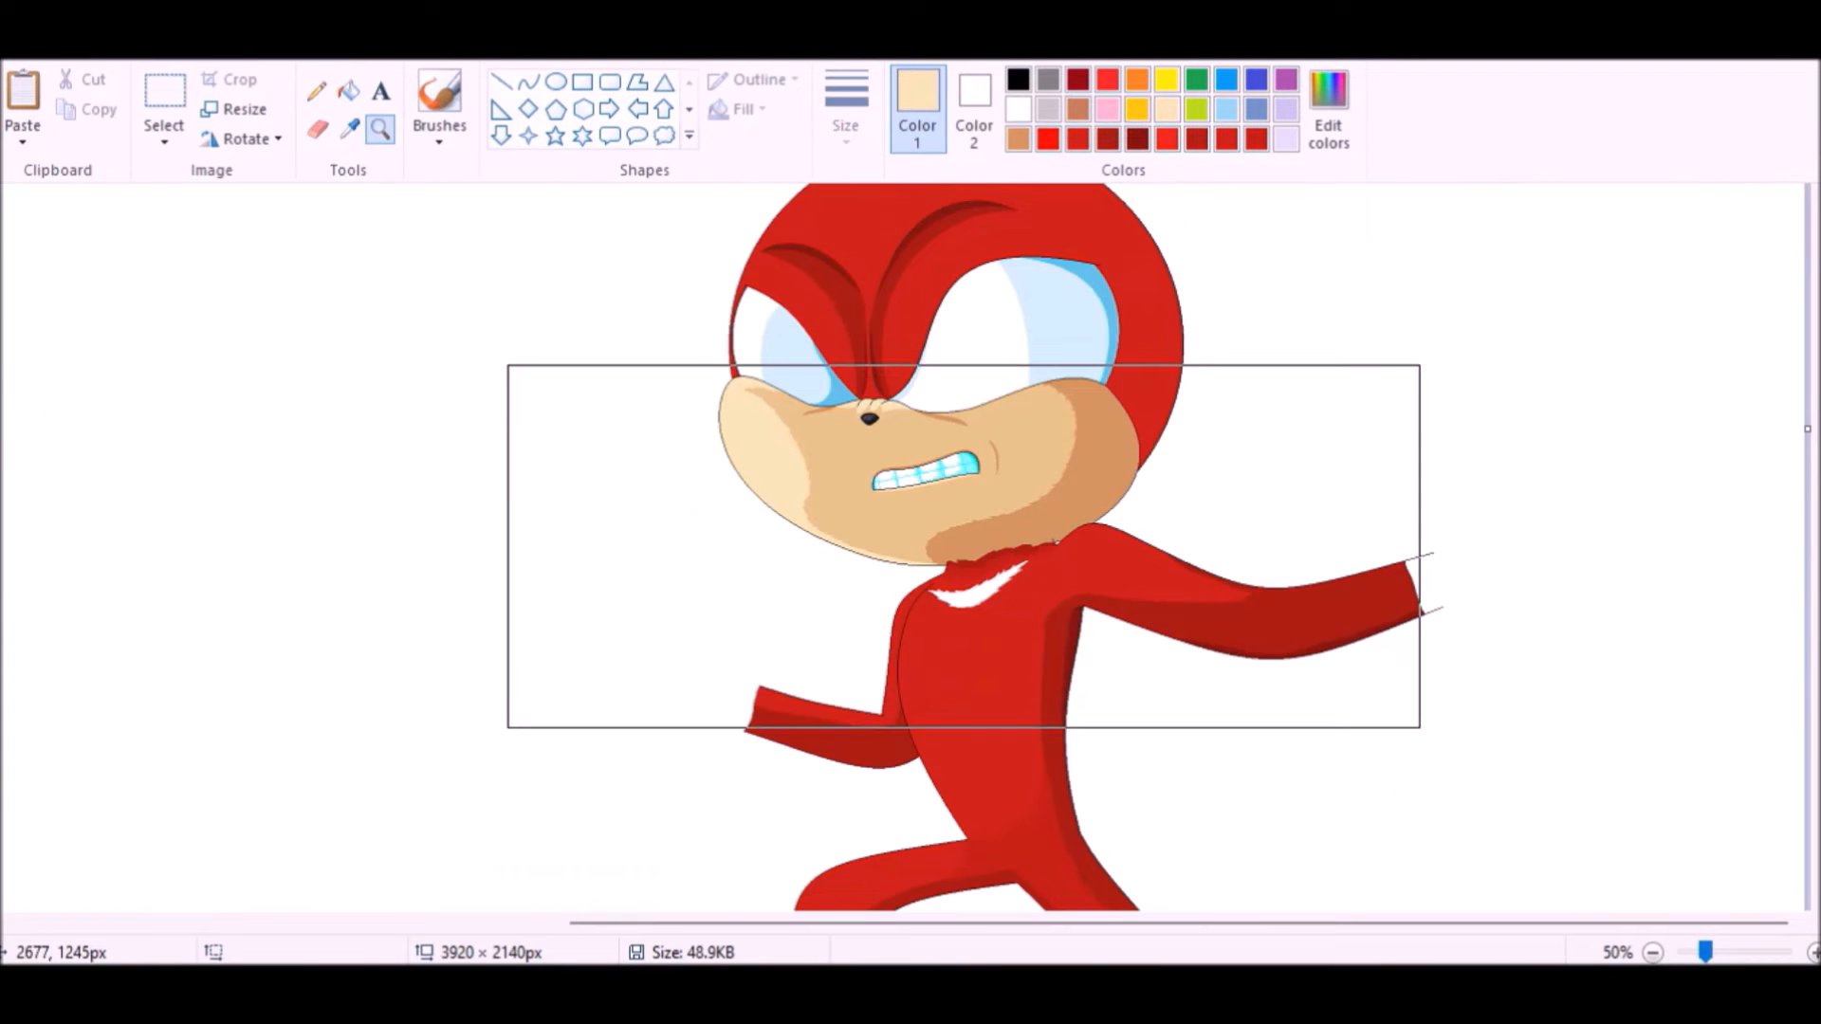
{"action": "left_click", "coordinate": [1326, 104]}
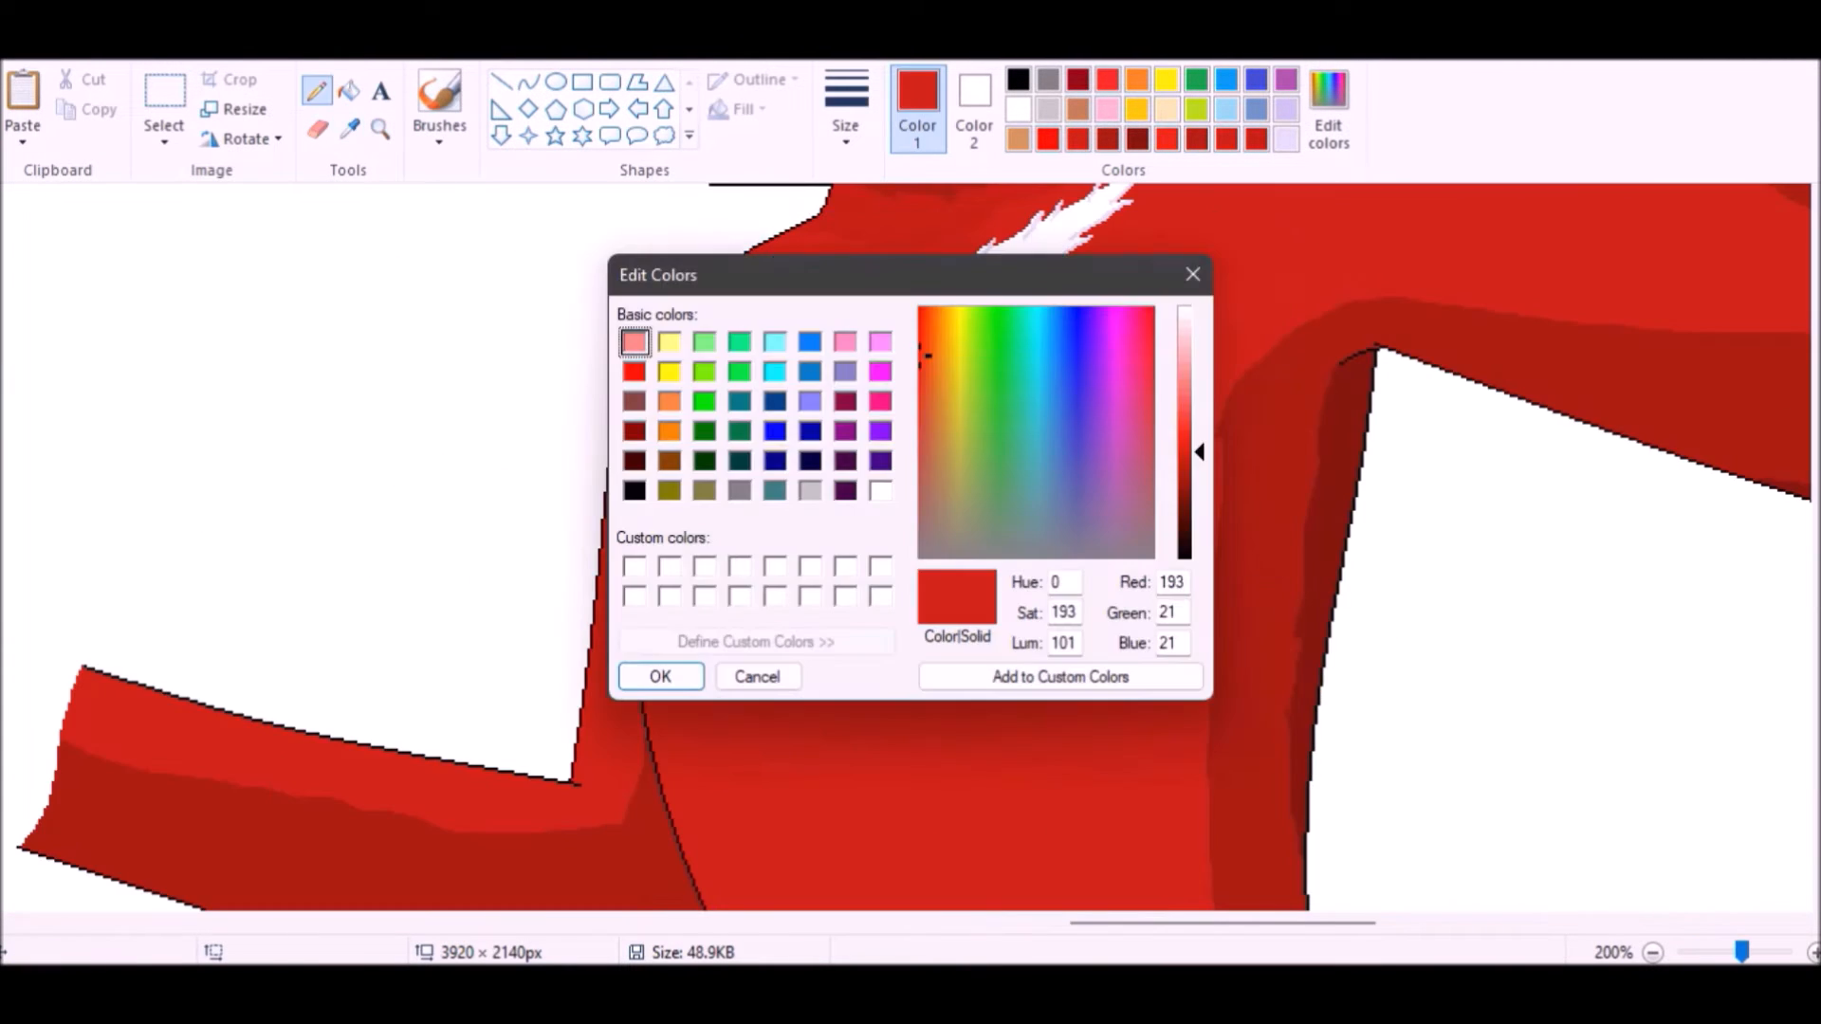
Step: Mix a custom orange and pencil rim highlights along the shoulder and neck outlines
{"action": "left_click", "coordinate": [661, 676]}
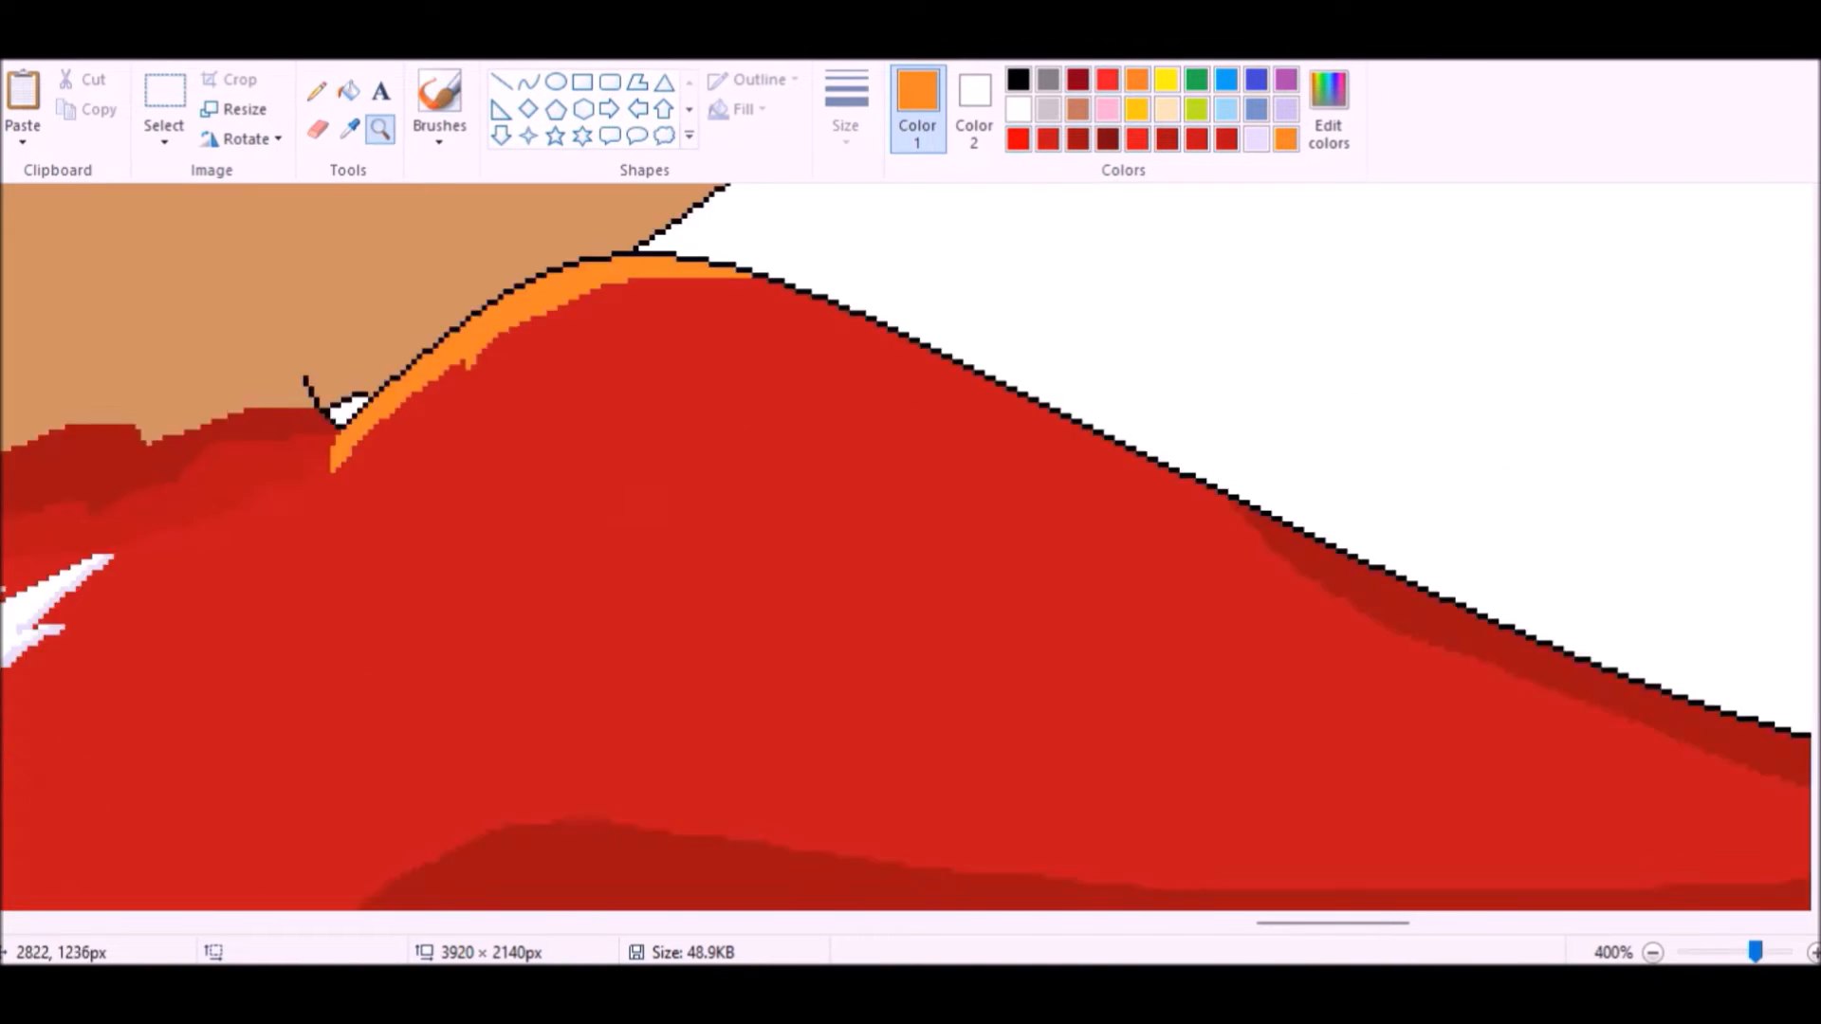
{"action": "left_click", "coordinate": [1652, 952]}
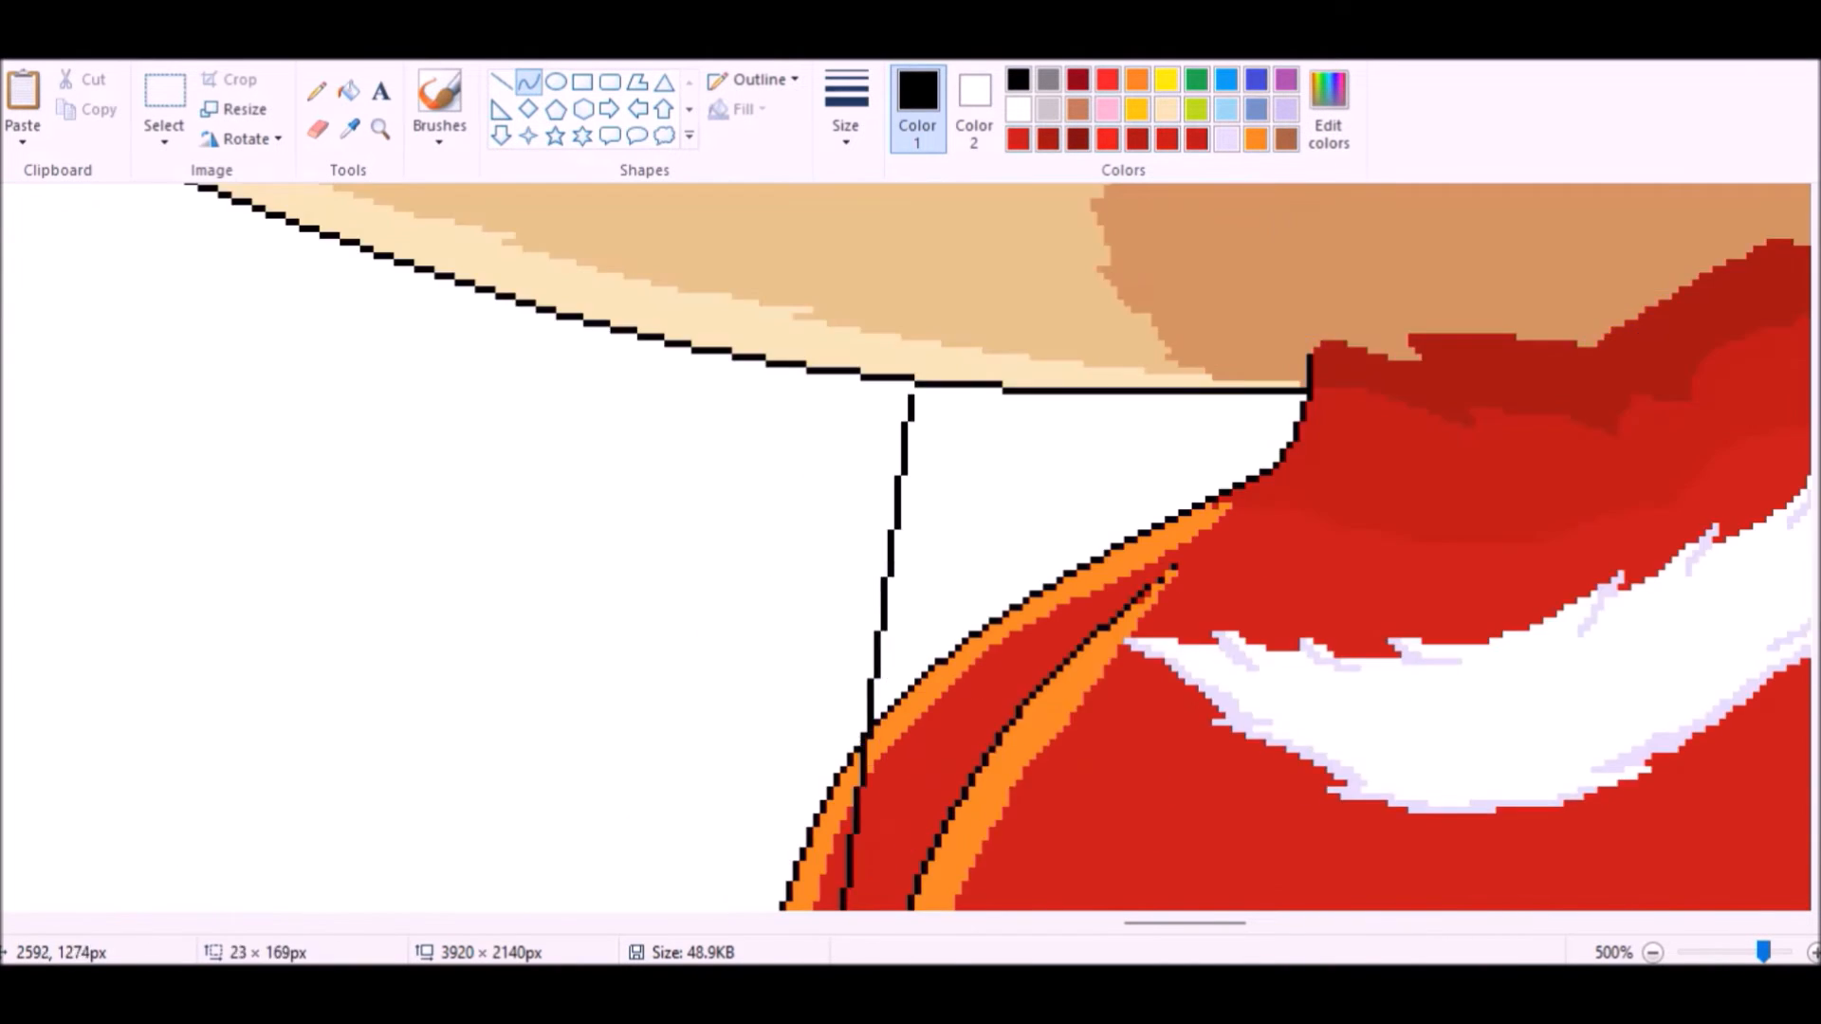
{"action": "left_click", "coordinate": [1655, 953]}
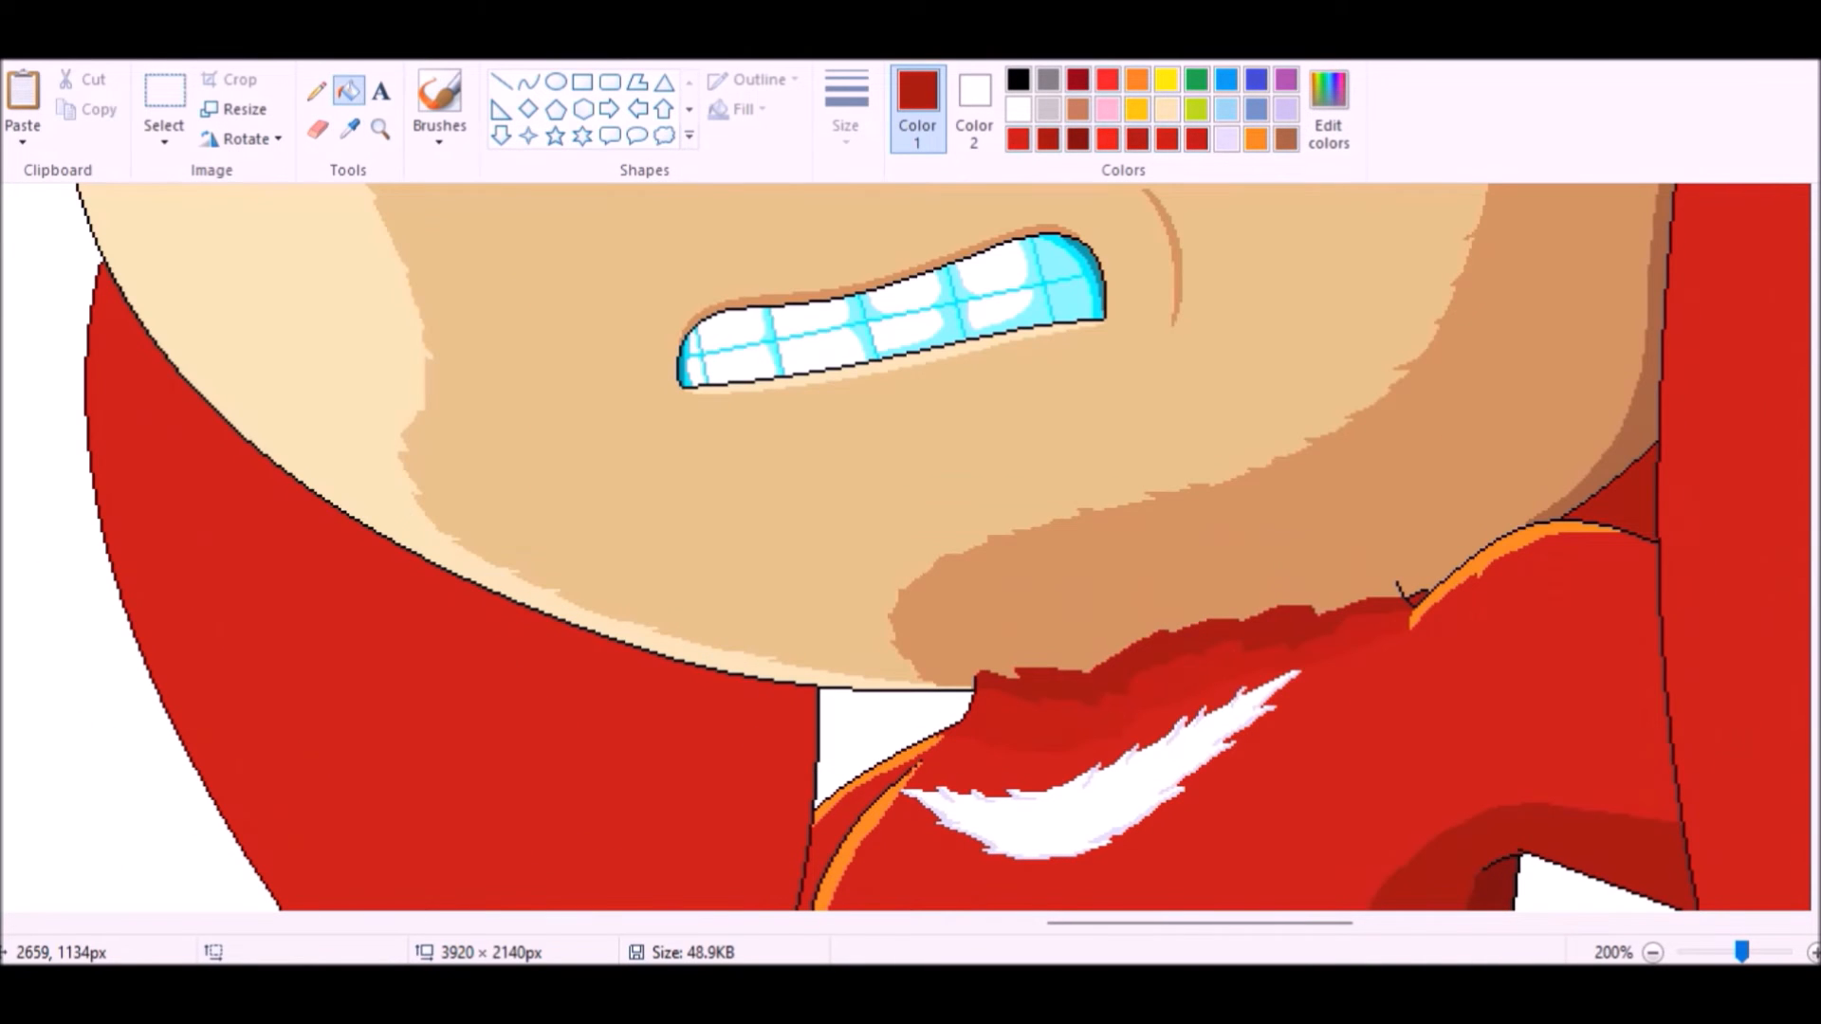
Step: Fill the gap beside the face with red and add dark red shading on the limb
{"action": "left_click", "coordinate": [1652, 952]}
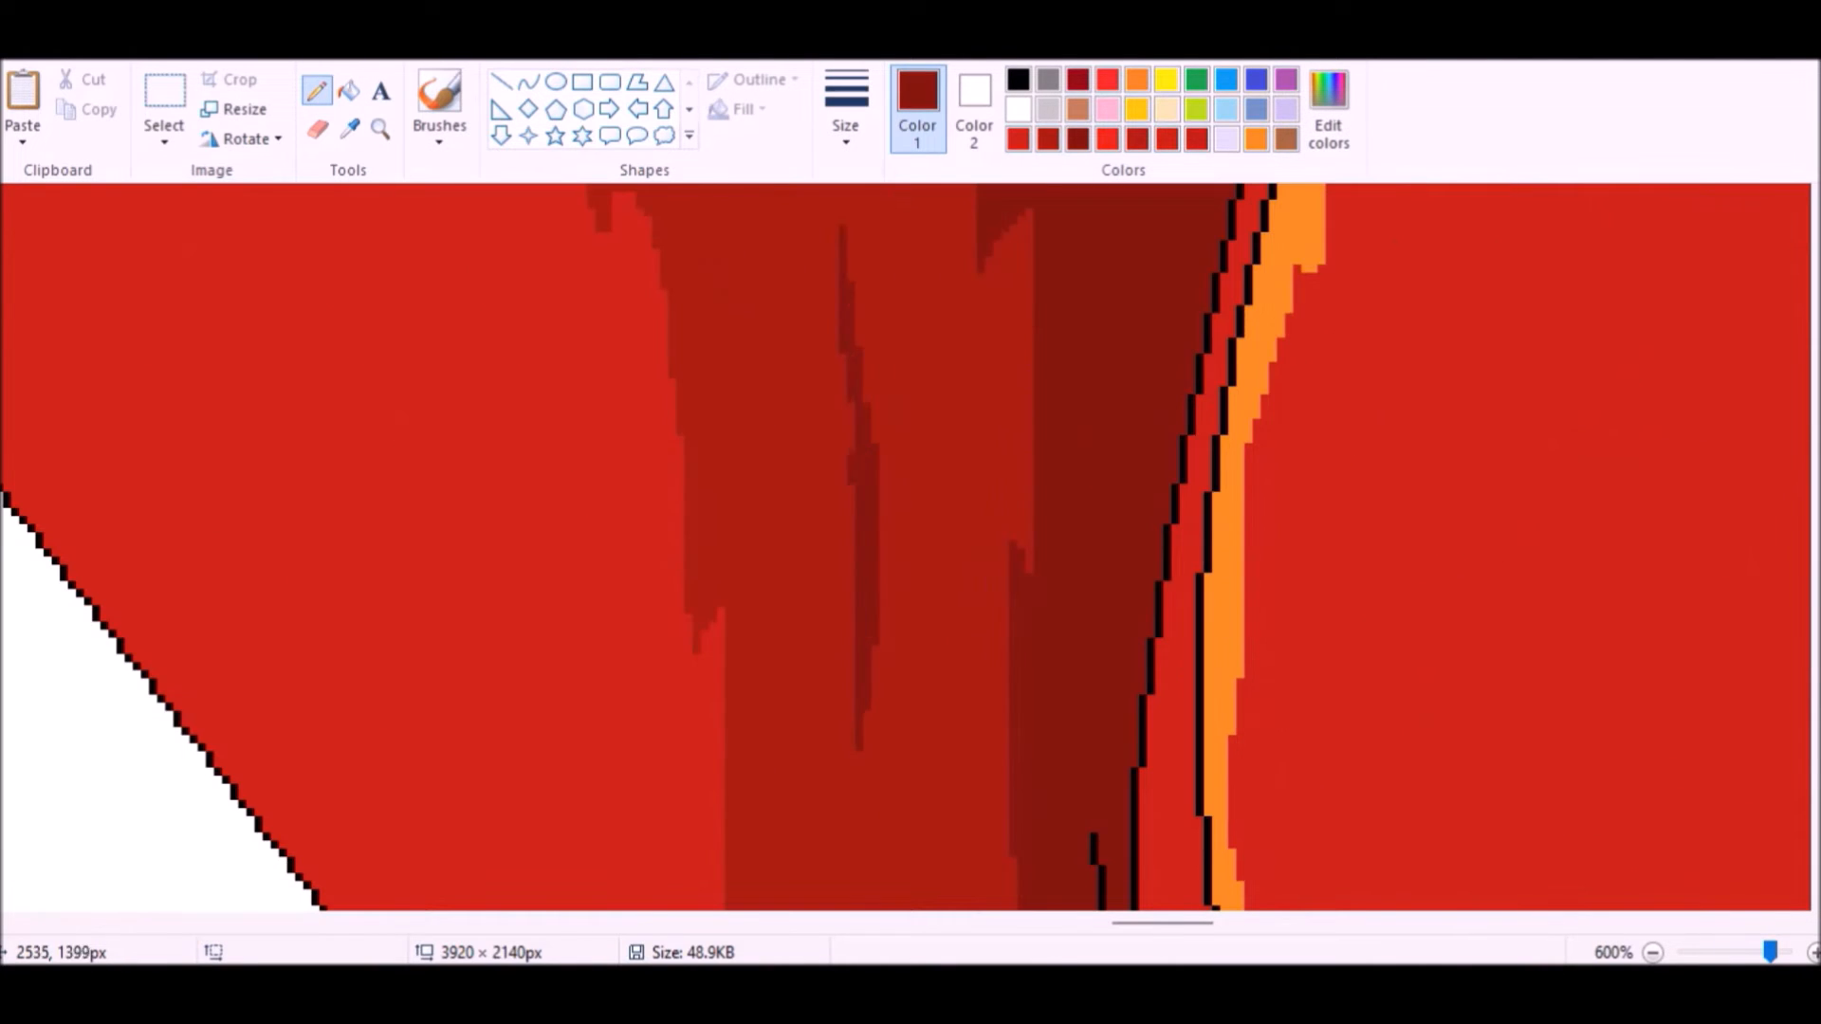
{"action": "left_click", "coordinate": [1652, 952]}
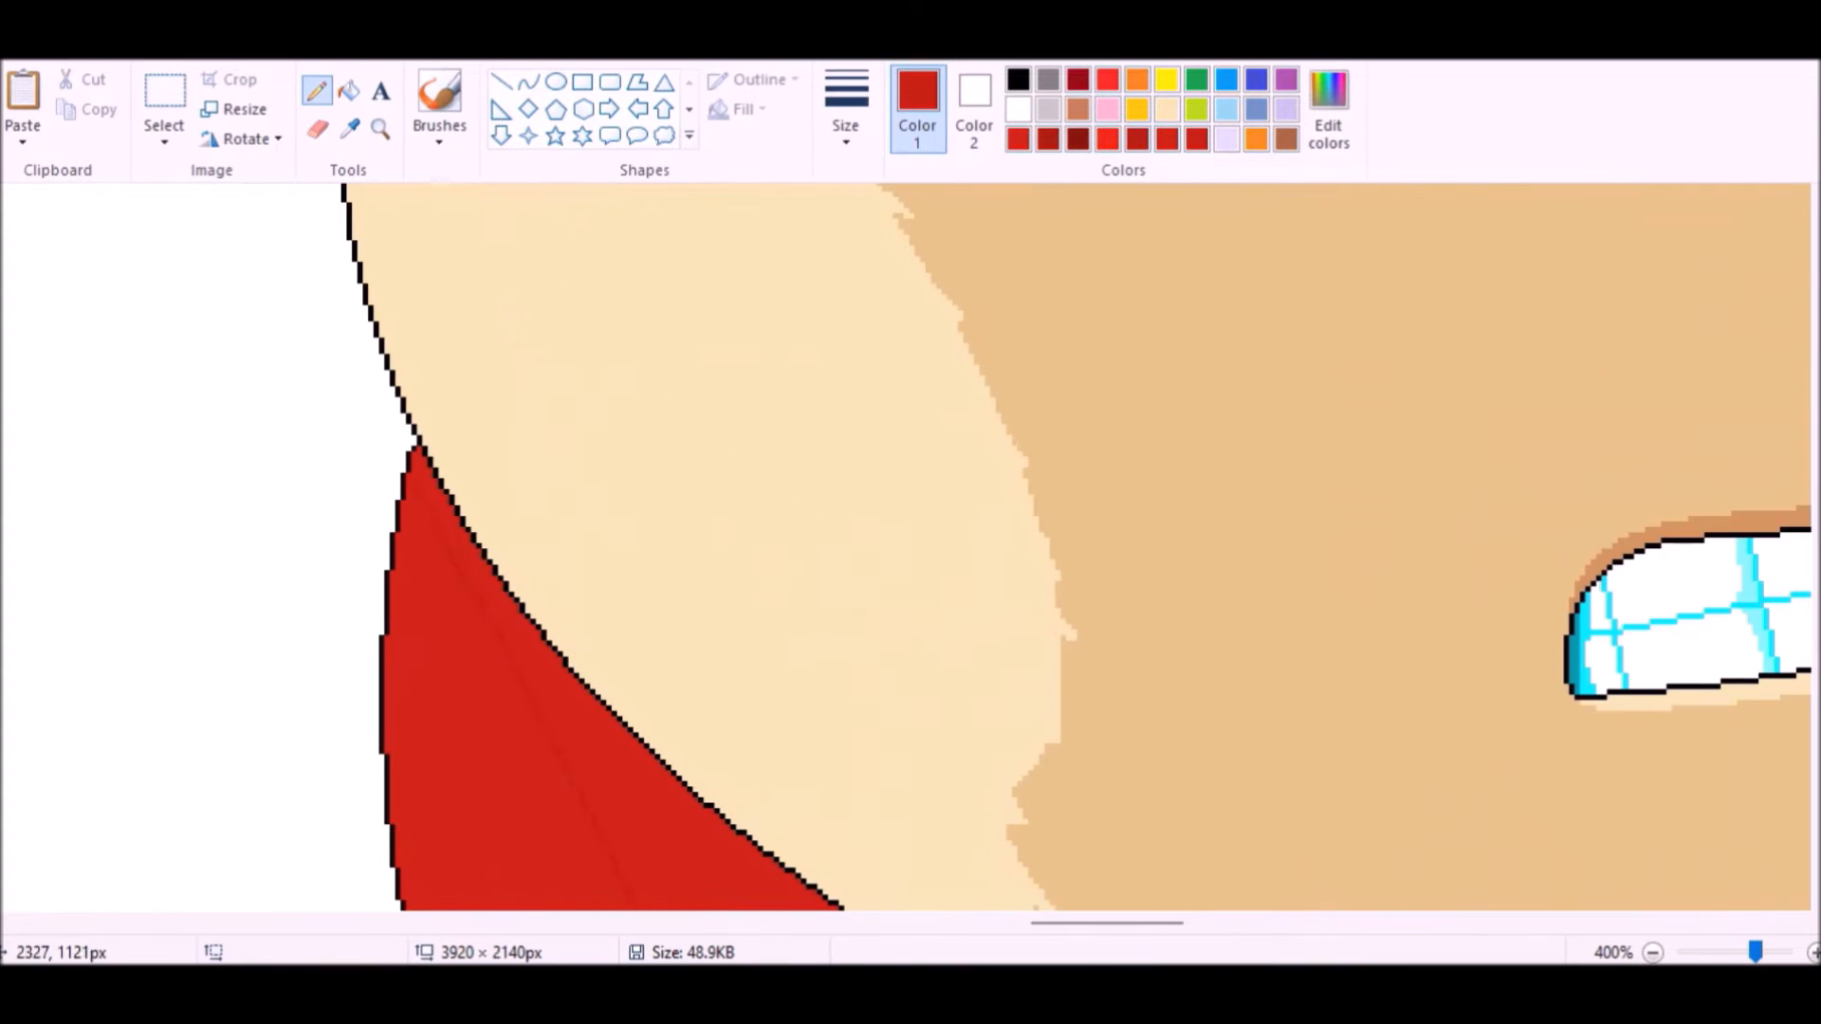
{"action": "scroll", "scroll_direction": "down", "scroll_amount": 3}
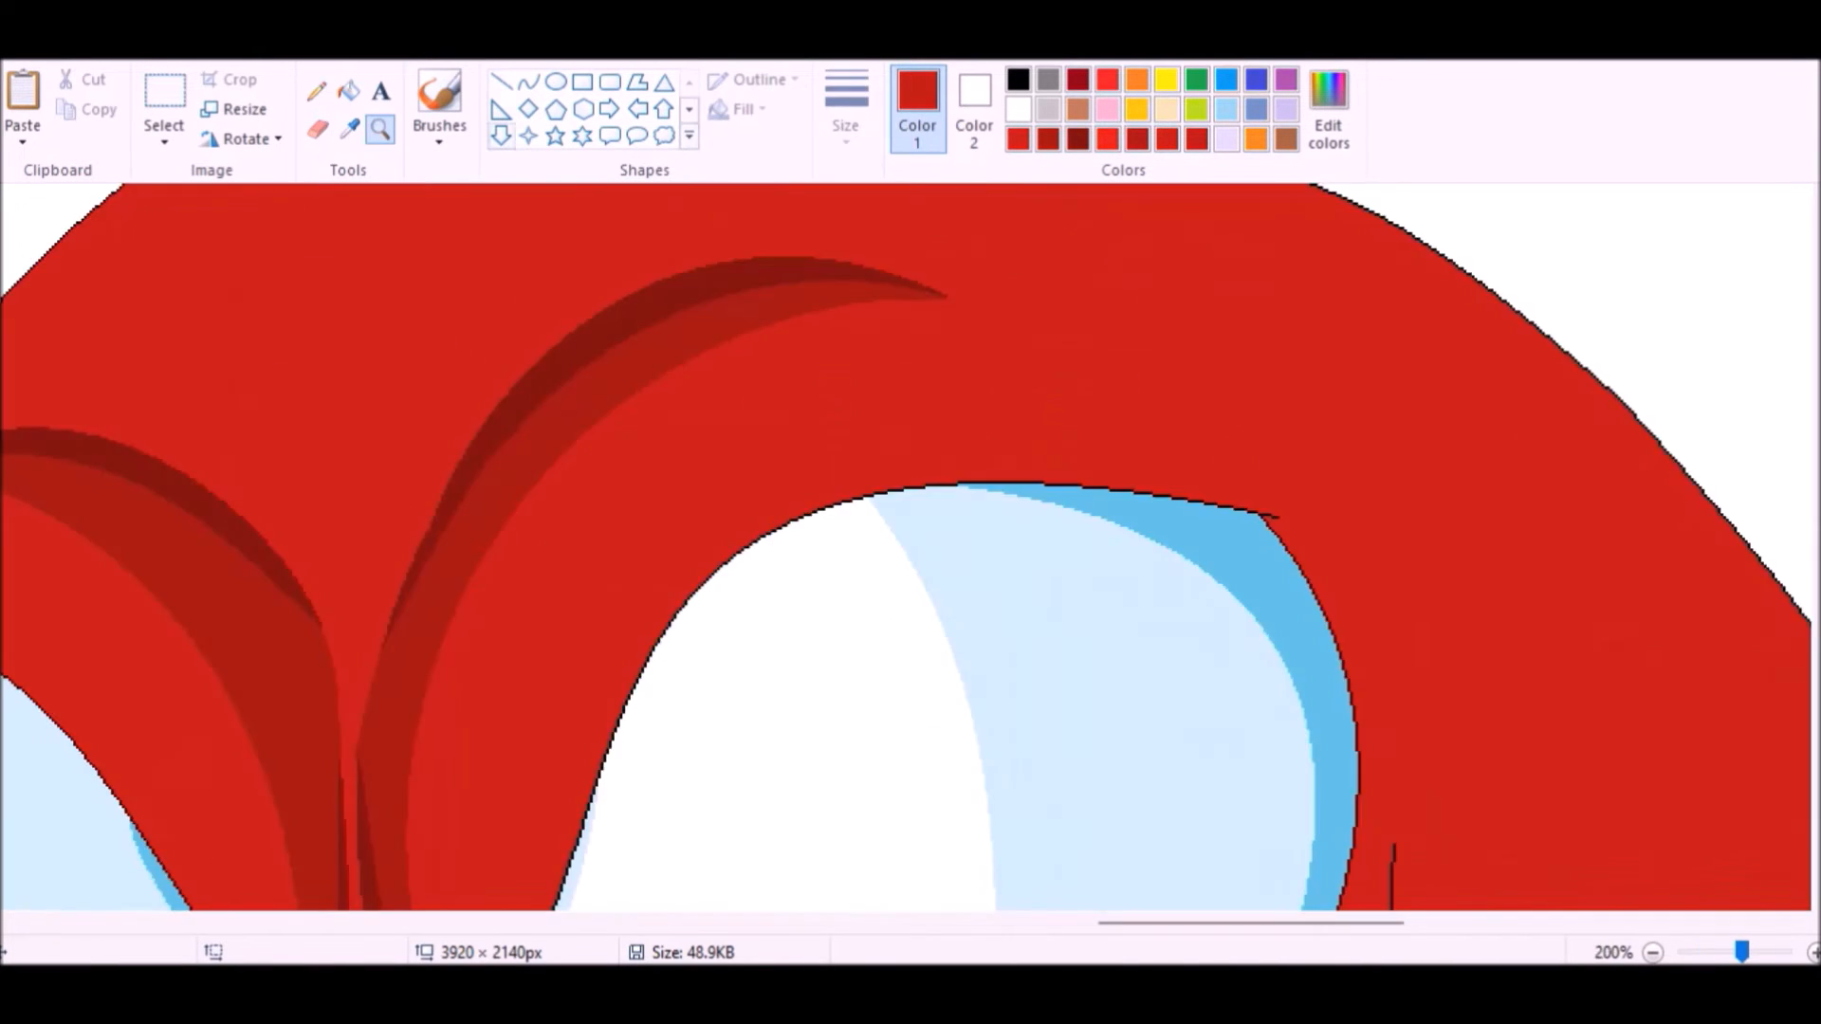
Step: Draw a black glove outline at the arm's end and fill a patch with dark red
{"action": "scroll", "scroll_direction": "down", "scroll_amount": 3}
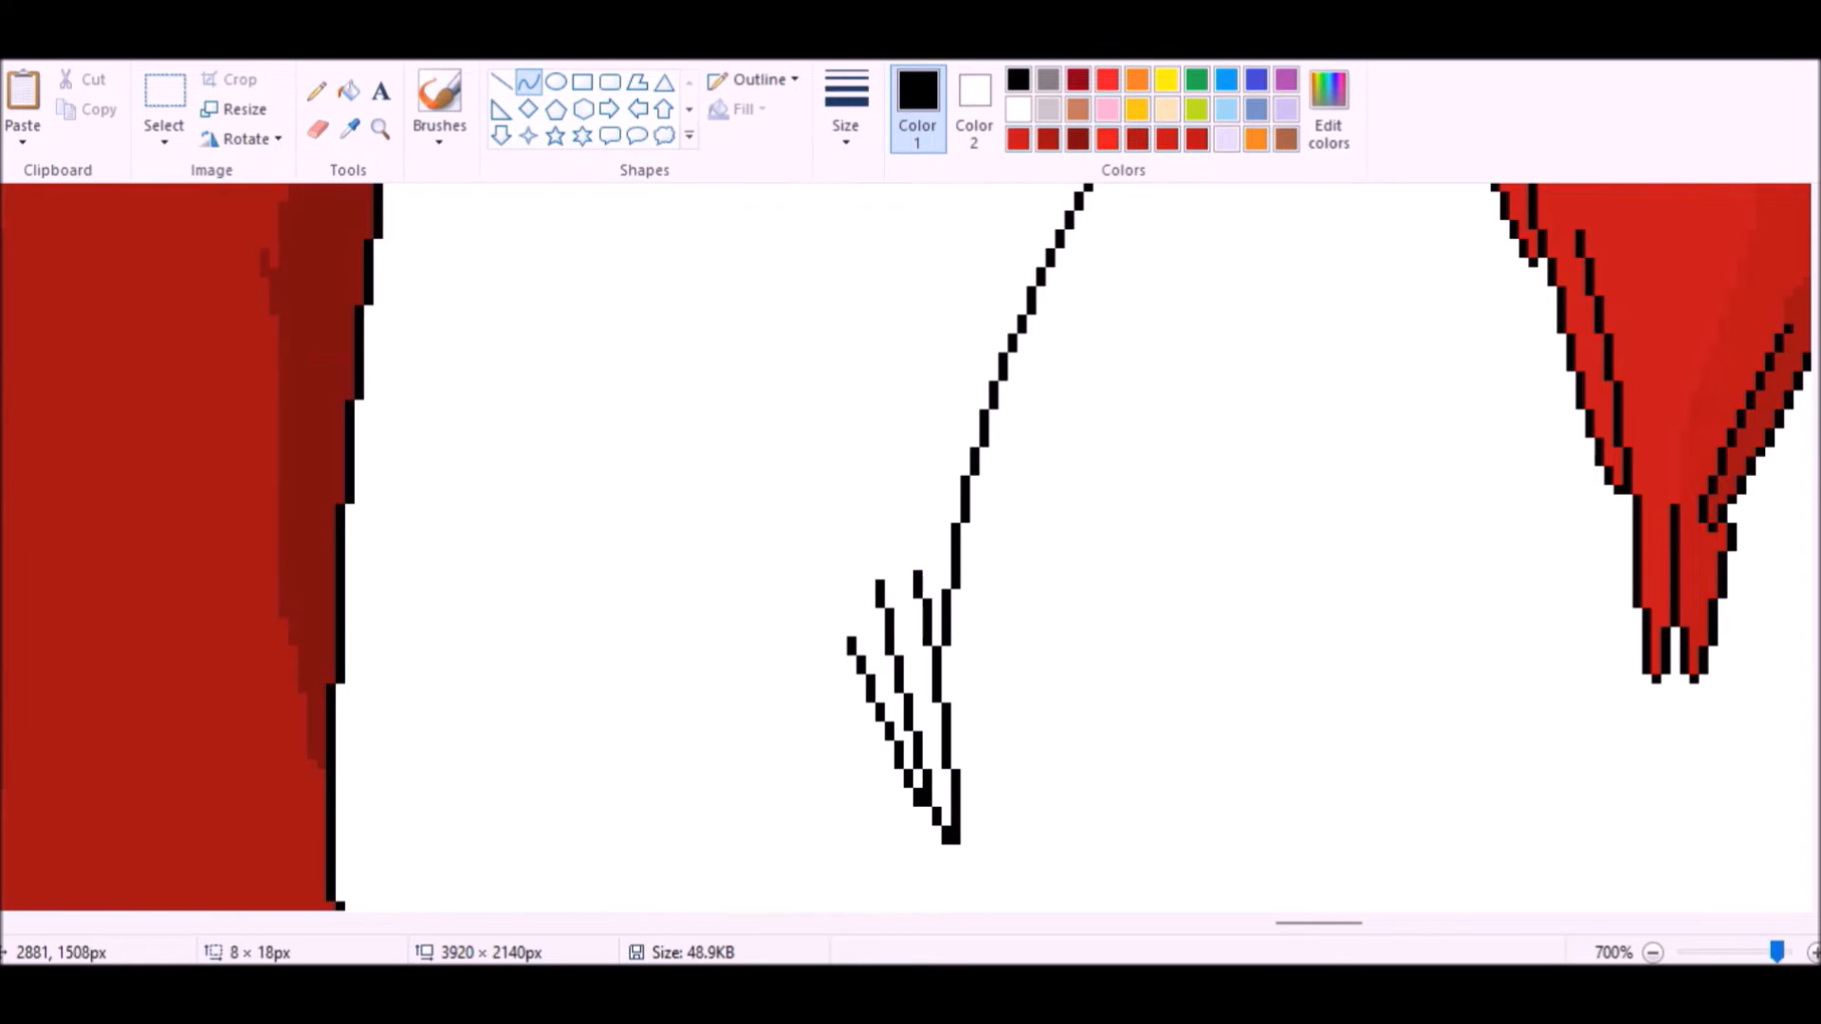
{"action": "left_click_drag", "start_coordinate": [372, 310], "coordinate": [813, 738]}
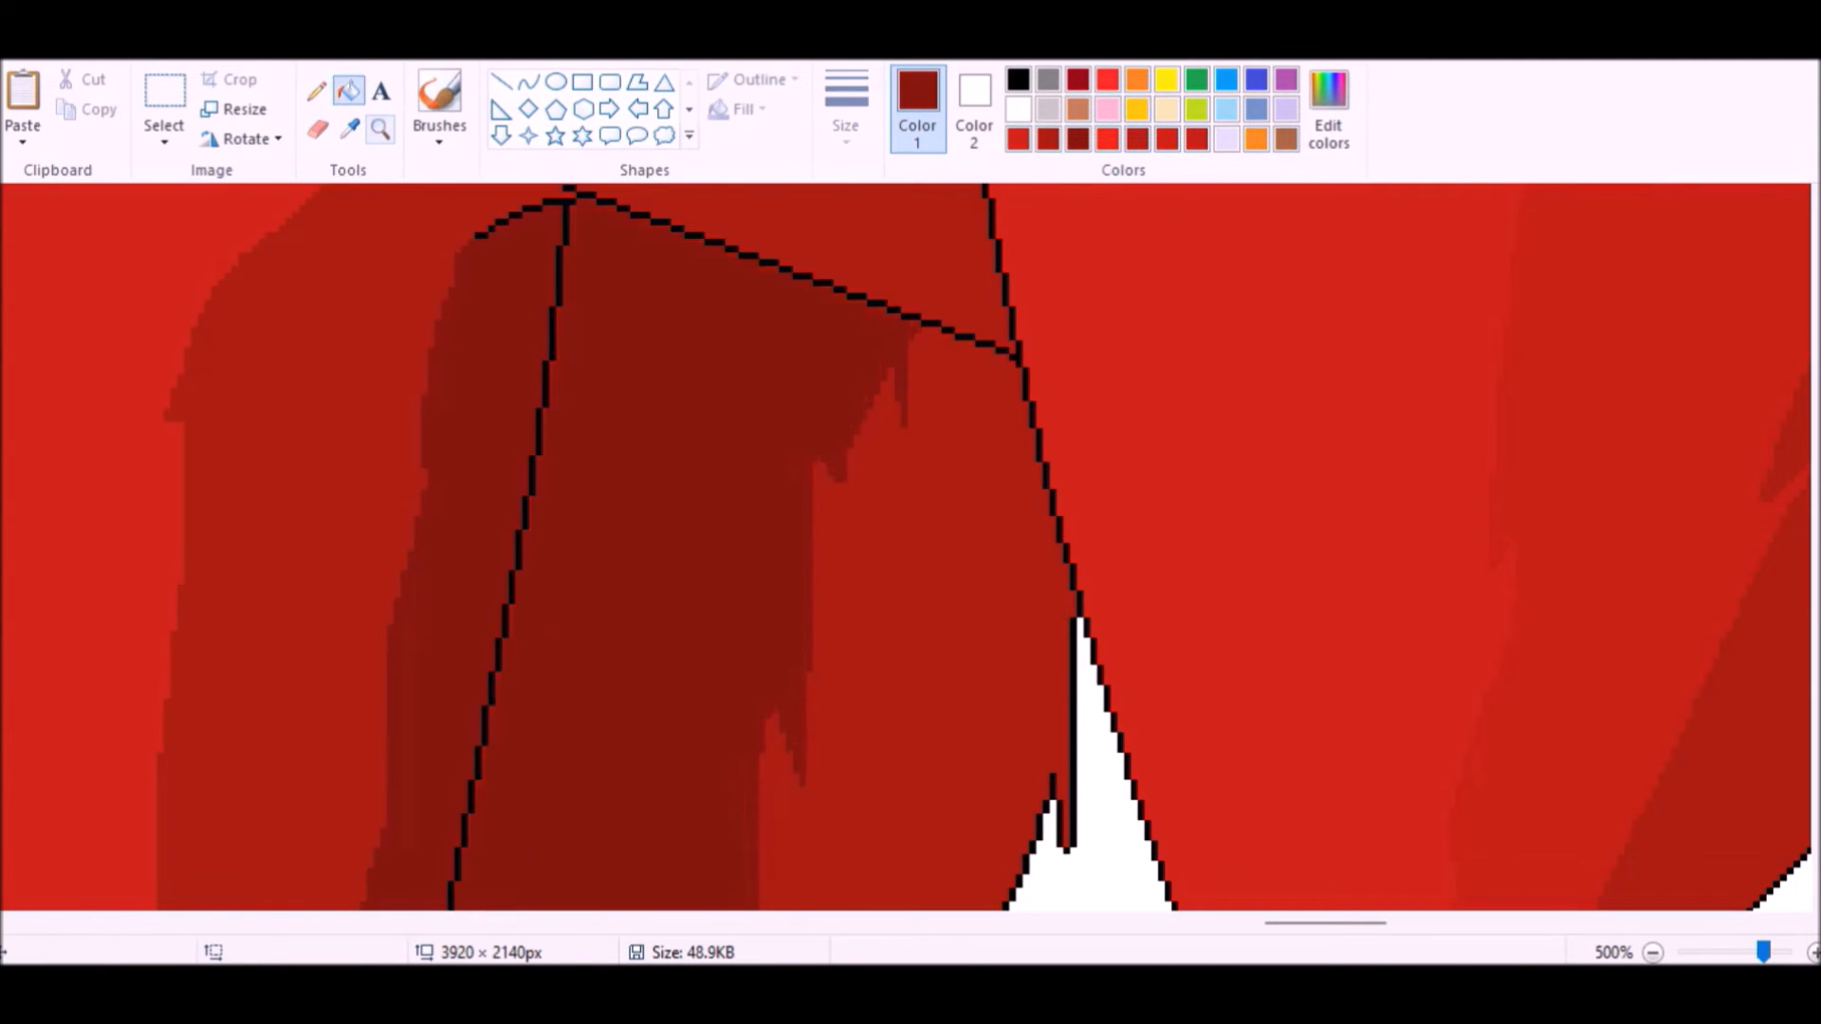
{"action": "left_click", "coordinate": [1652, 952]}
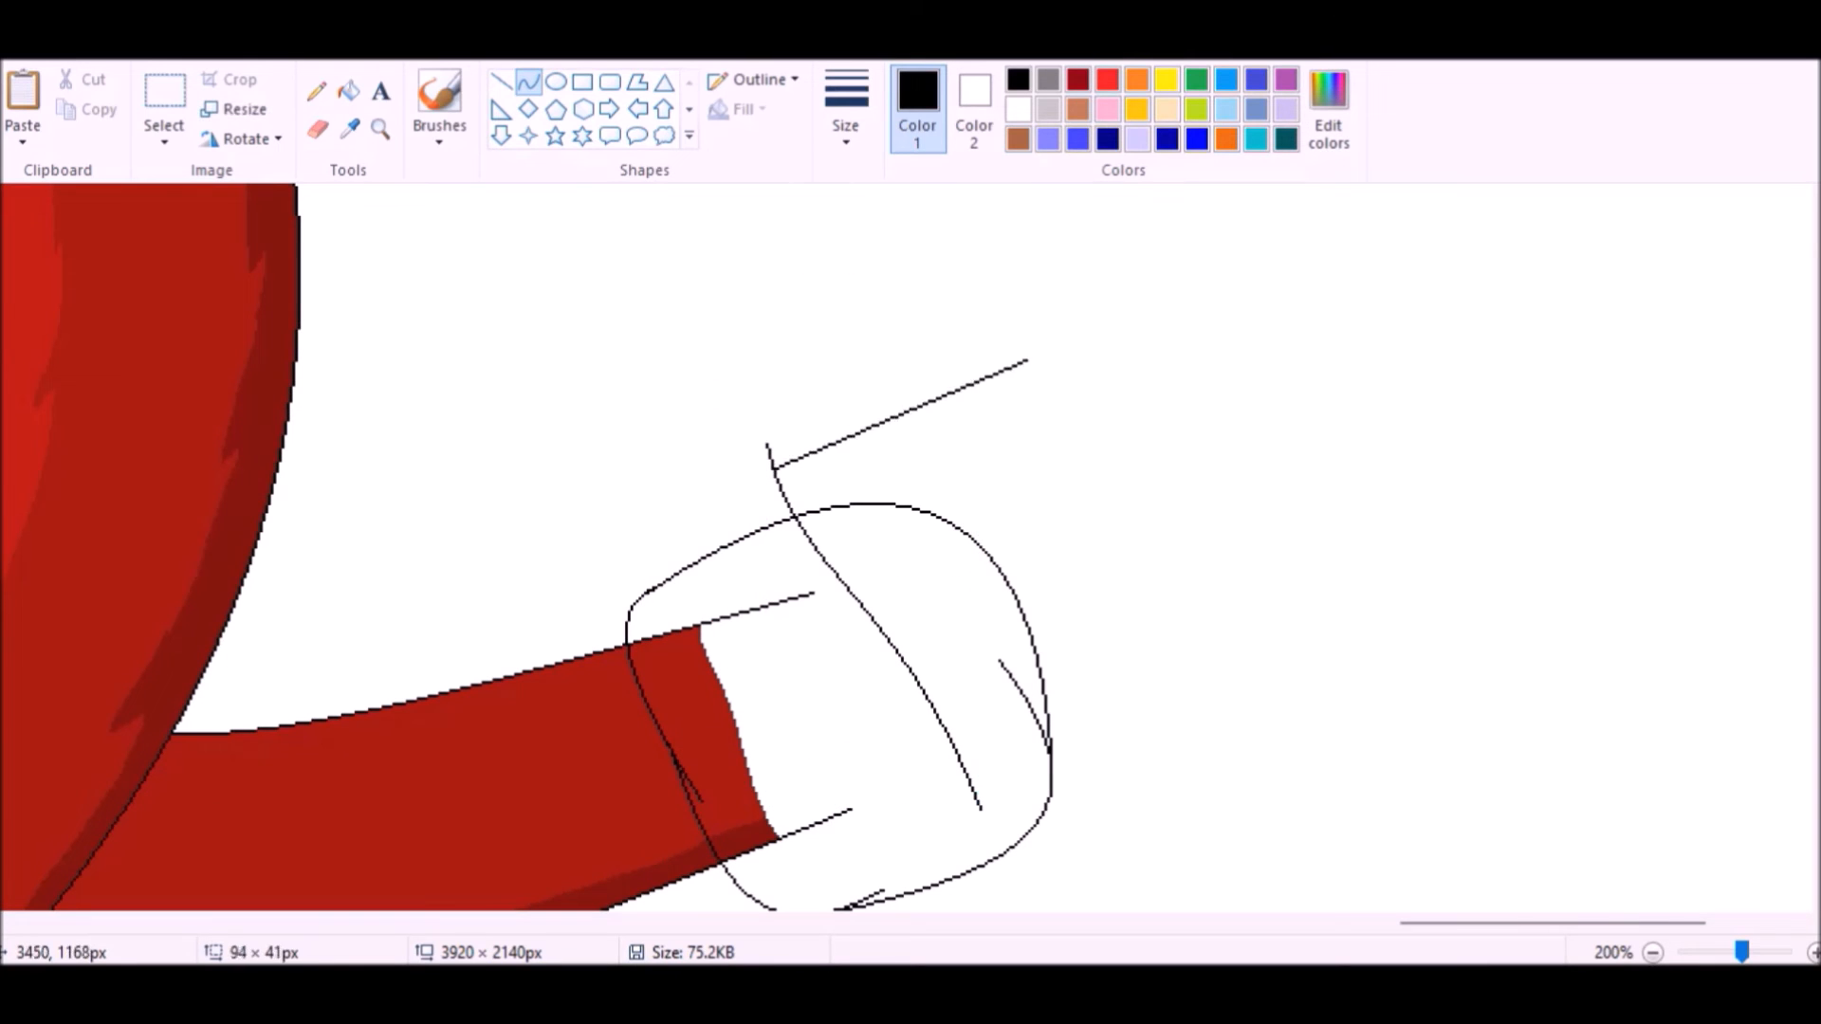
Step: Sketch a curved knuckle spike on the glove, zoom in, and add a grey shading line
{"action": "left_click_drag", "start_coordinate": [772, 471], "coordinate": [1248, 215]}
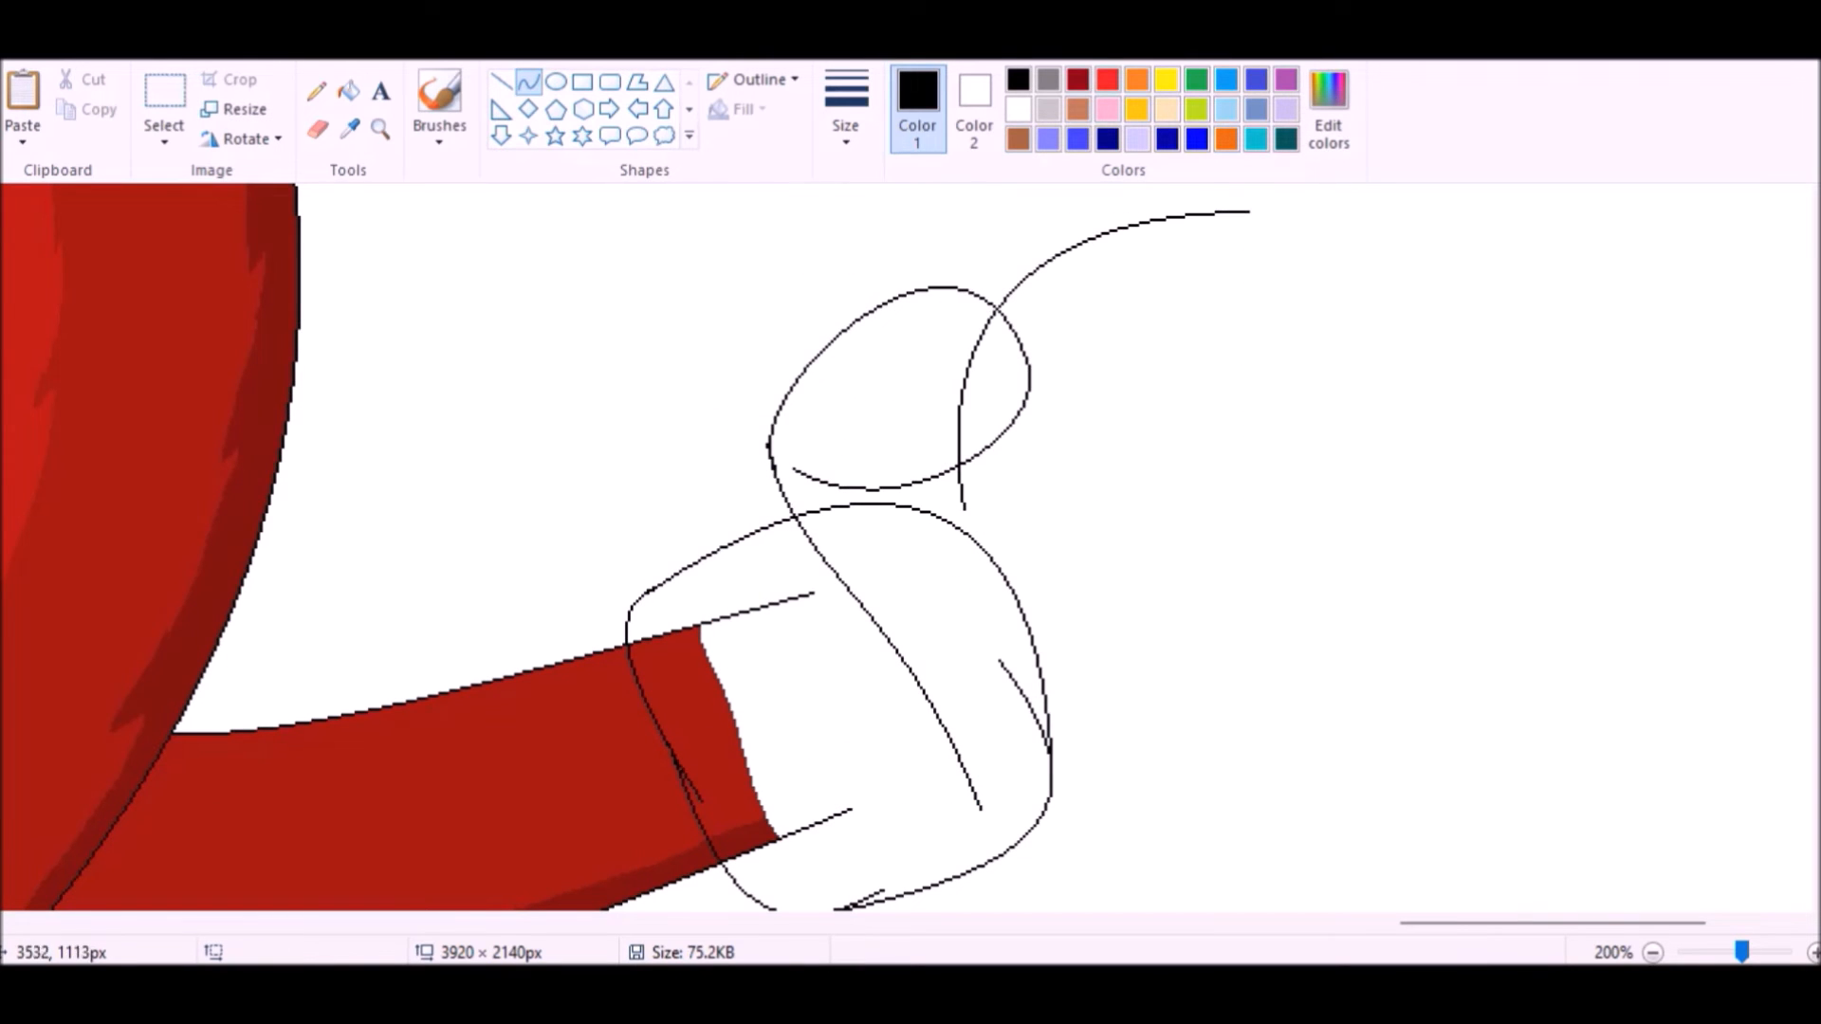
{"action": "left_click_drag", "start_coordinate": [964, 511], "coordinate": [1325, 837]}
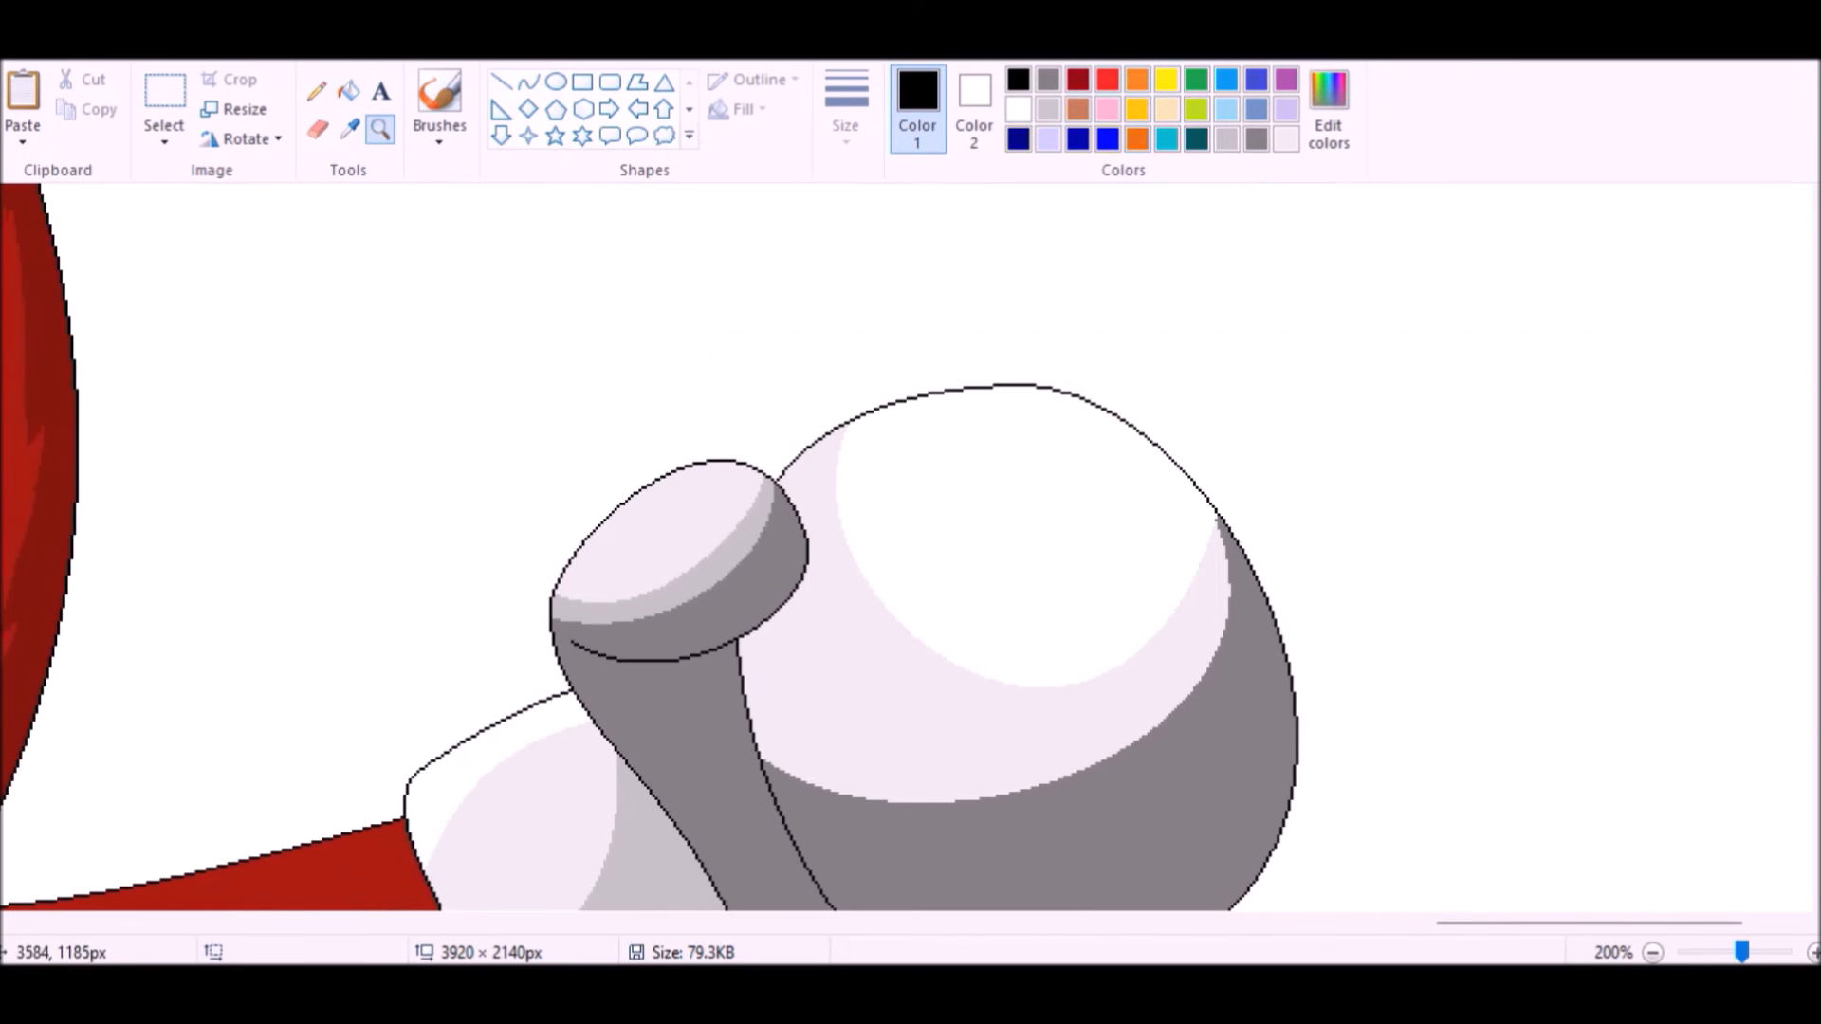
{"action": "left_click_drag", "start_coordinate": [1046, 395], "coordinate": [1254, 581]}
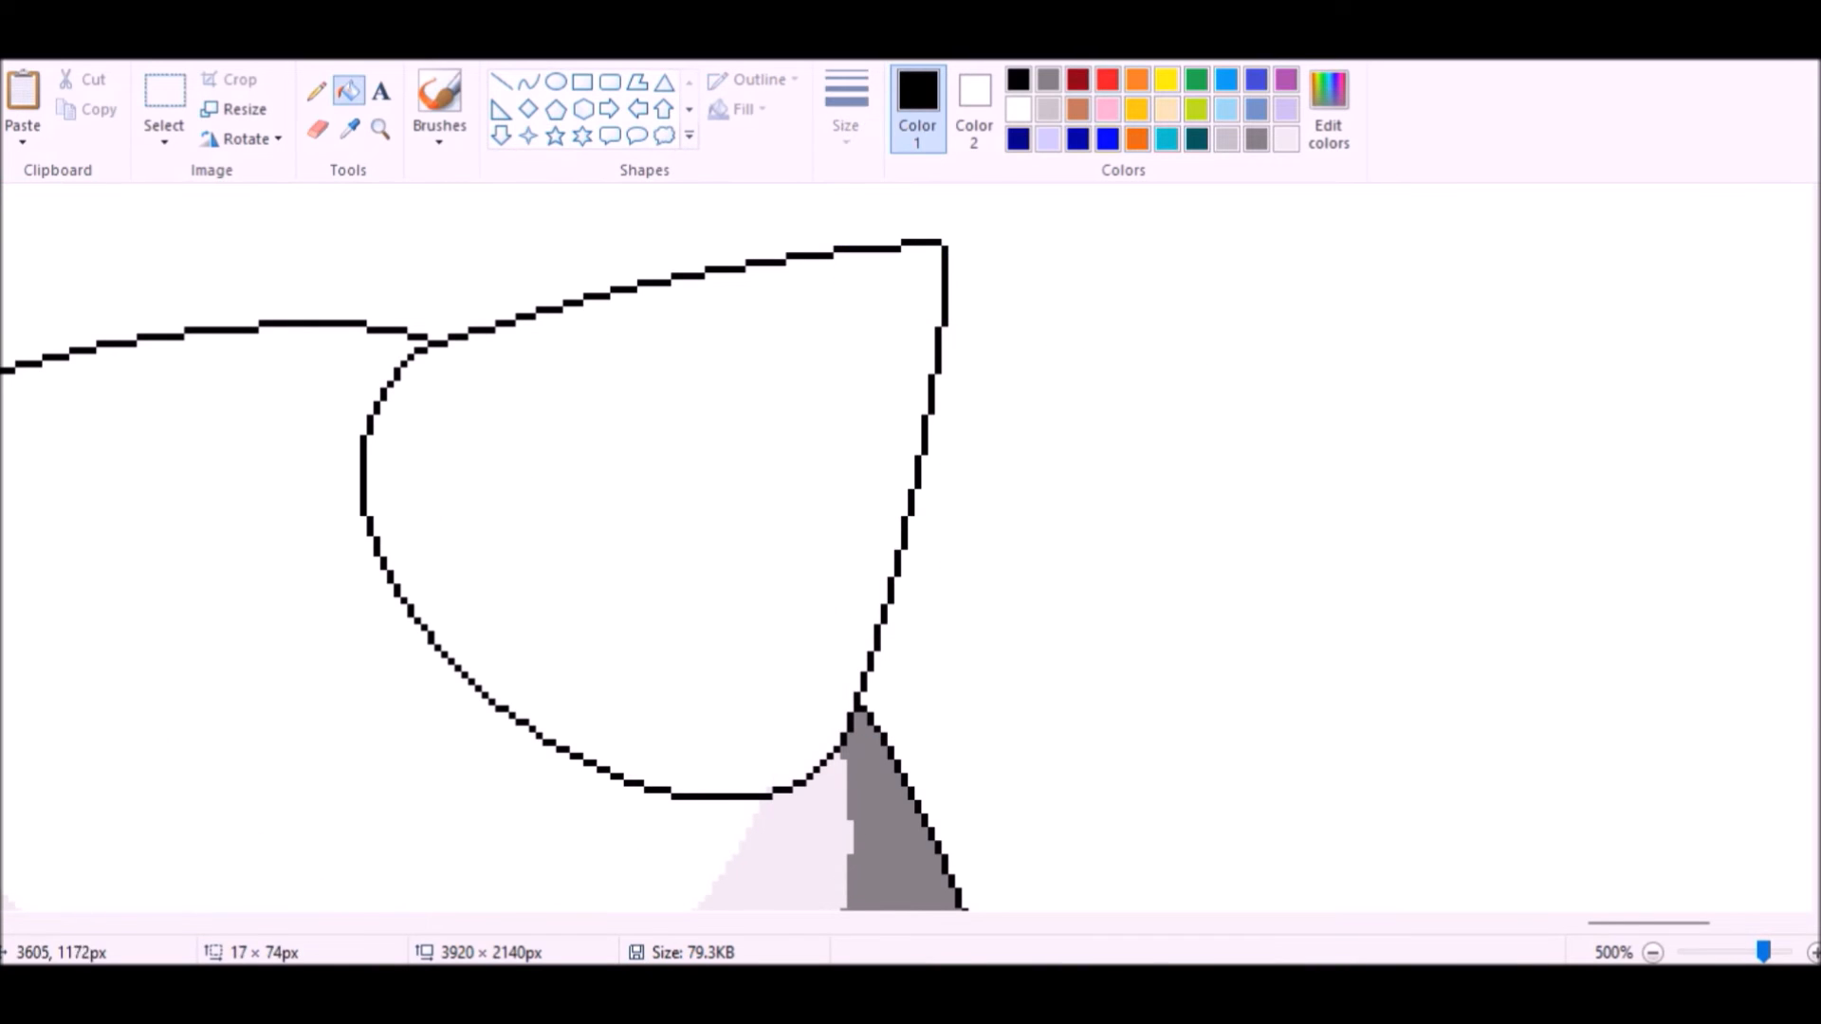
{"action": "left_click_drag", "start_coordinate": [488, 685], "coordinate": [935, 249]}
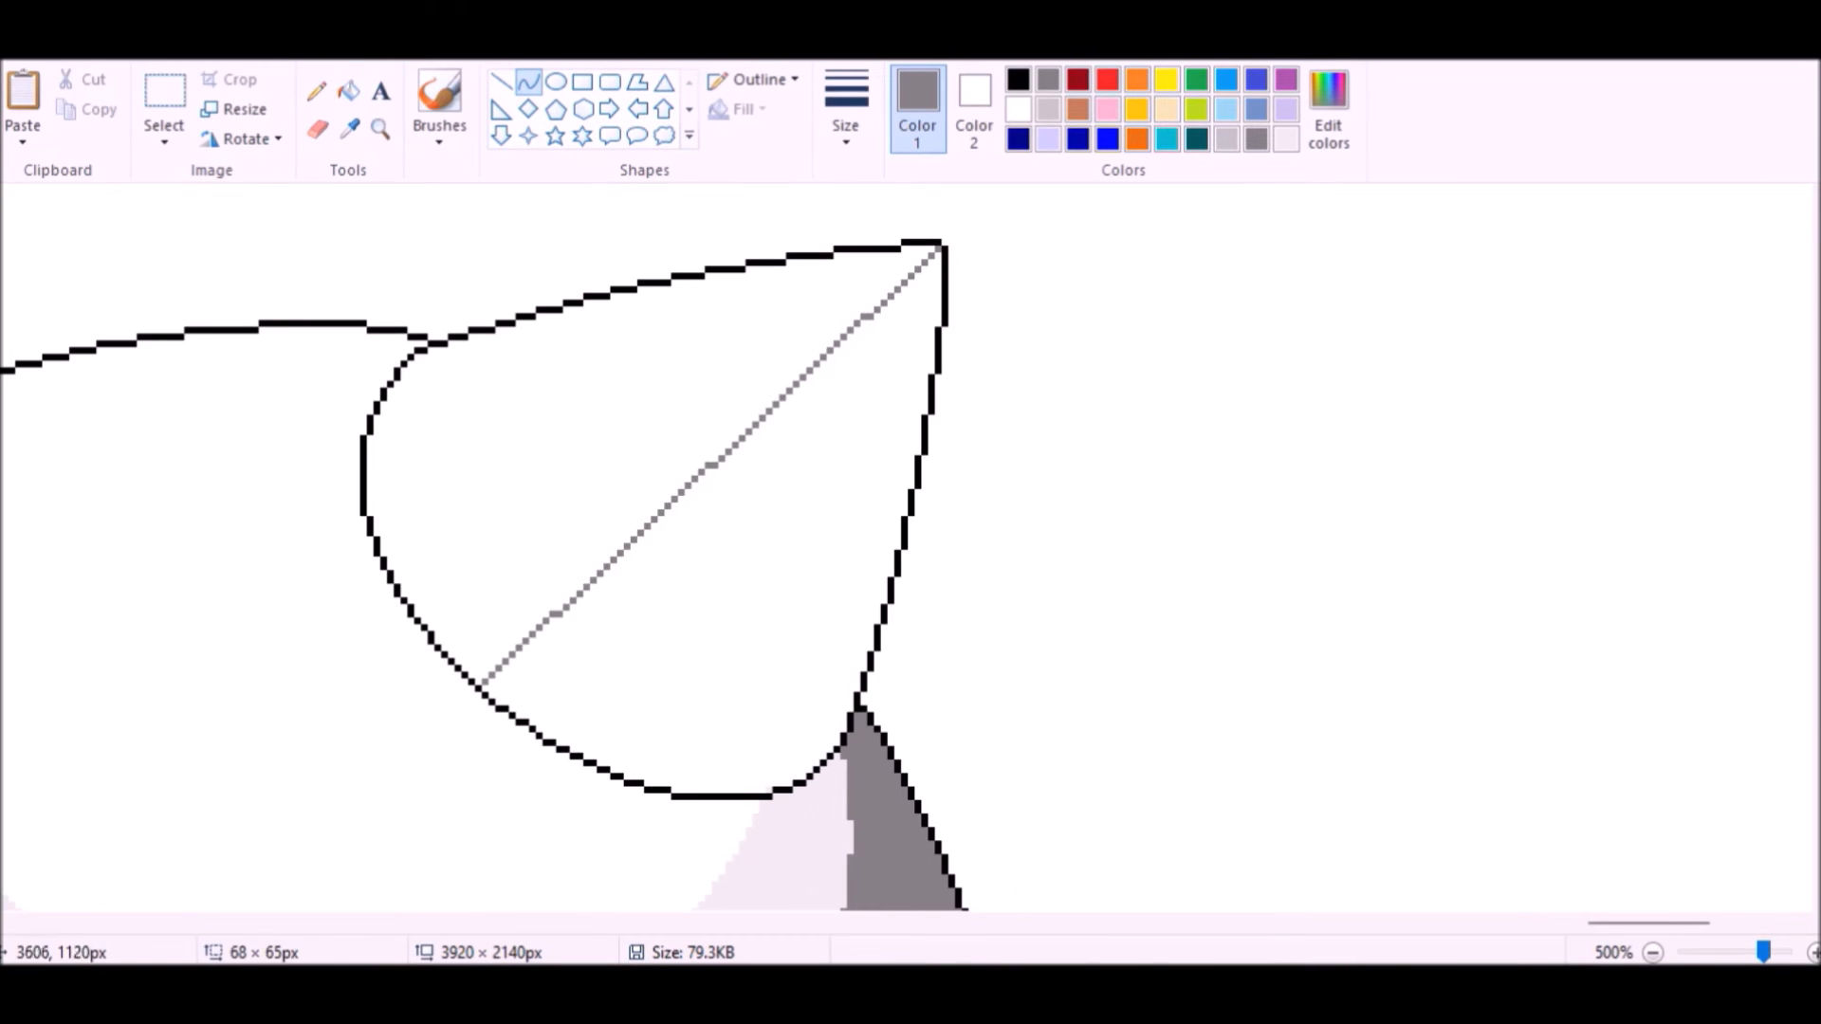